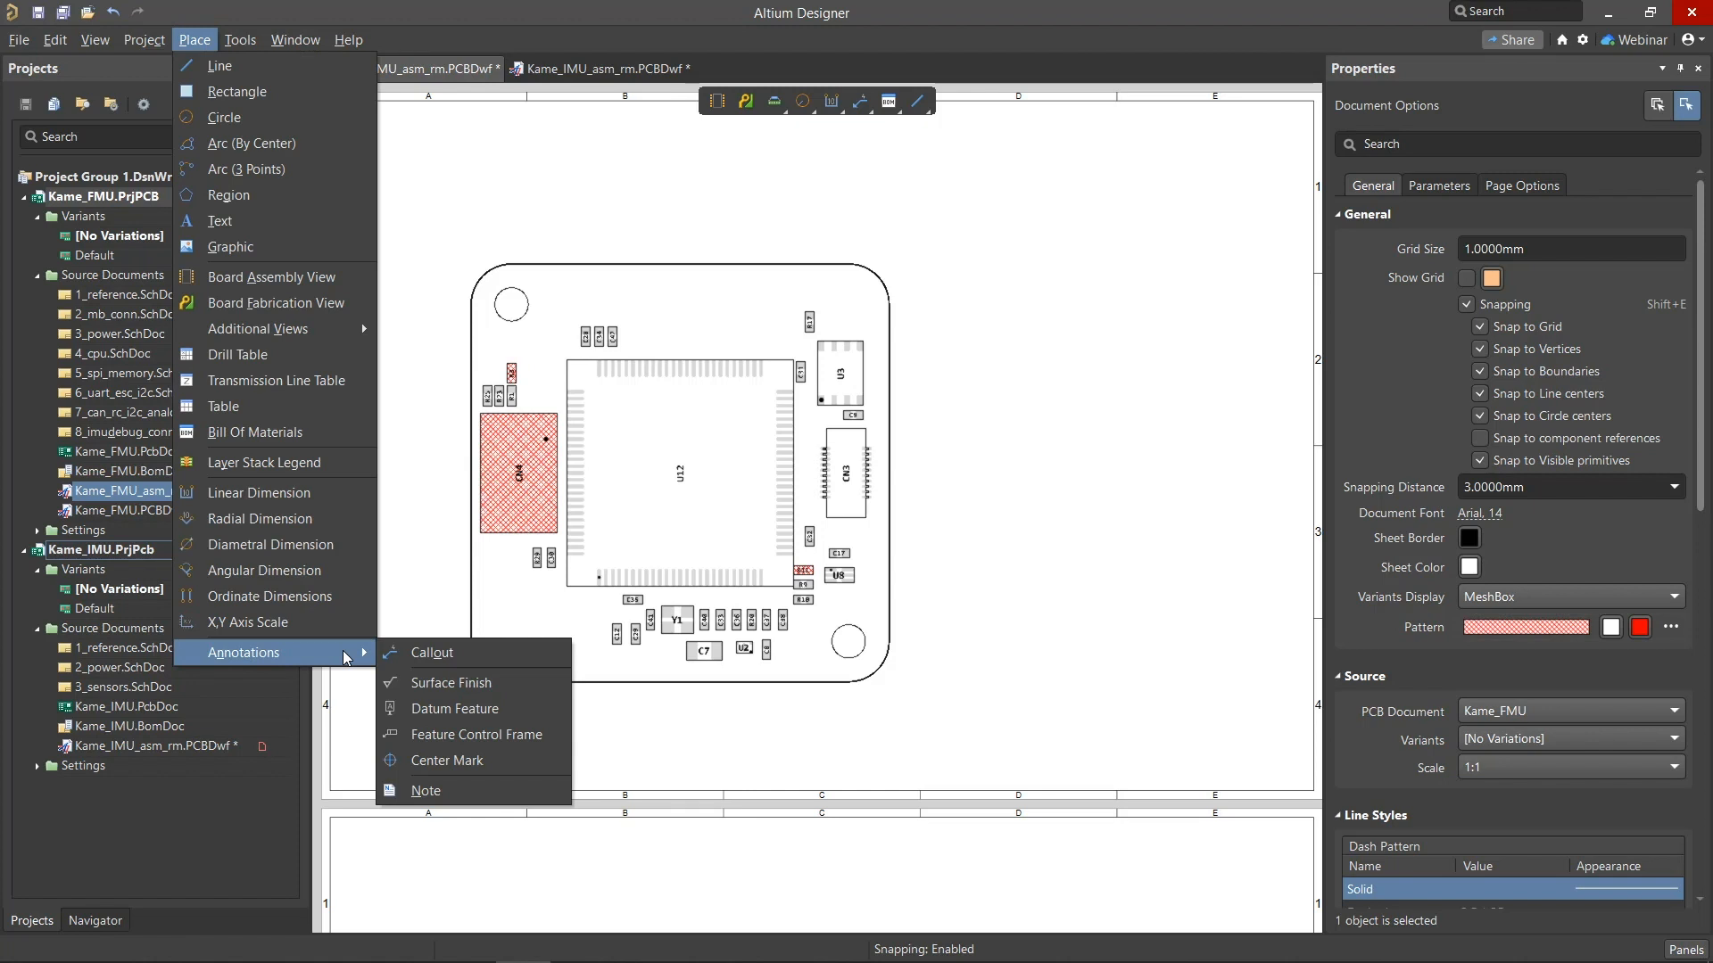
Begin a callout anchored on the board, with its tag above the top edge
click(865, 100)
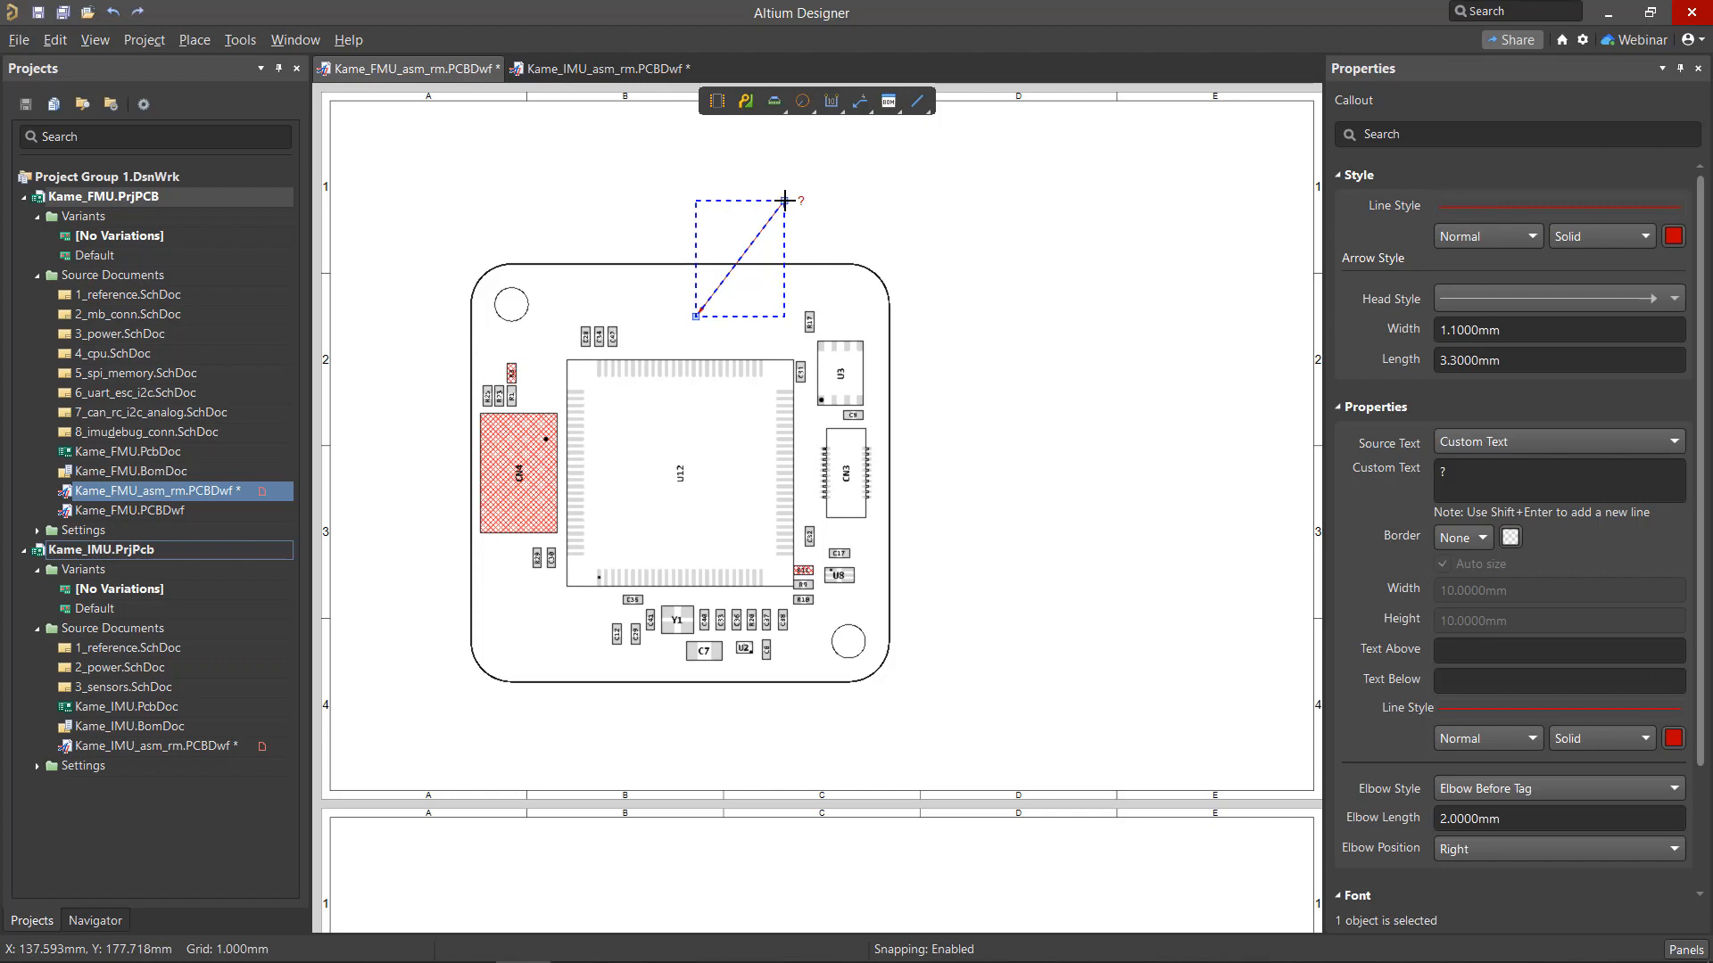
Give the callout a thick leader, dot head, no elbow, 5mm size and custom tag text 2
click(1531, 237)
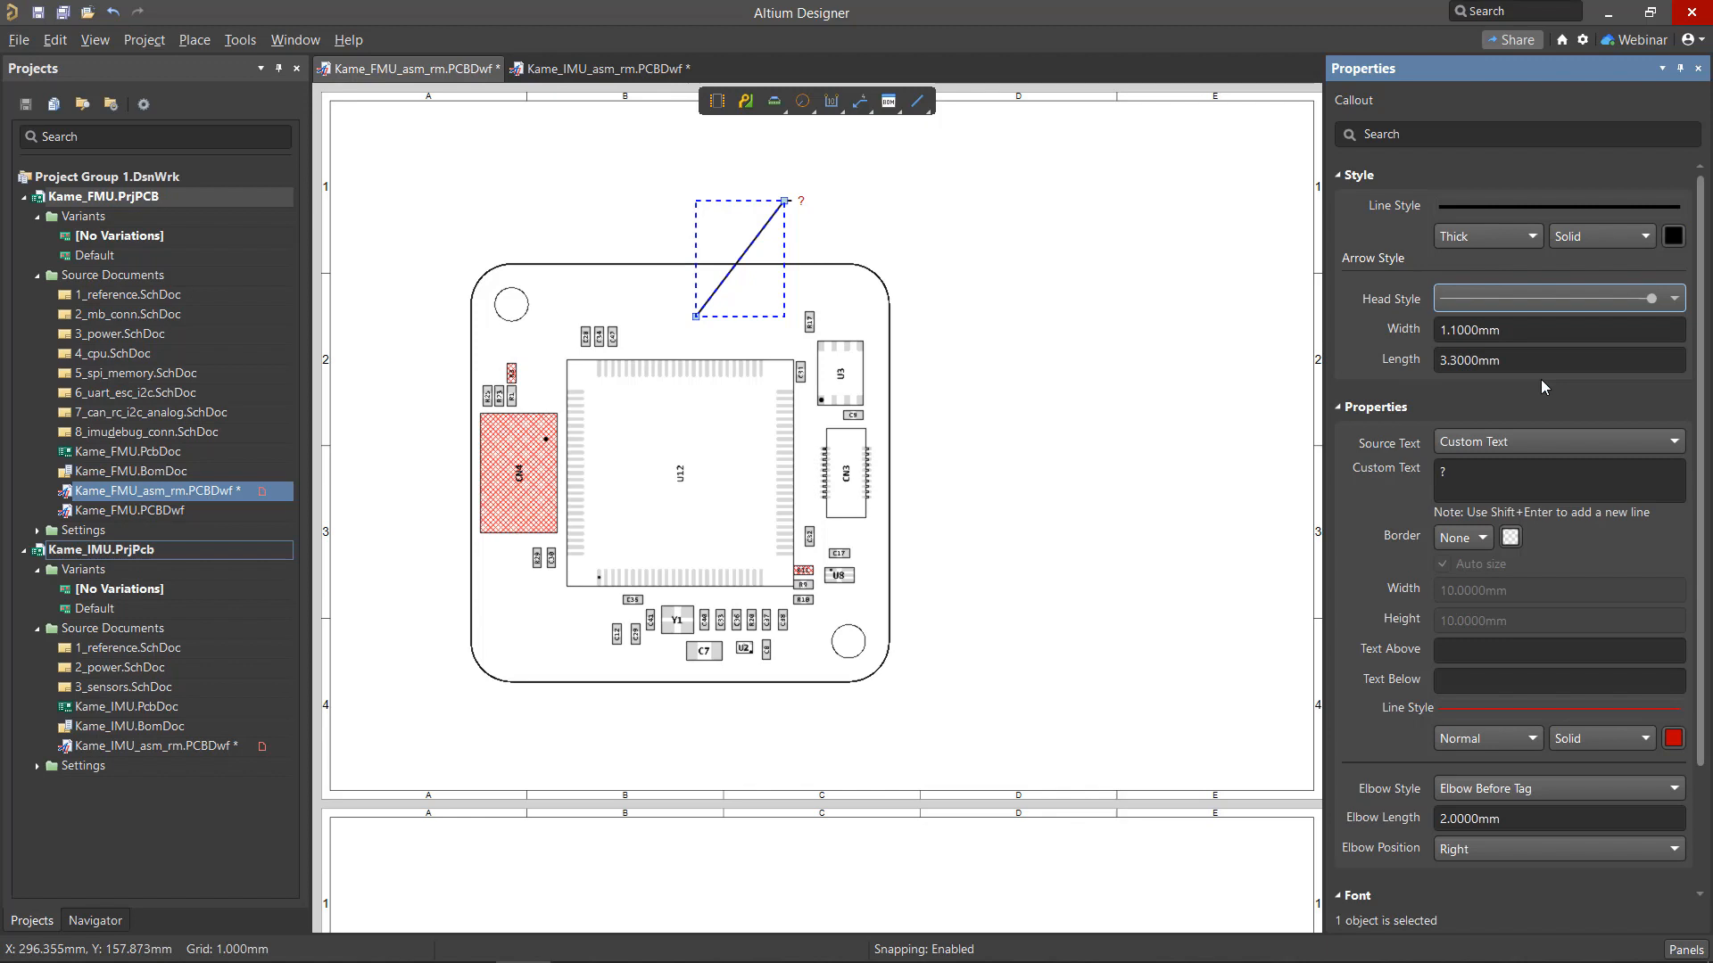
click(1559, 789)
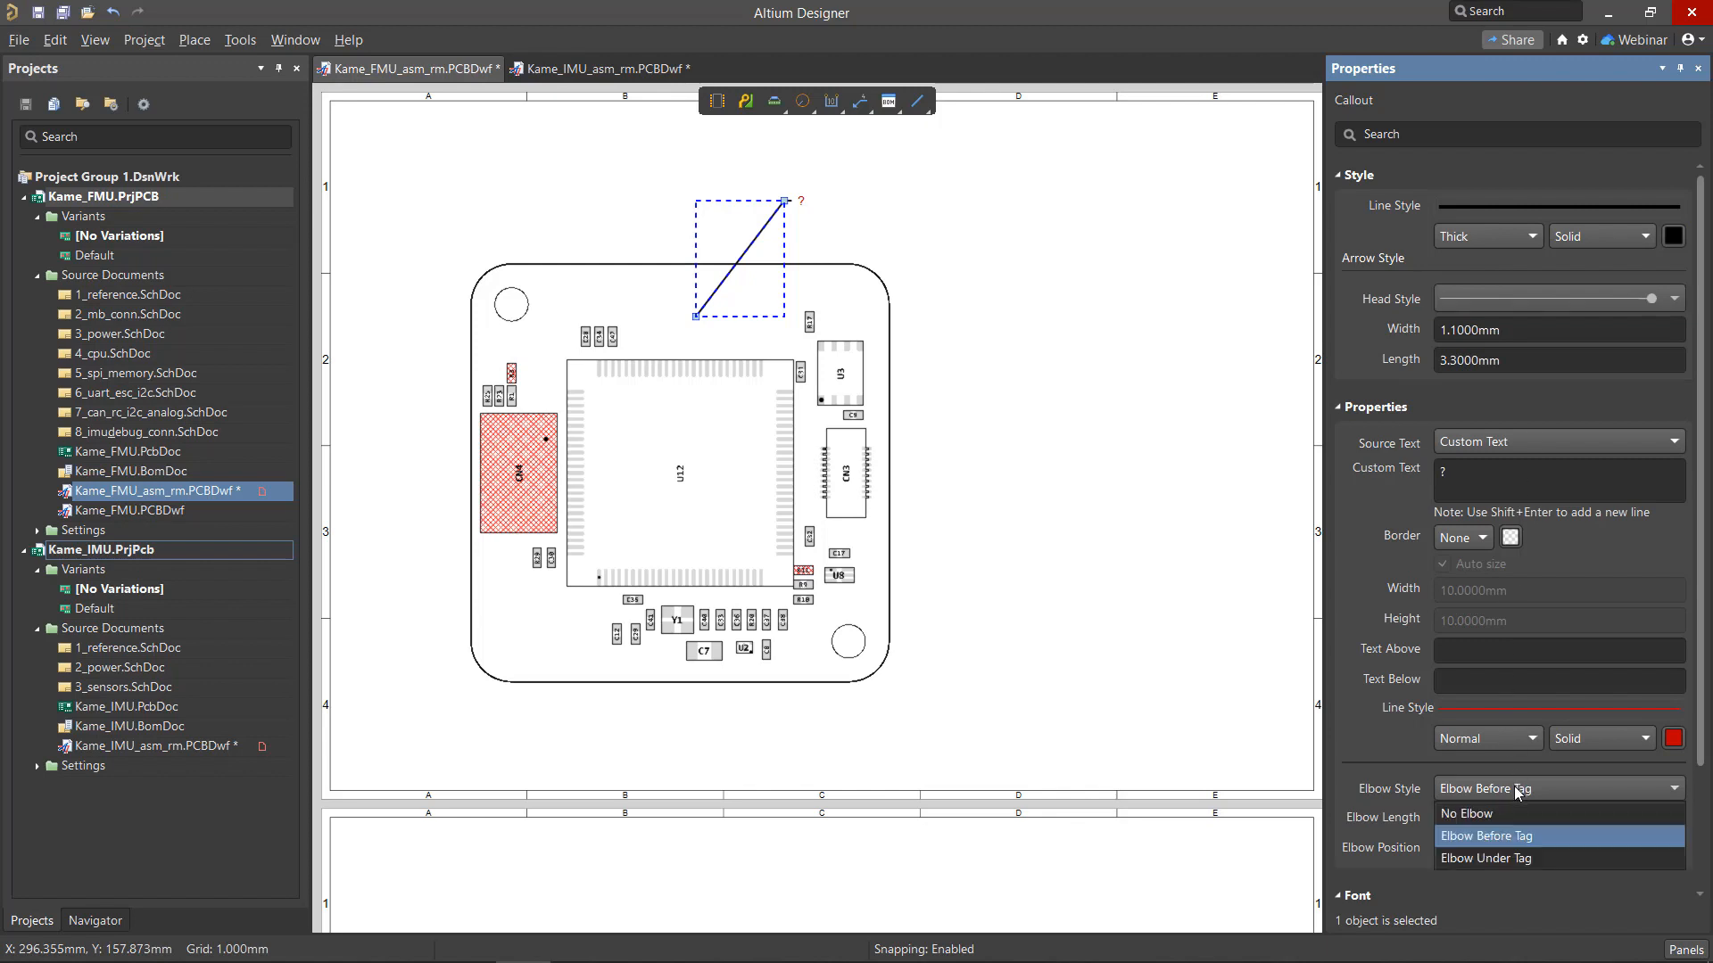
click(1486, 860)
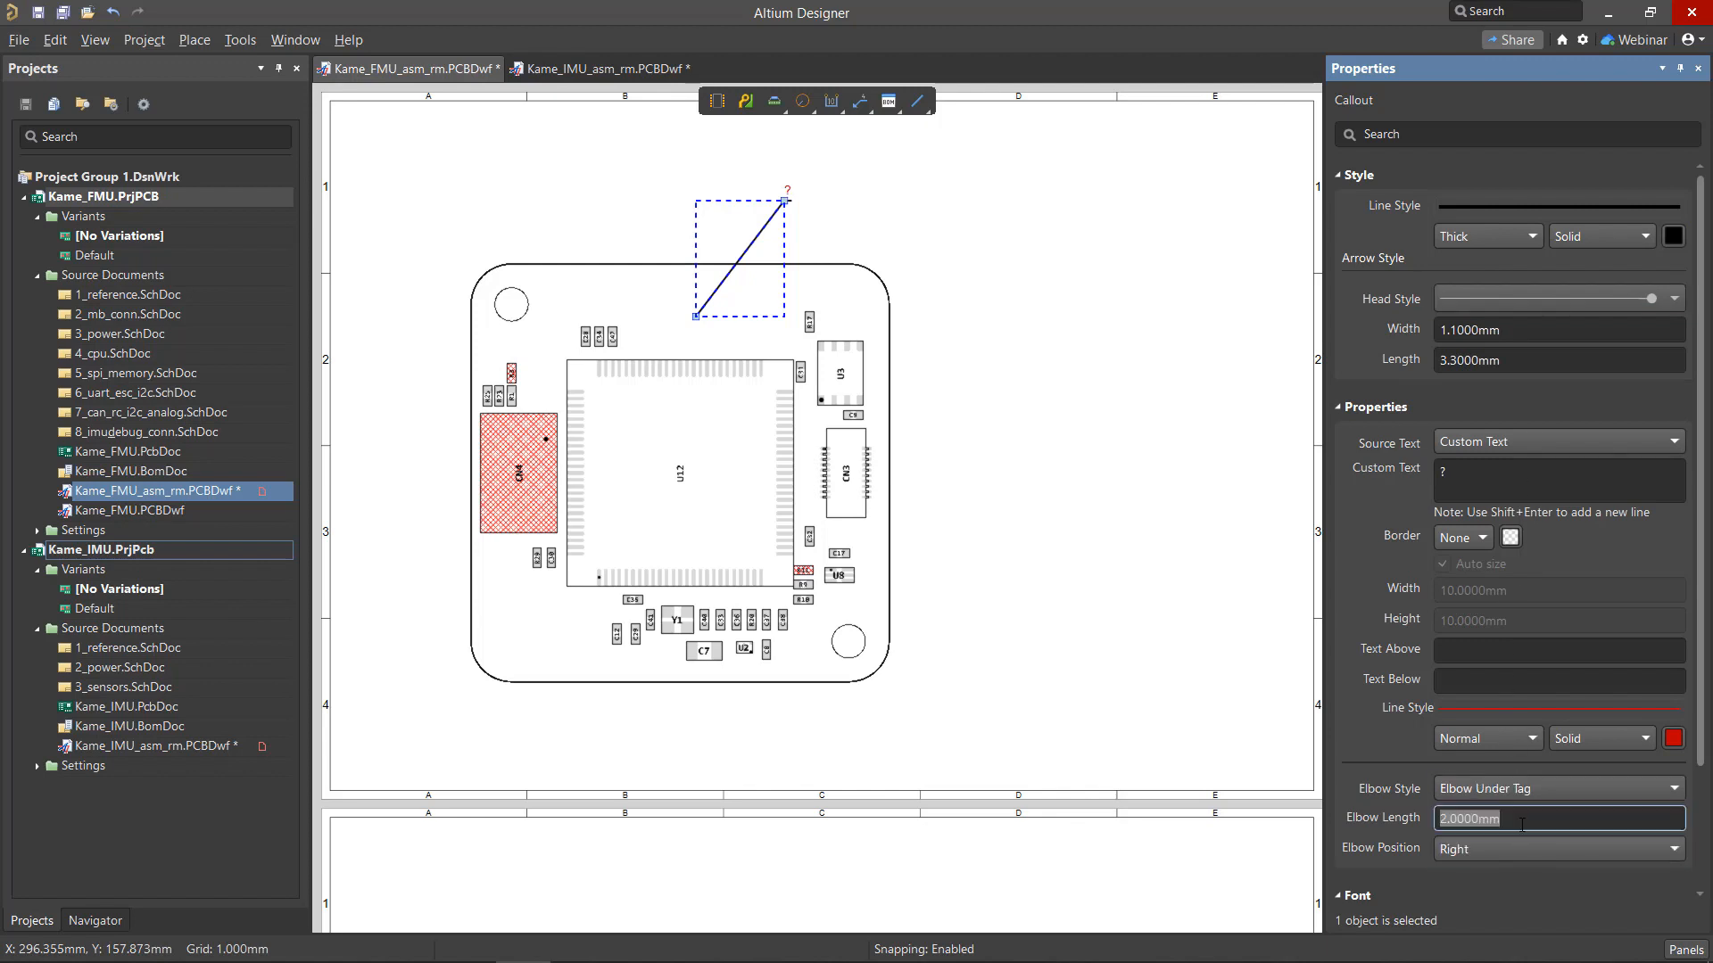
text(5.0000mm)
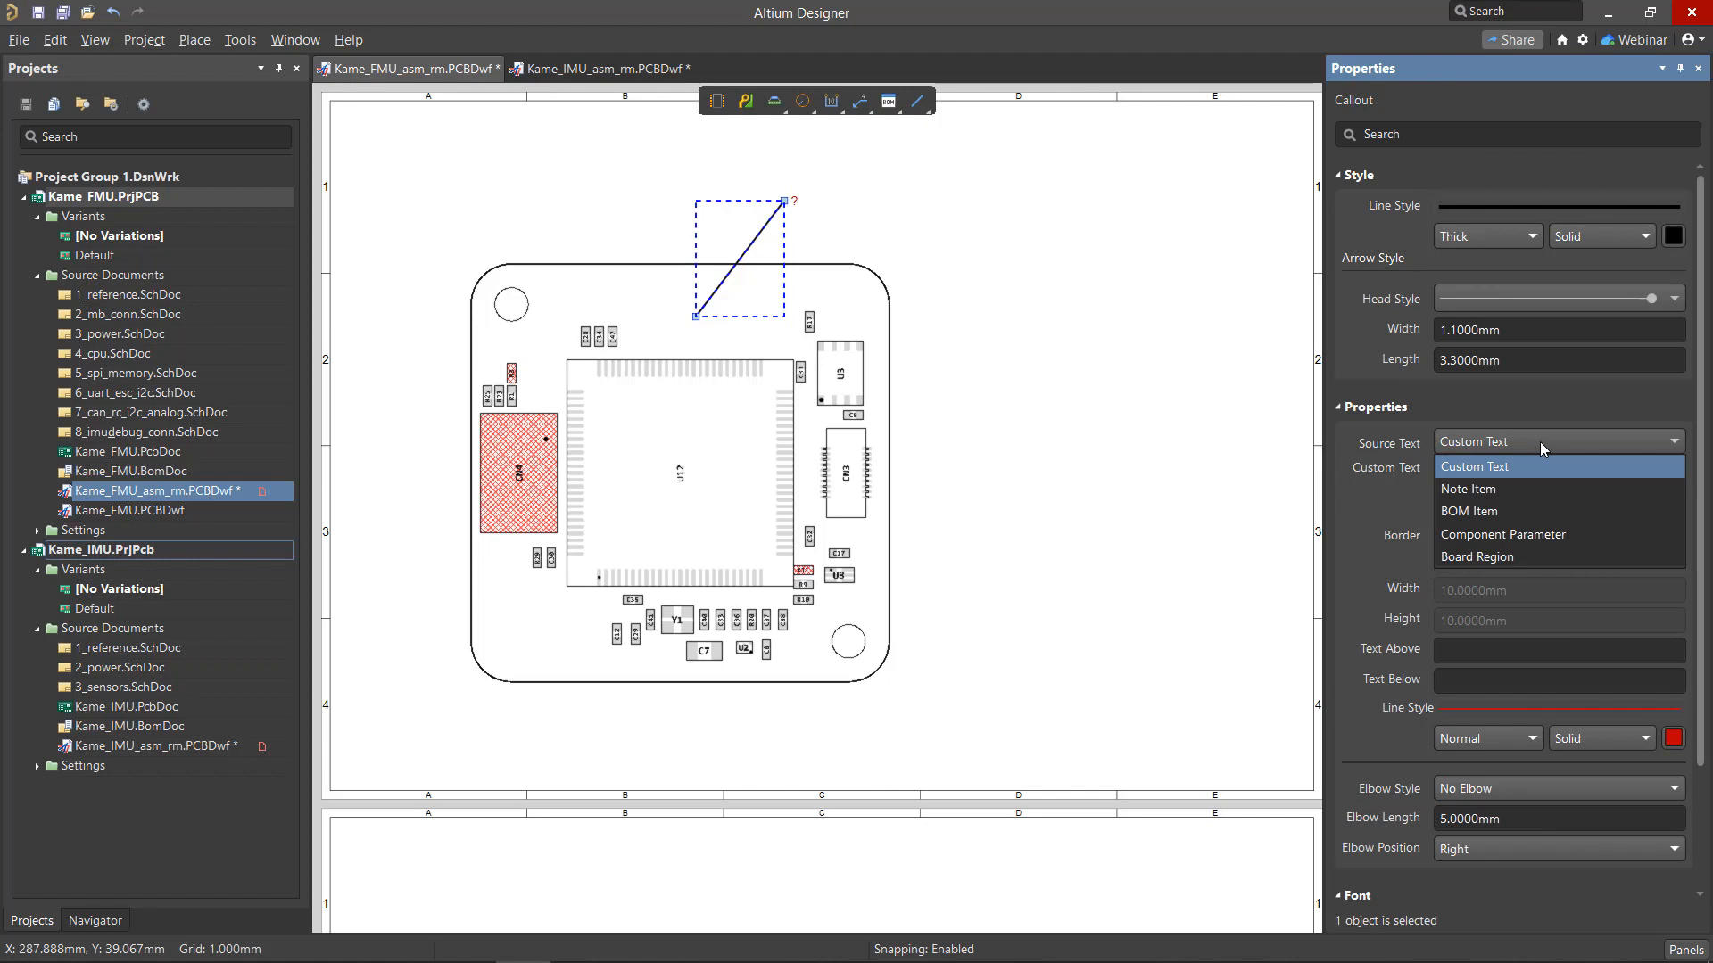
click(1474, 467)
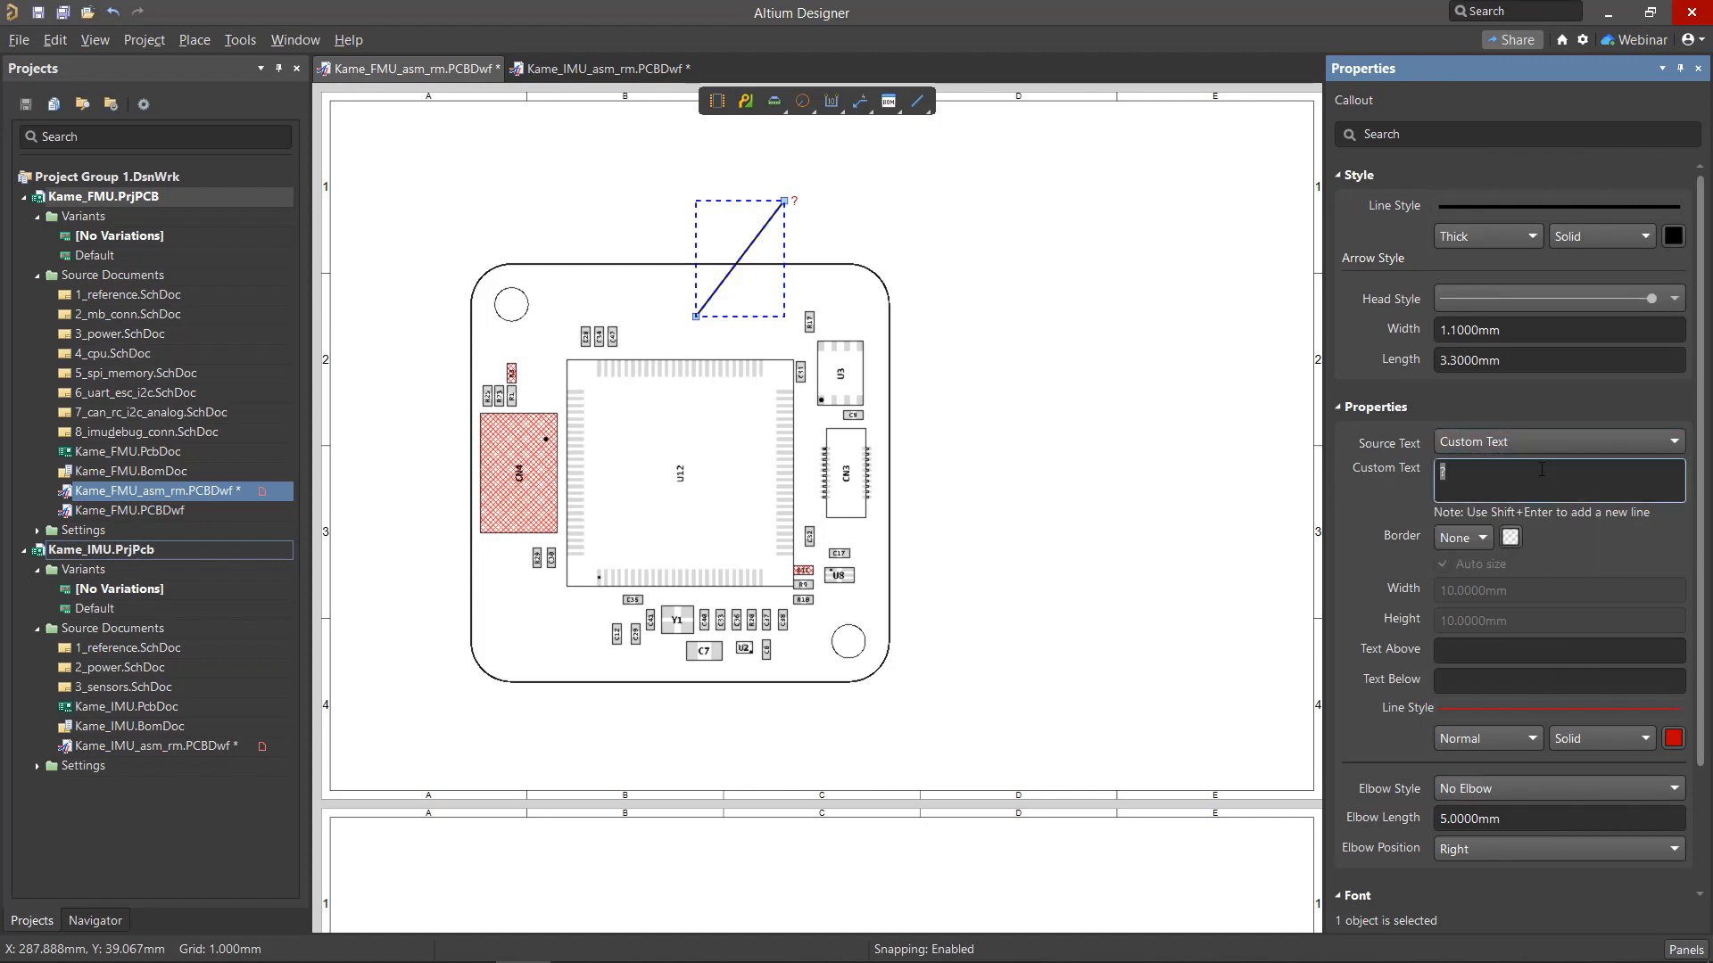
text(2)
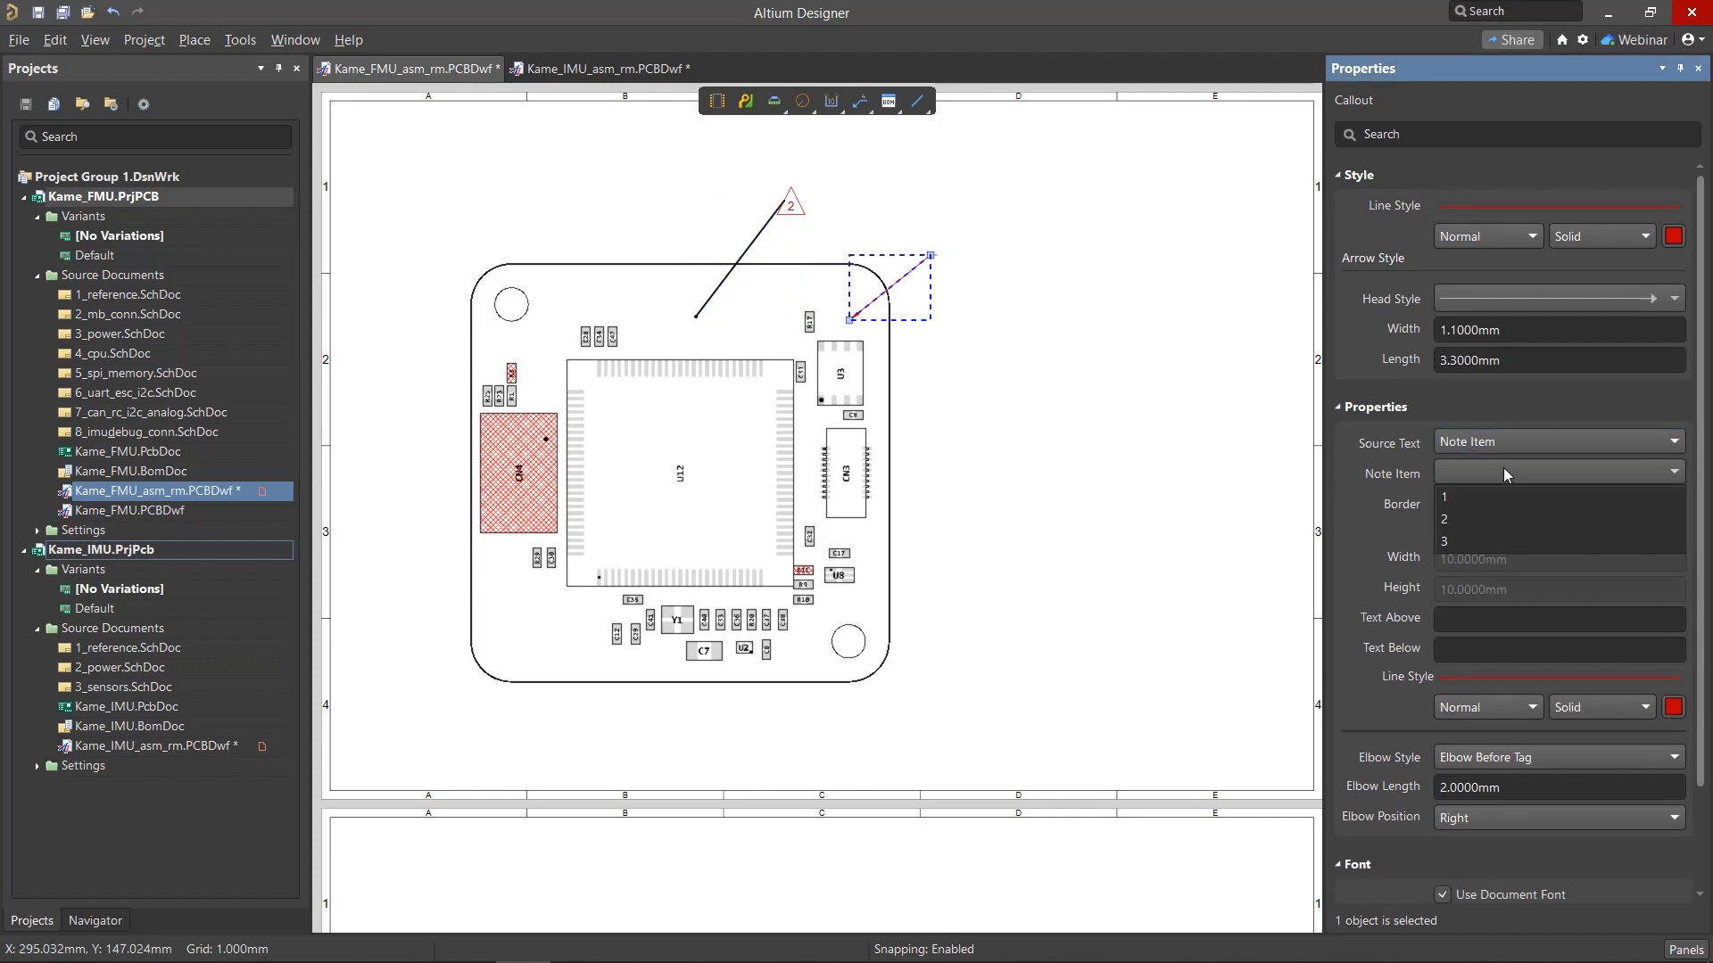
Link one callout to note item 1 and set others to BOM items 27 (U5) and 8 (CN3)
click(1443, 497)
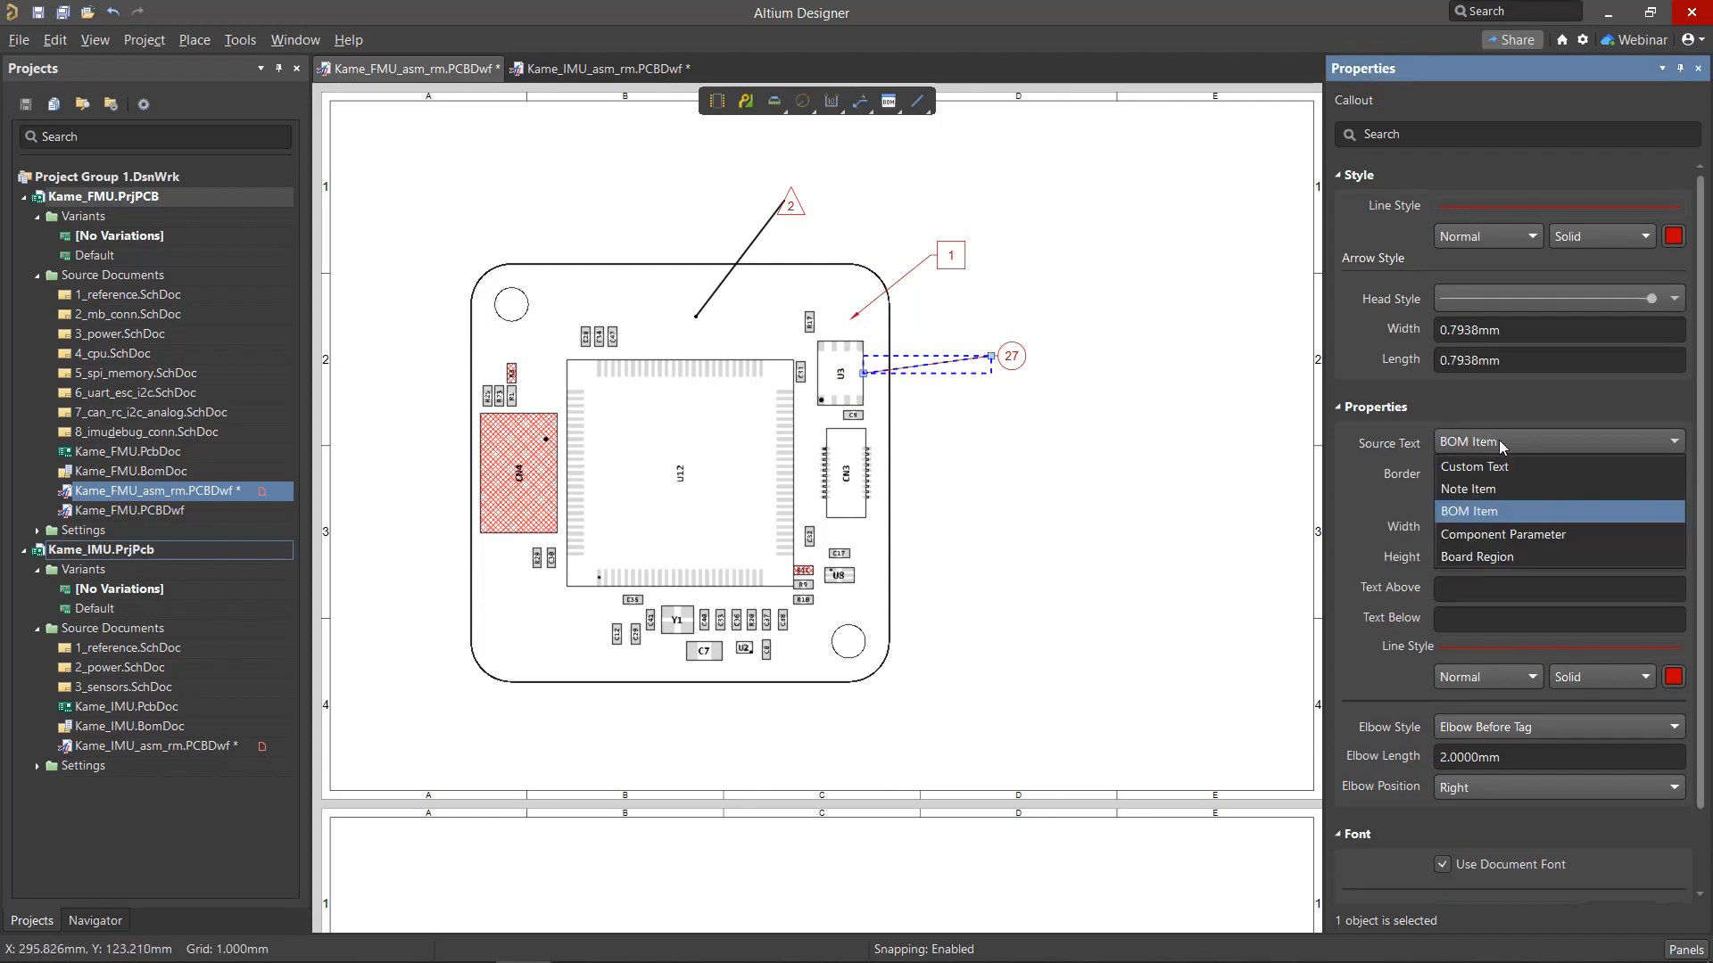
click(1469, 511)
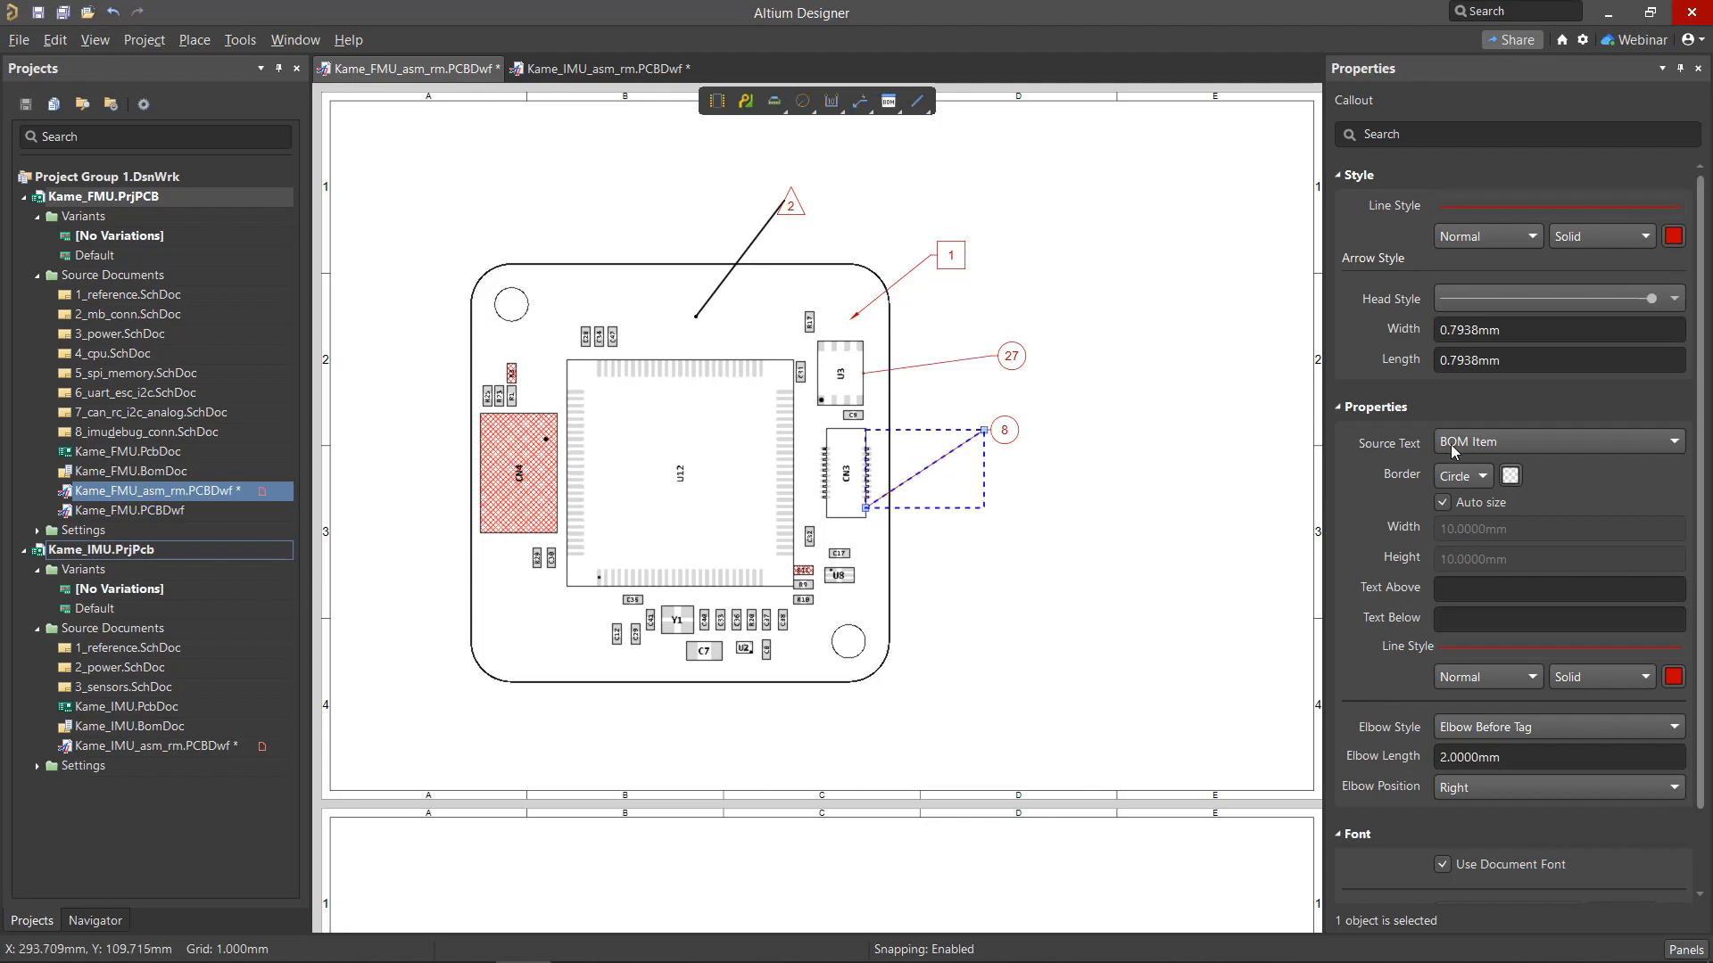
Set the CN3 callout to component parameter DesignItemId (CMP-002-00059-1) and place it
click(1559, 442)
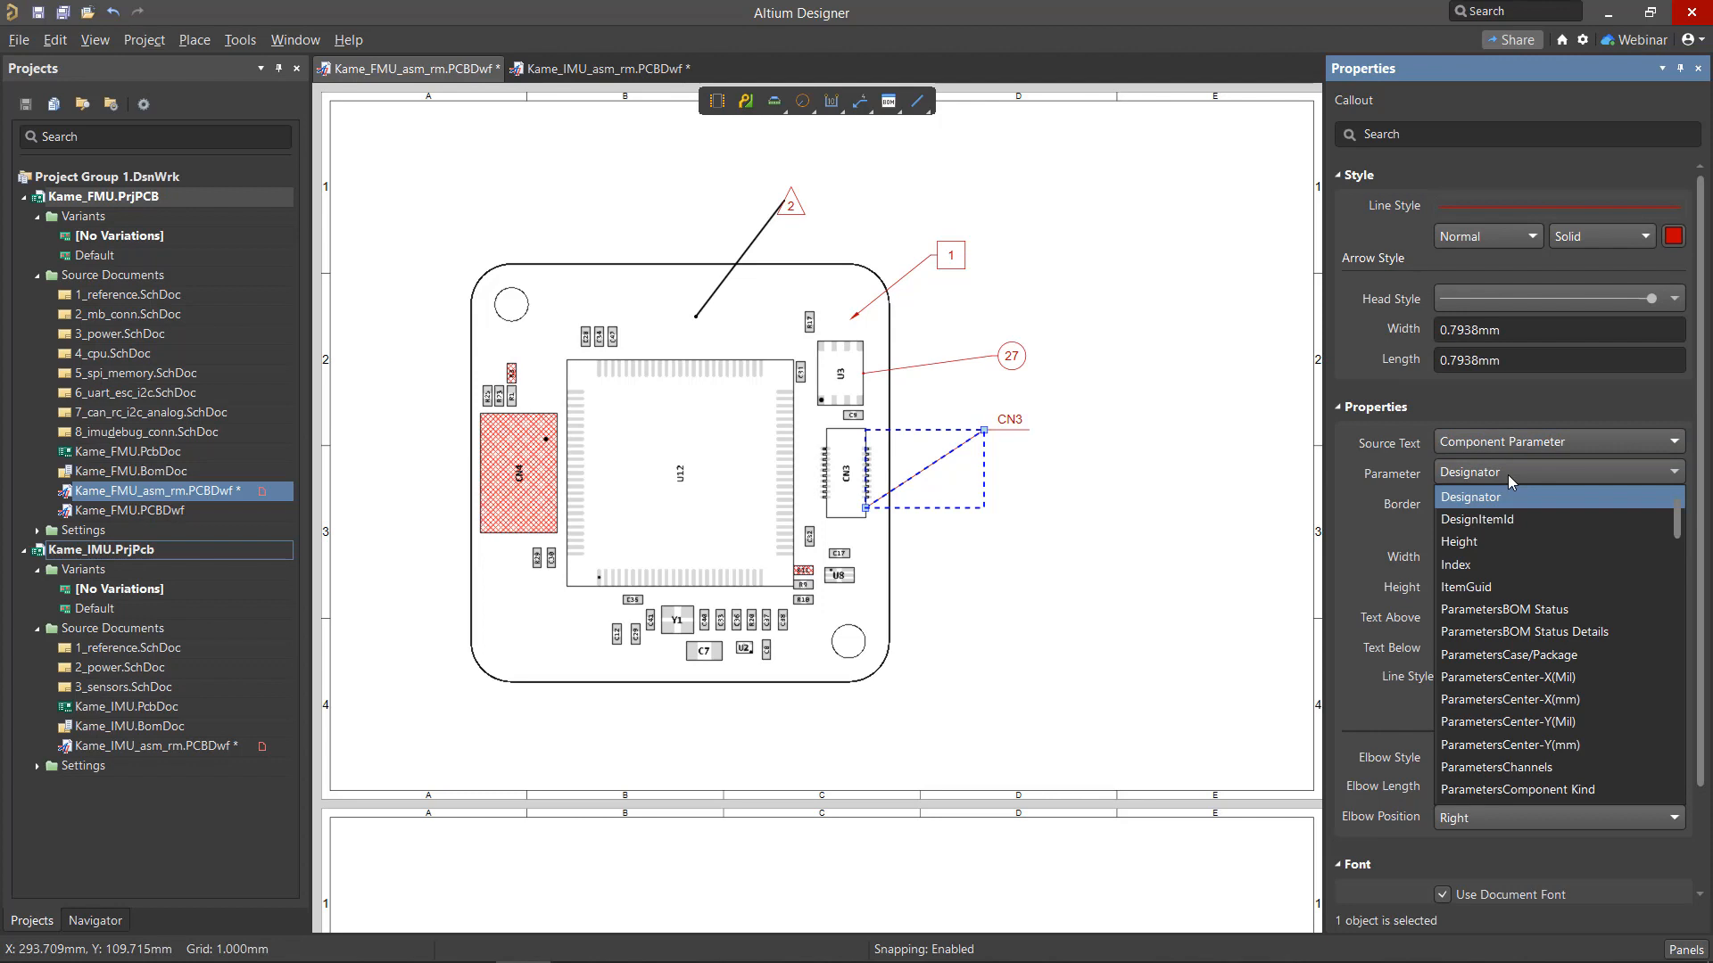
click(1477, 519)
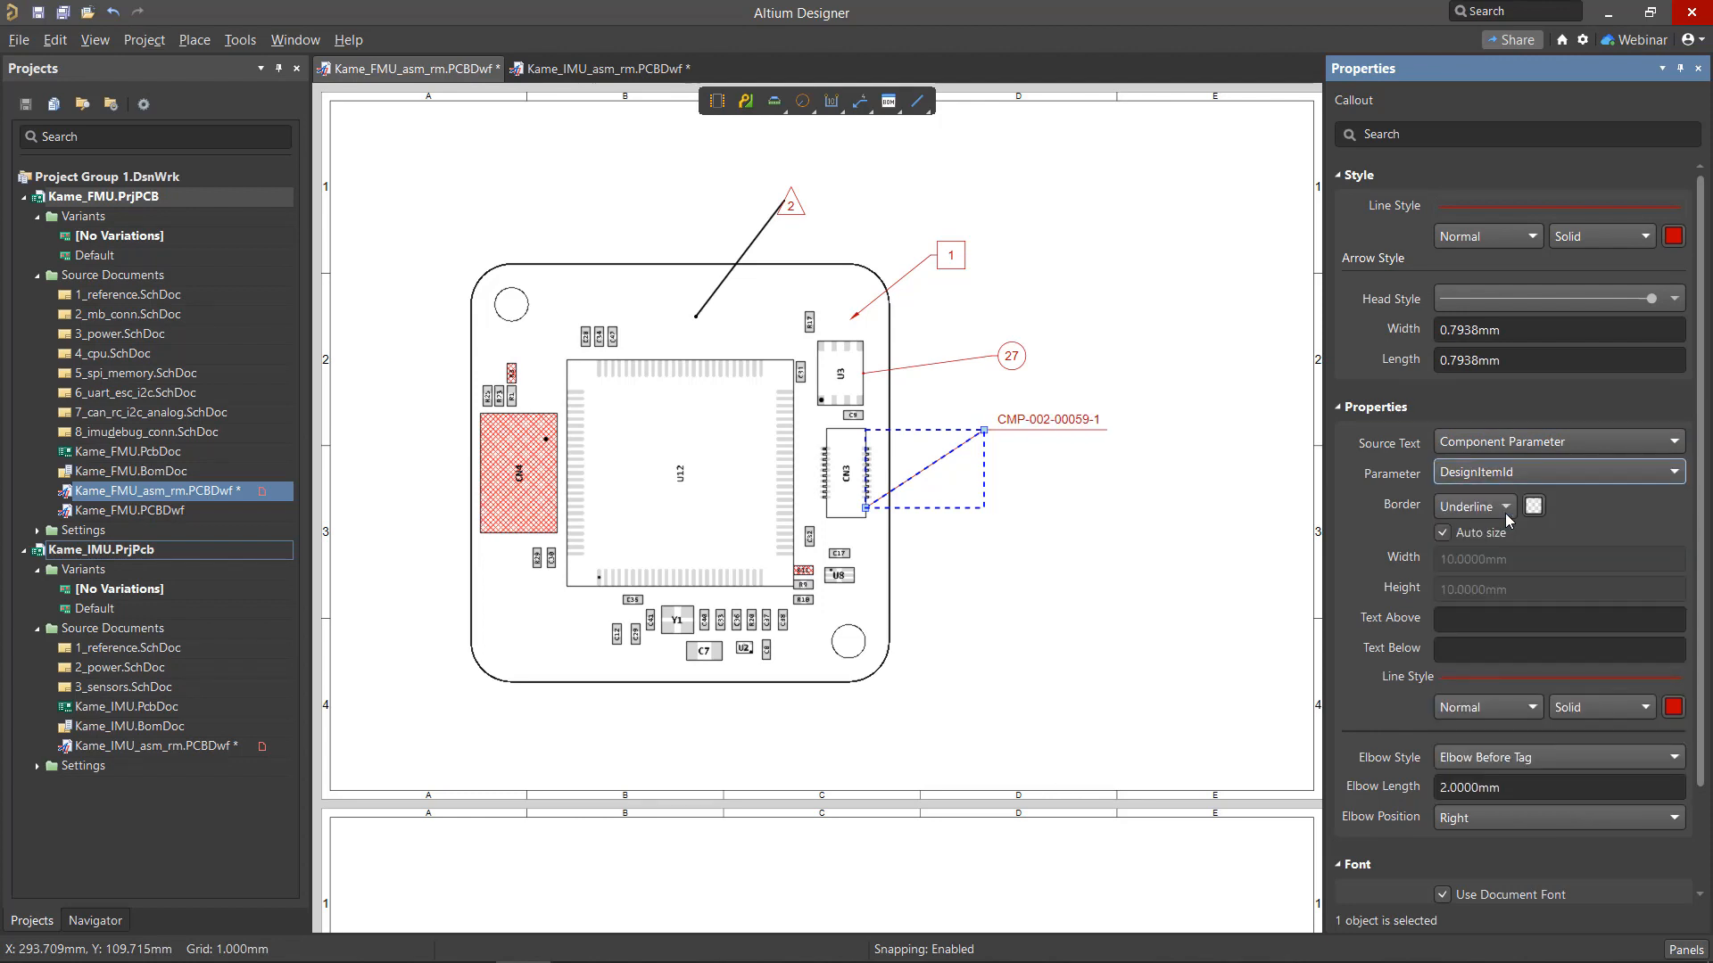
click(611, 69)
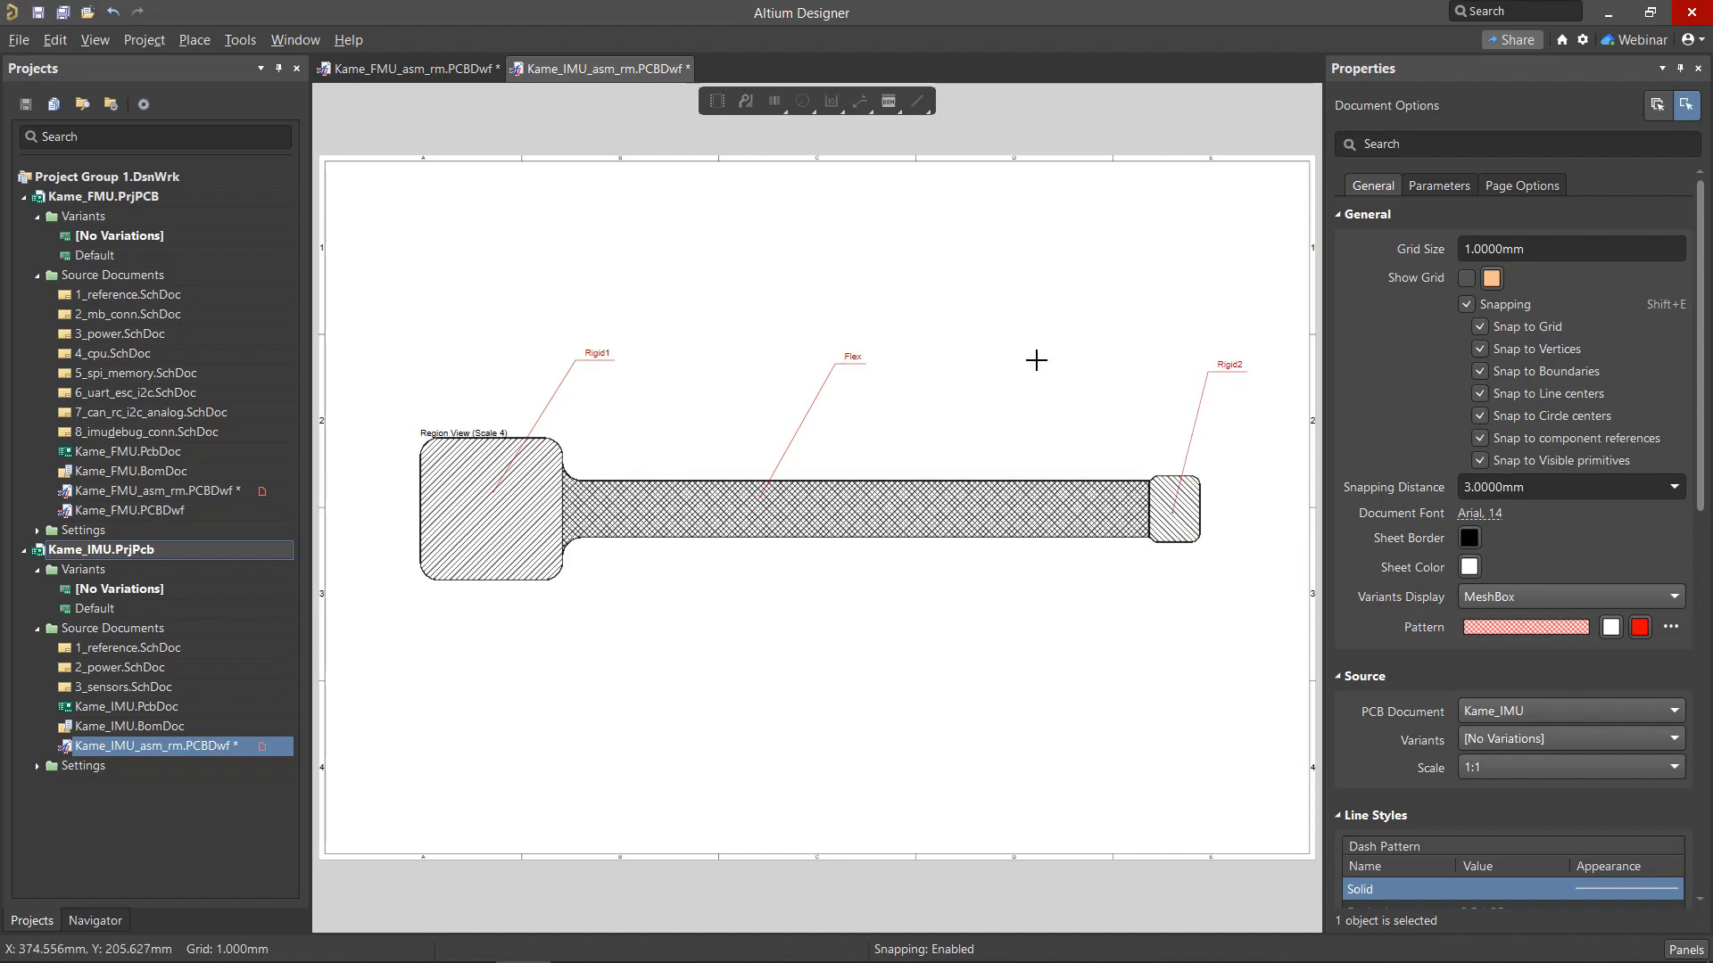
Switch to the Kame_IMU_asm_rm.PCBDwf drawing showing the Rigid1, Flex and Rigid2 callouts
click(407, 69)
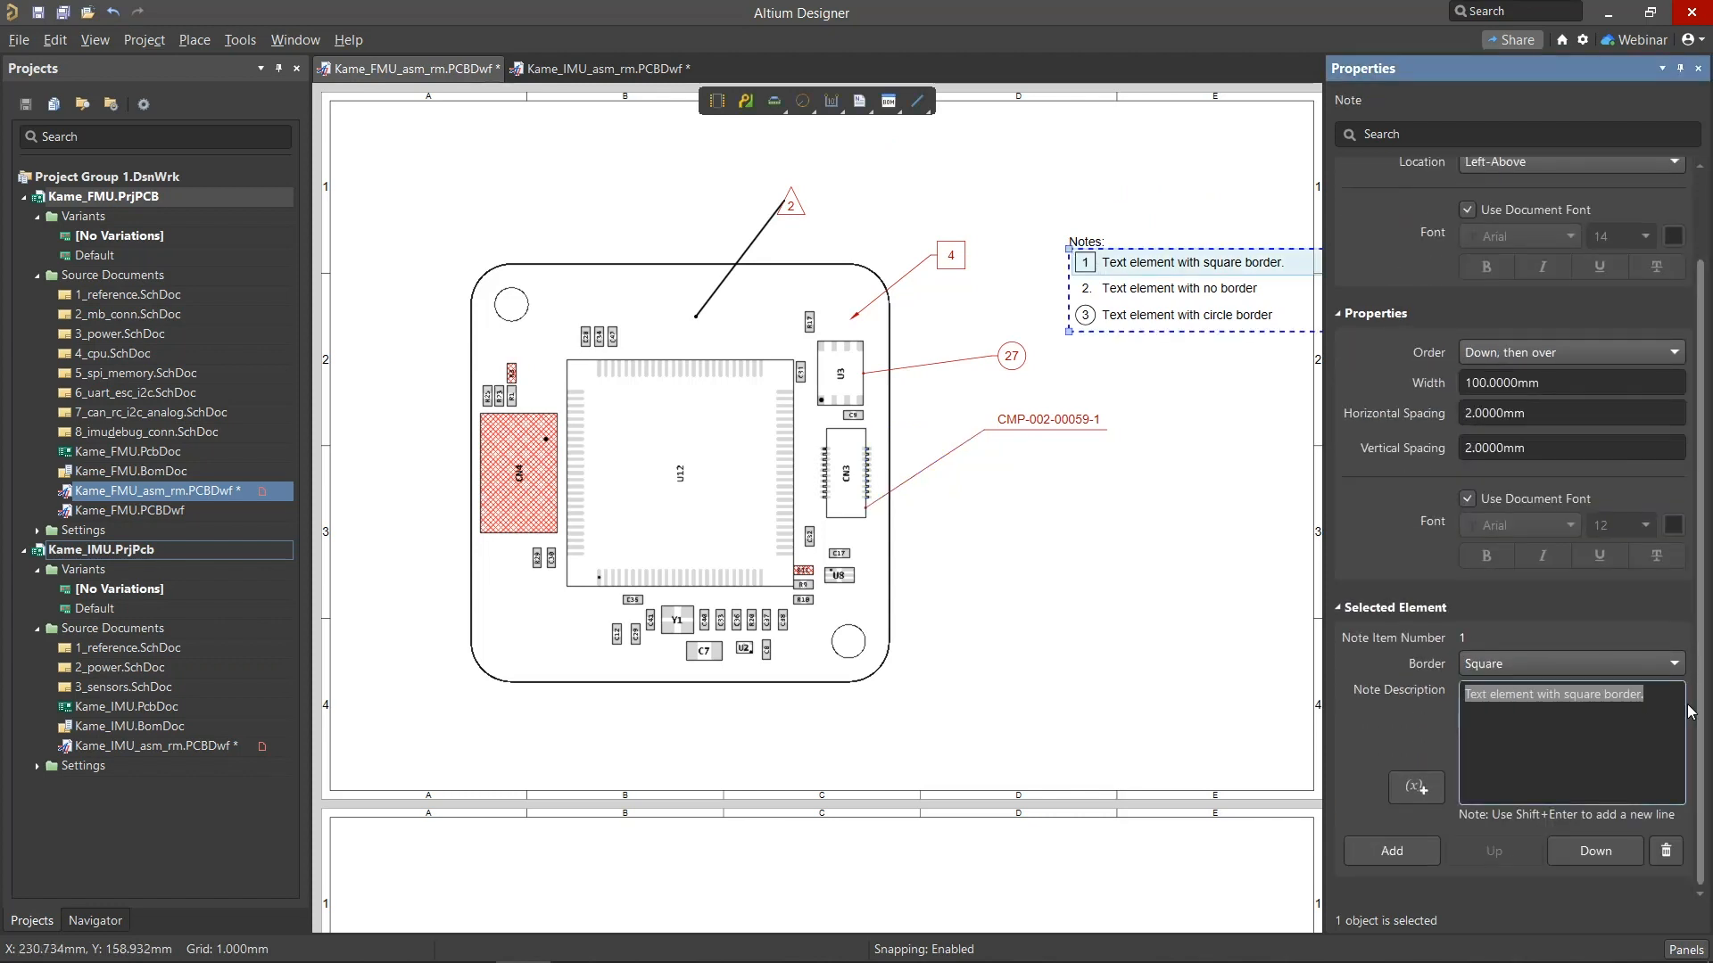
Set note 1 to 'Material - FR-4 TG-170', note 2 to a triangled document name; delete the extra note
text(Material)
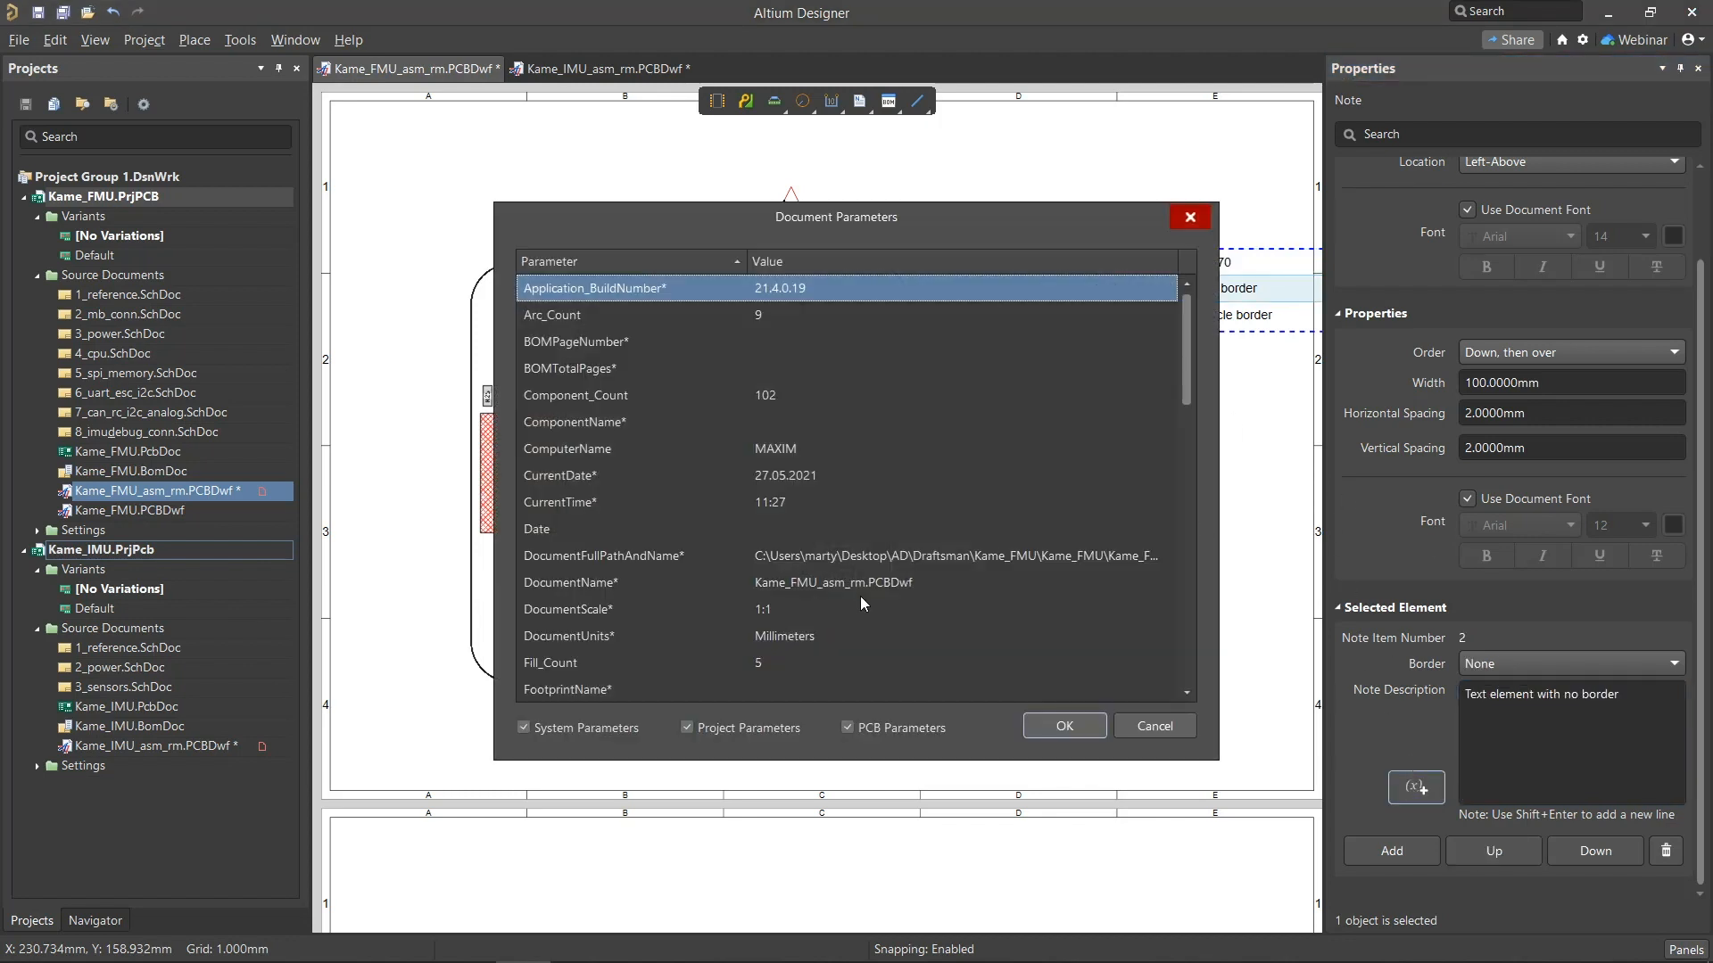
click(1064, 725)
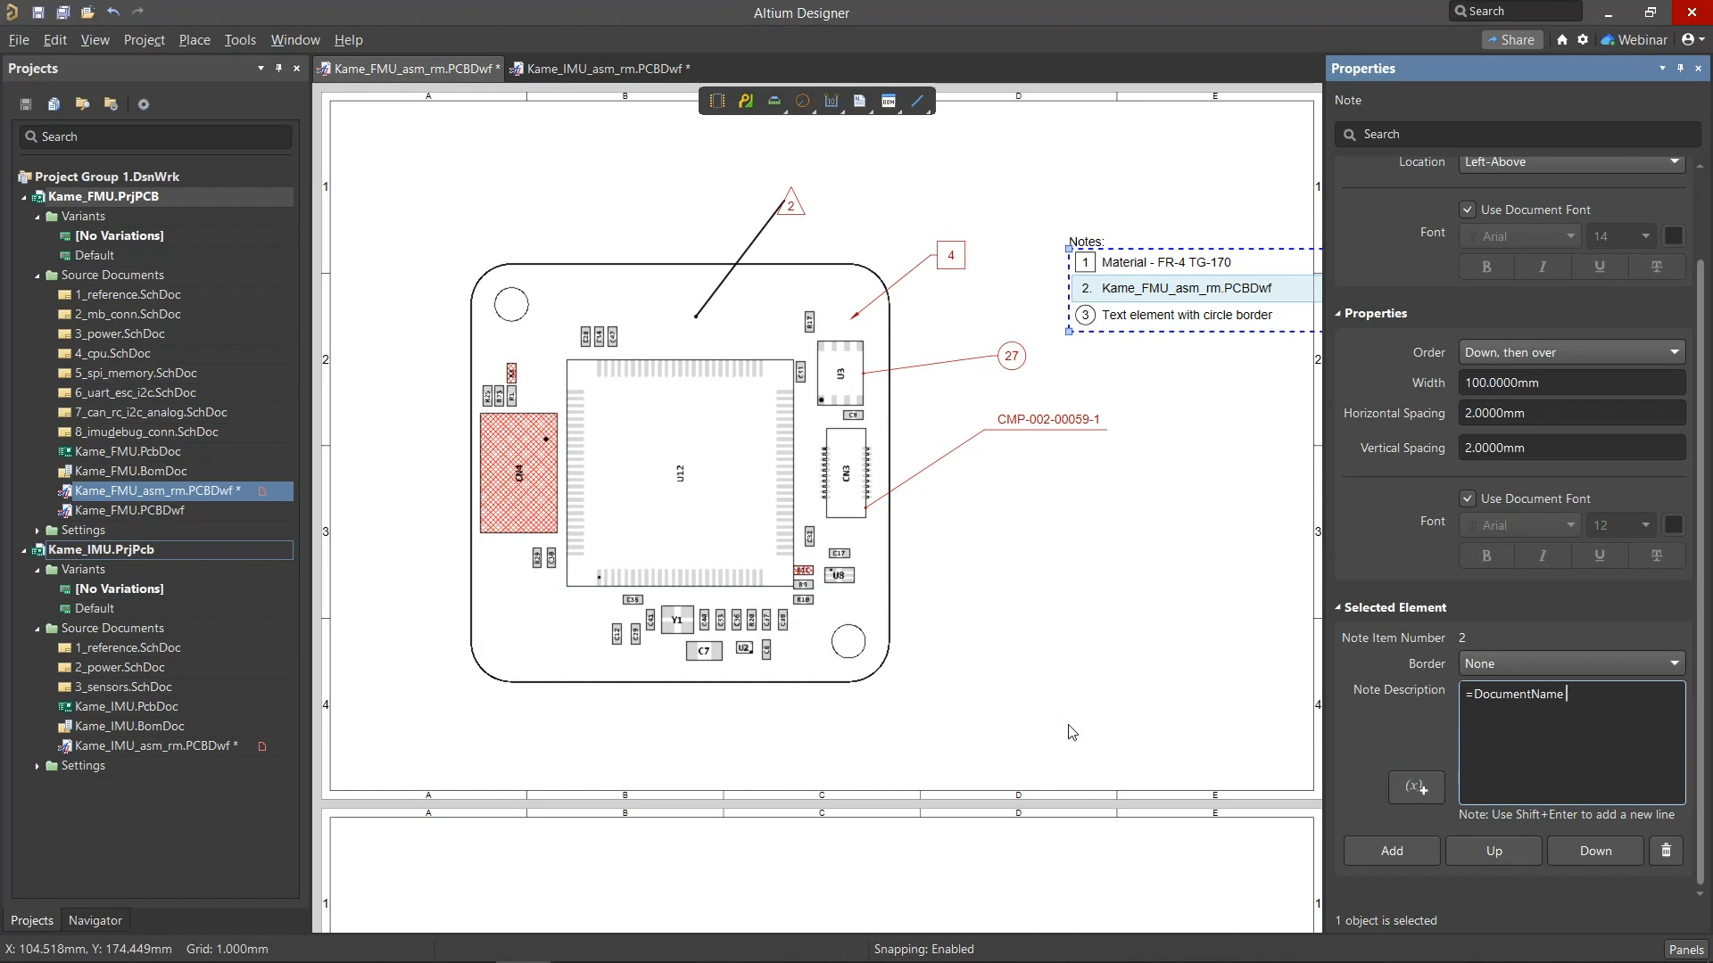
click(1571, 664)
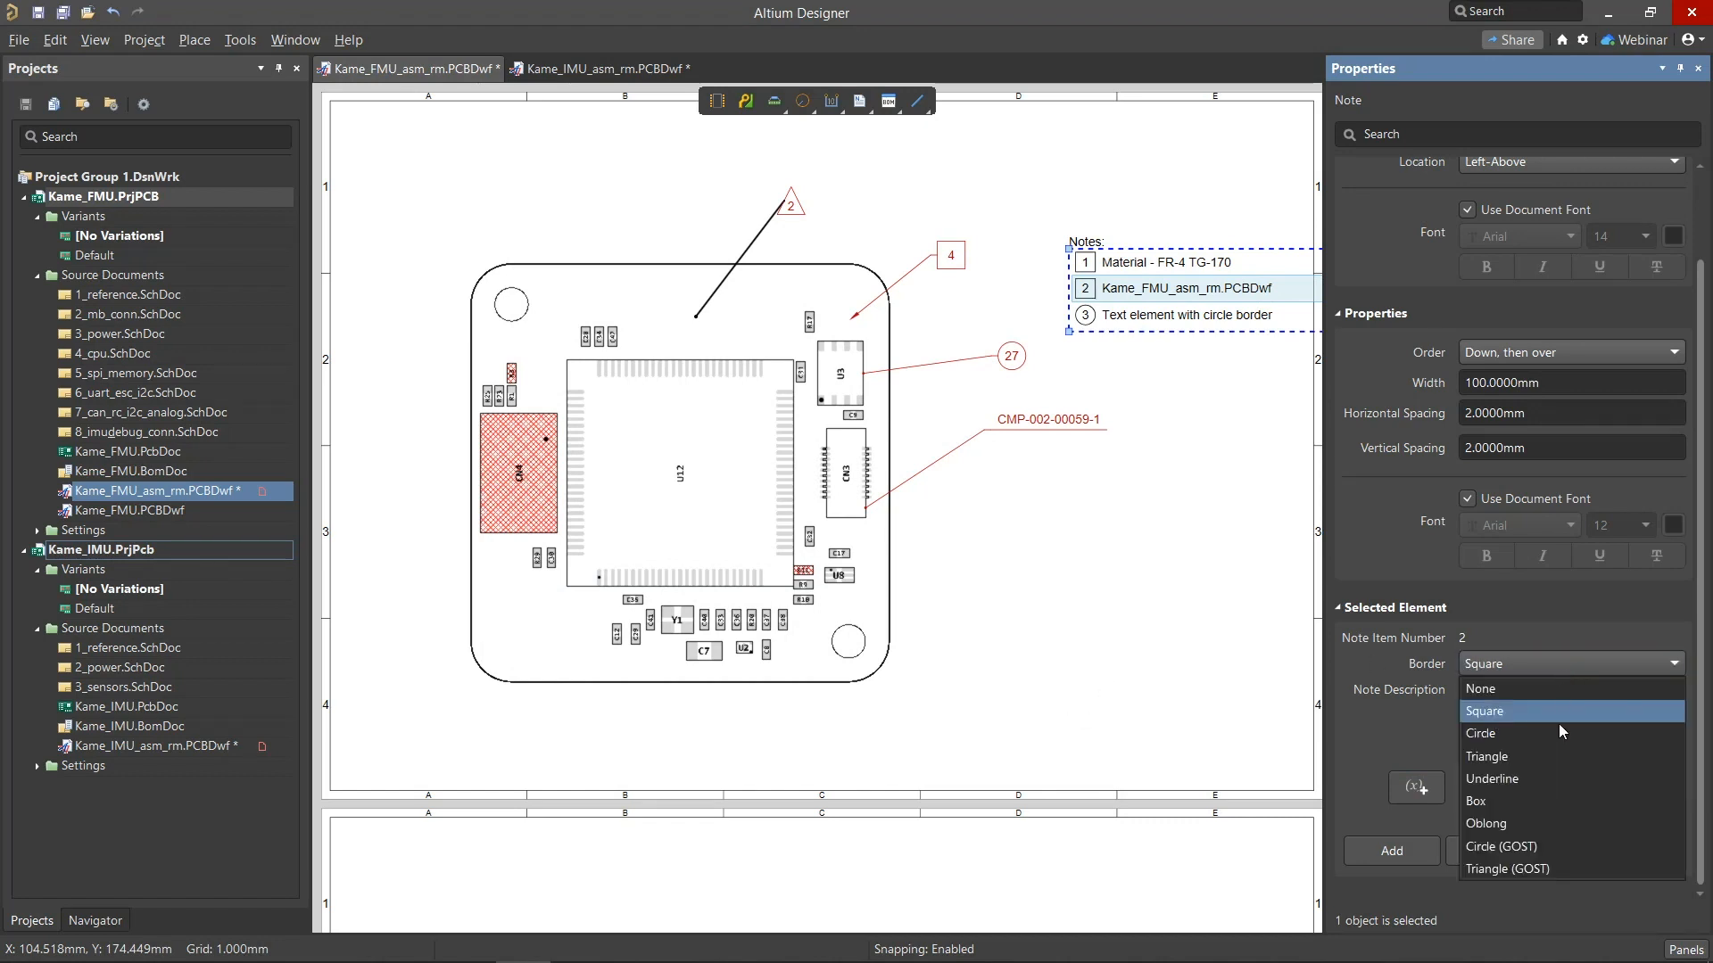
click(1391, 851)
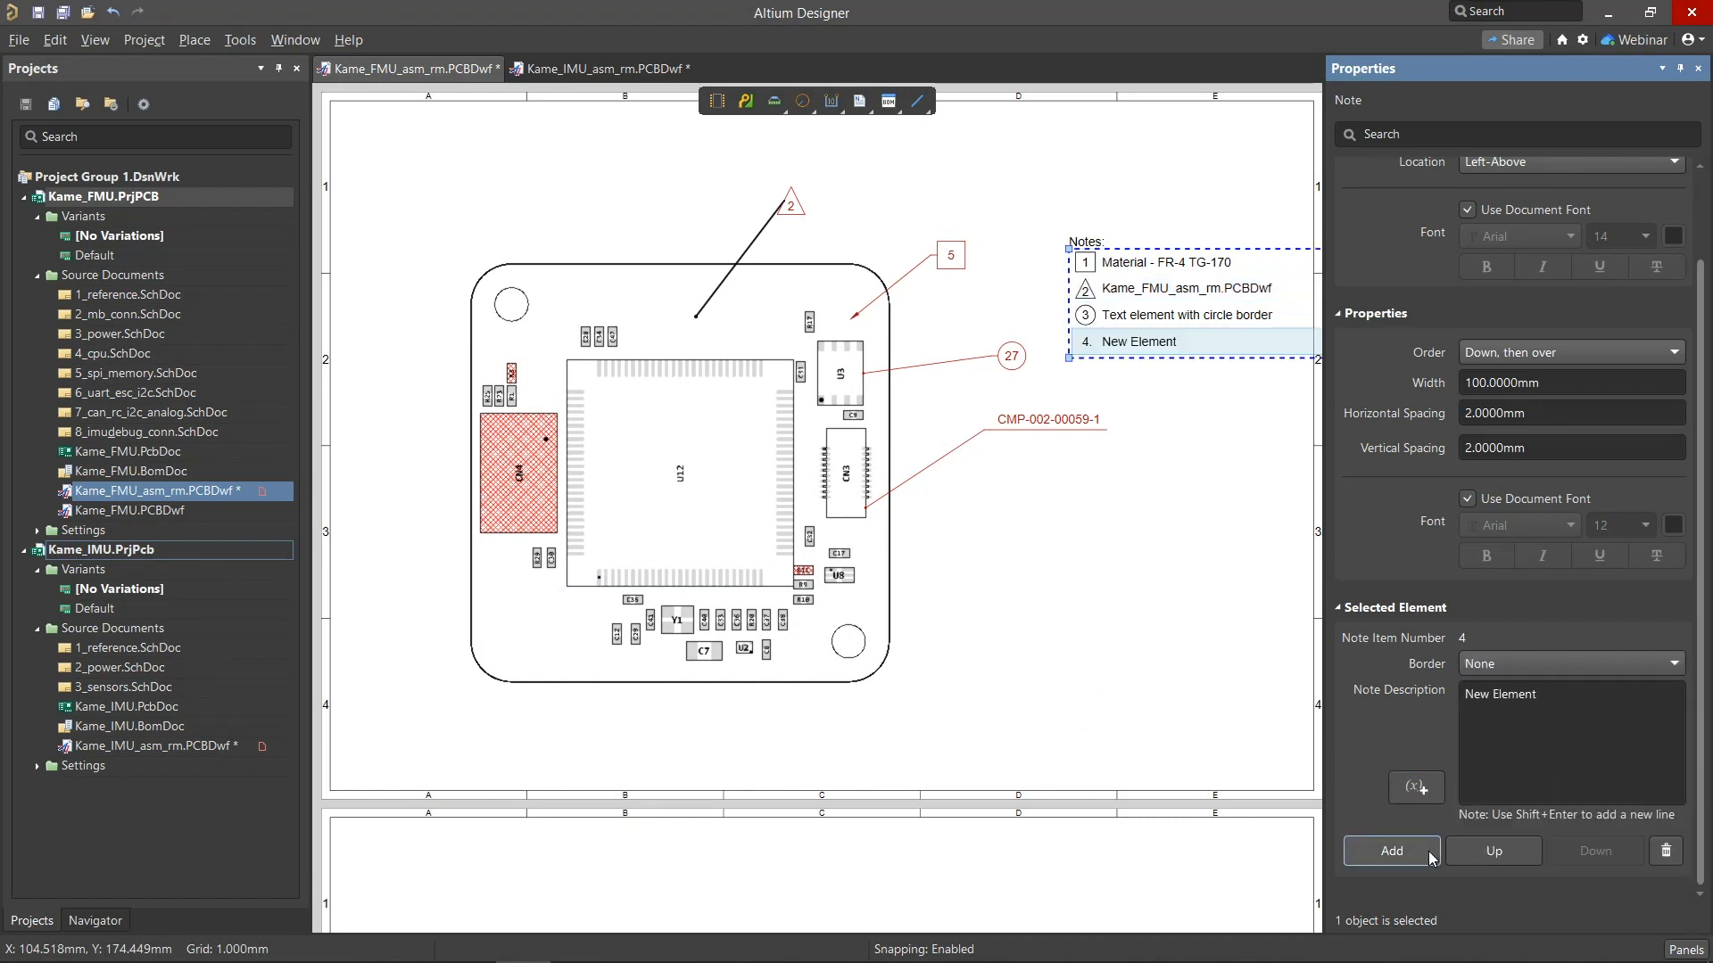
mouse_move(1482, 851)
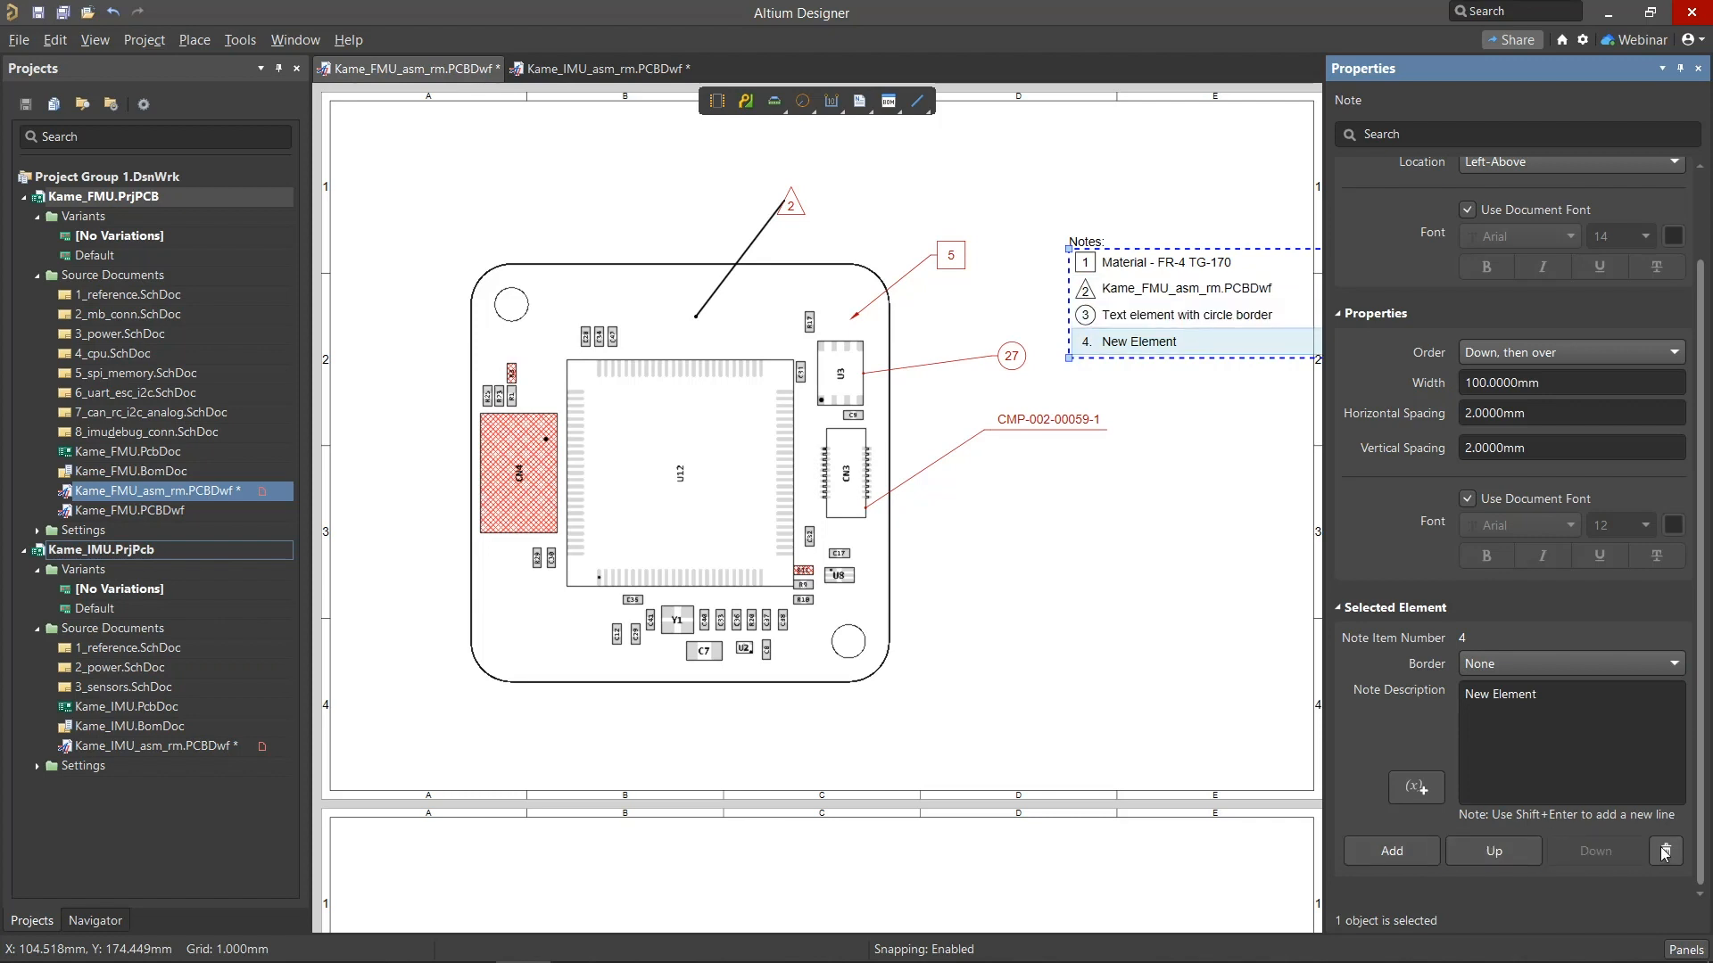
click(1664, 851)
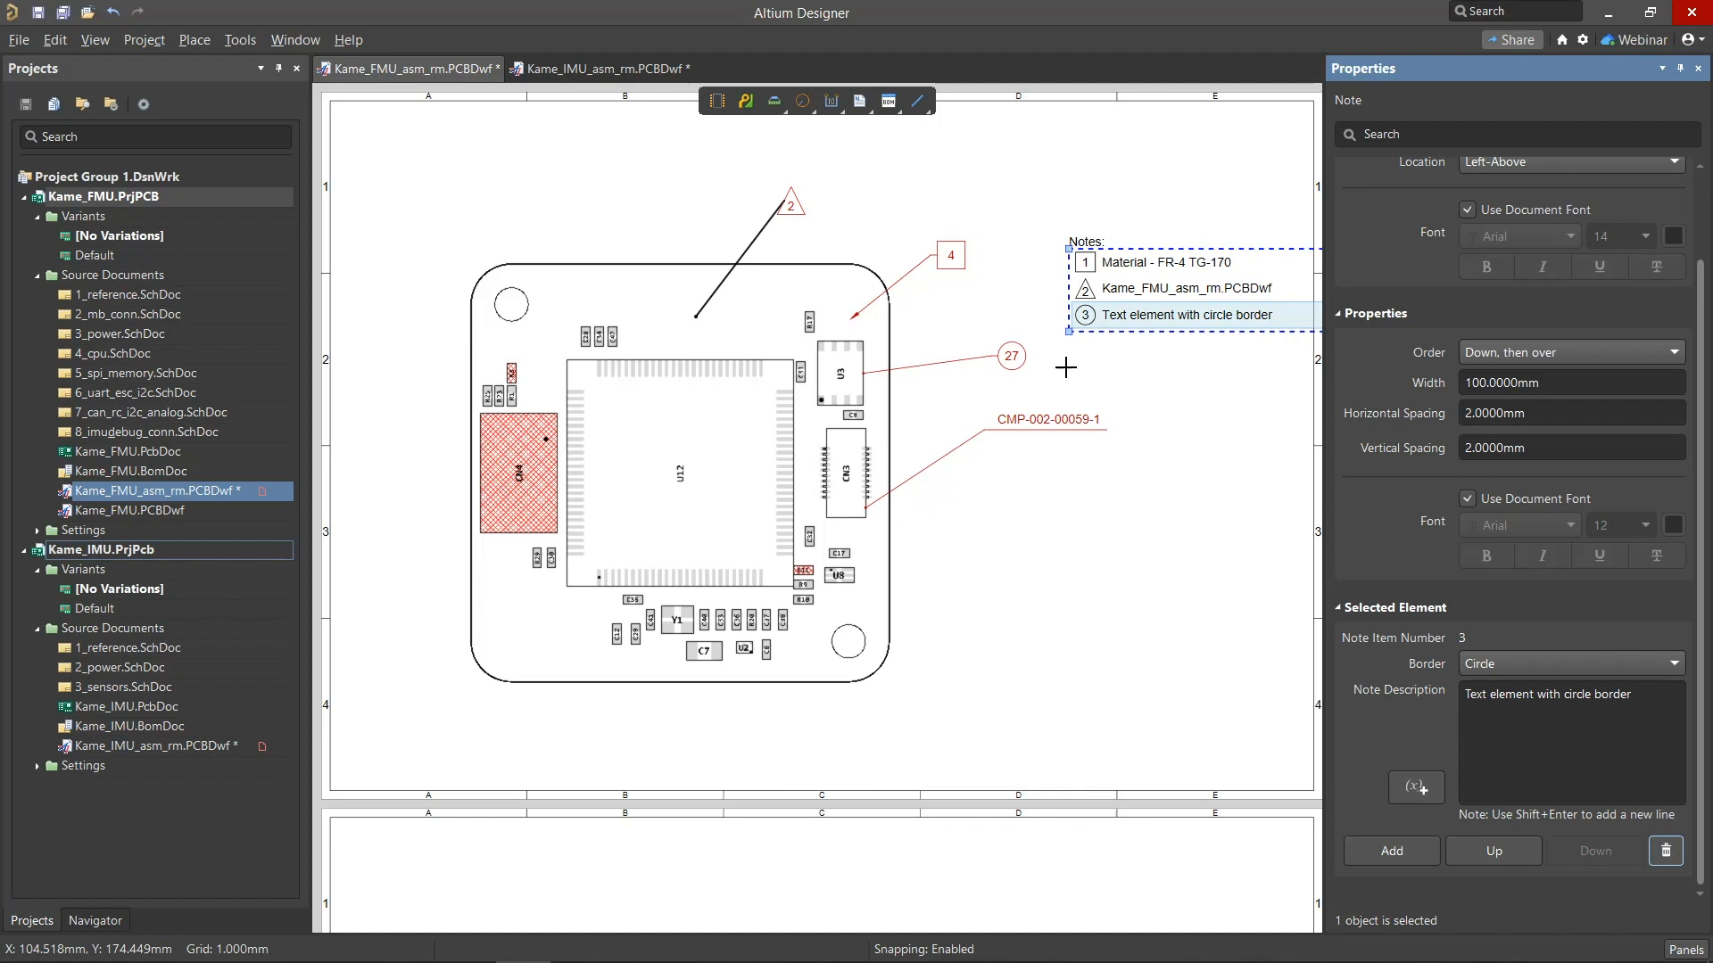
click(859, 100)
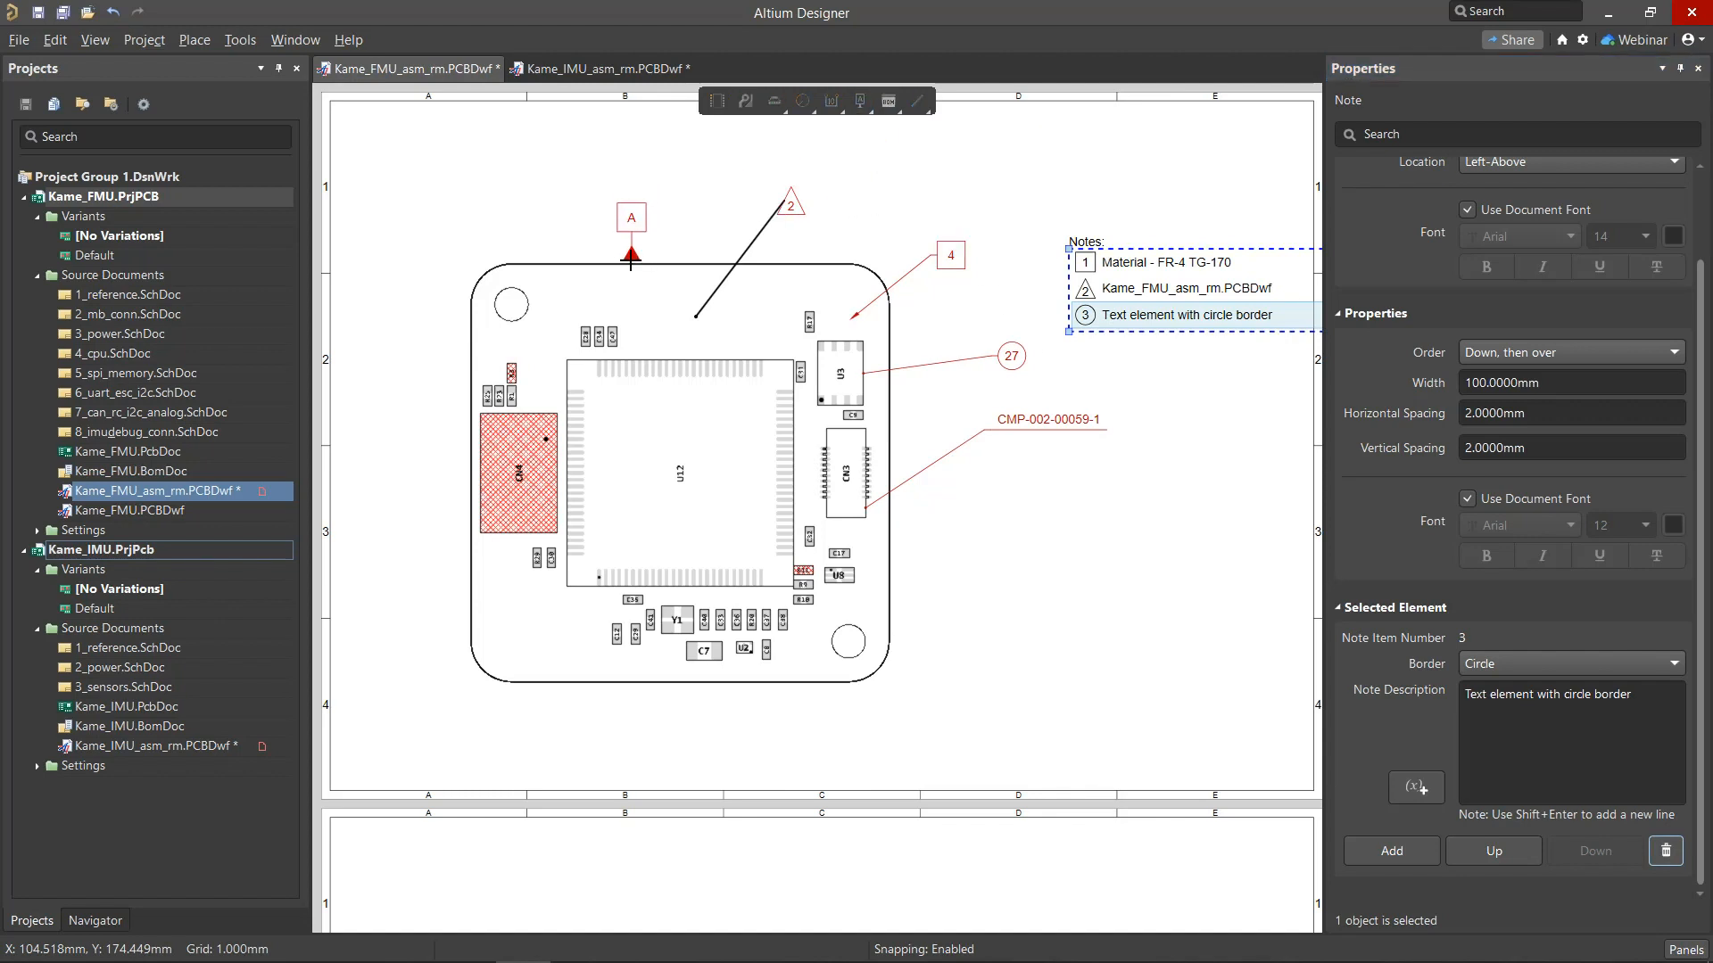
Place datum A on the top edge and a second datum on the left edge labelled B
click(859, 100)
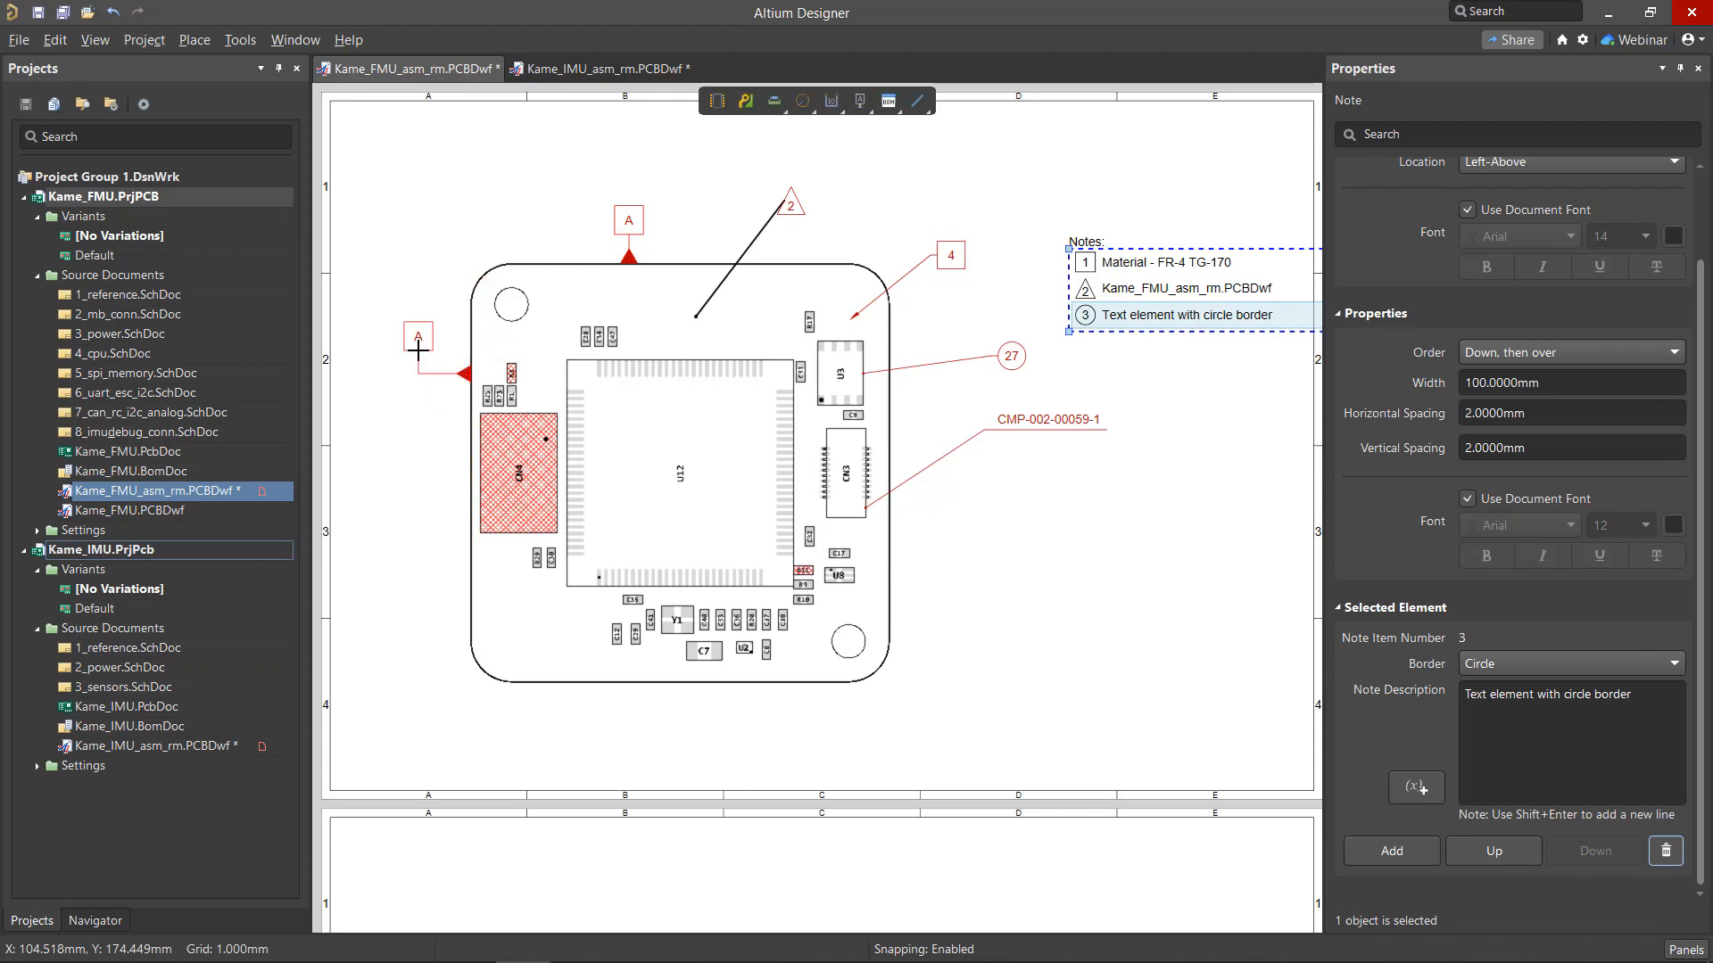
click(418, 337)
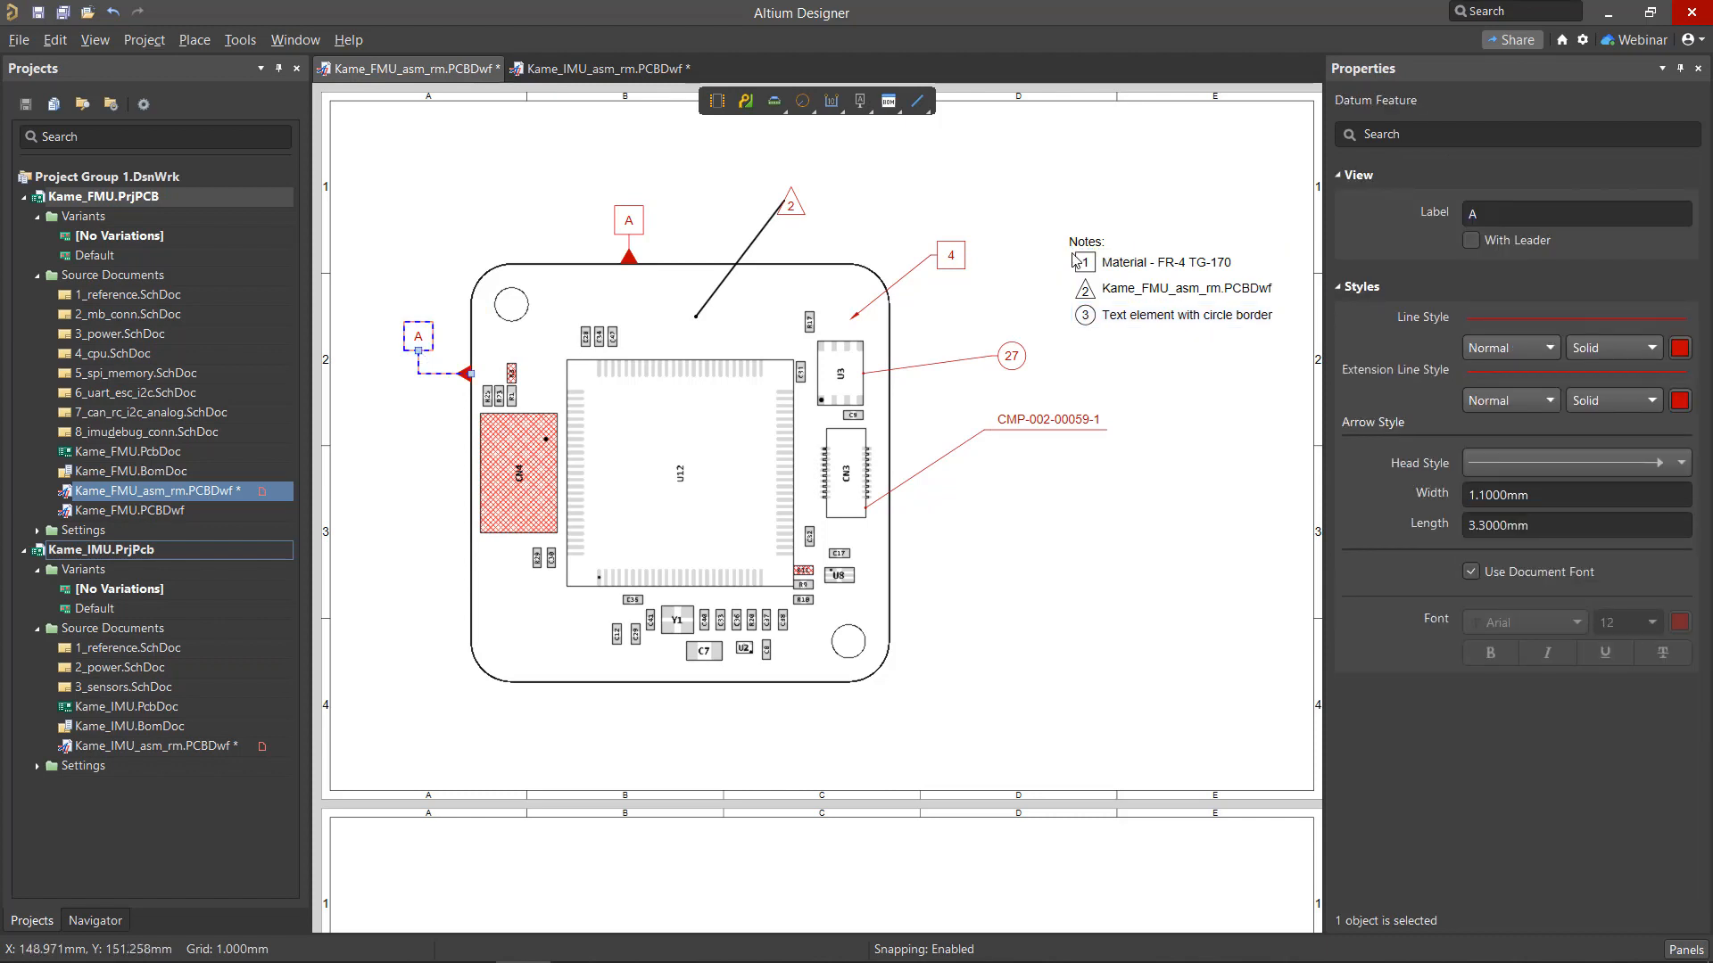
click(1575, 212)
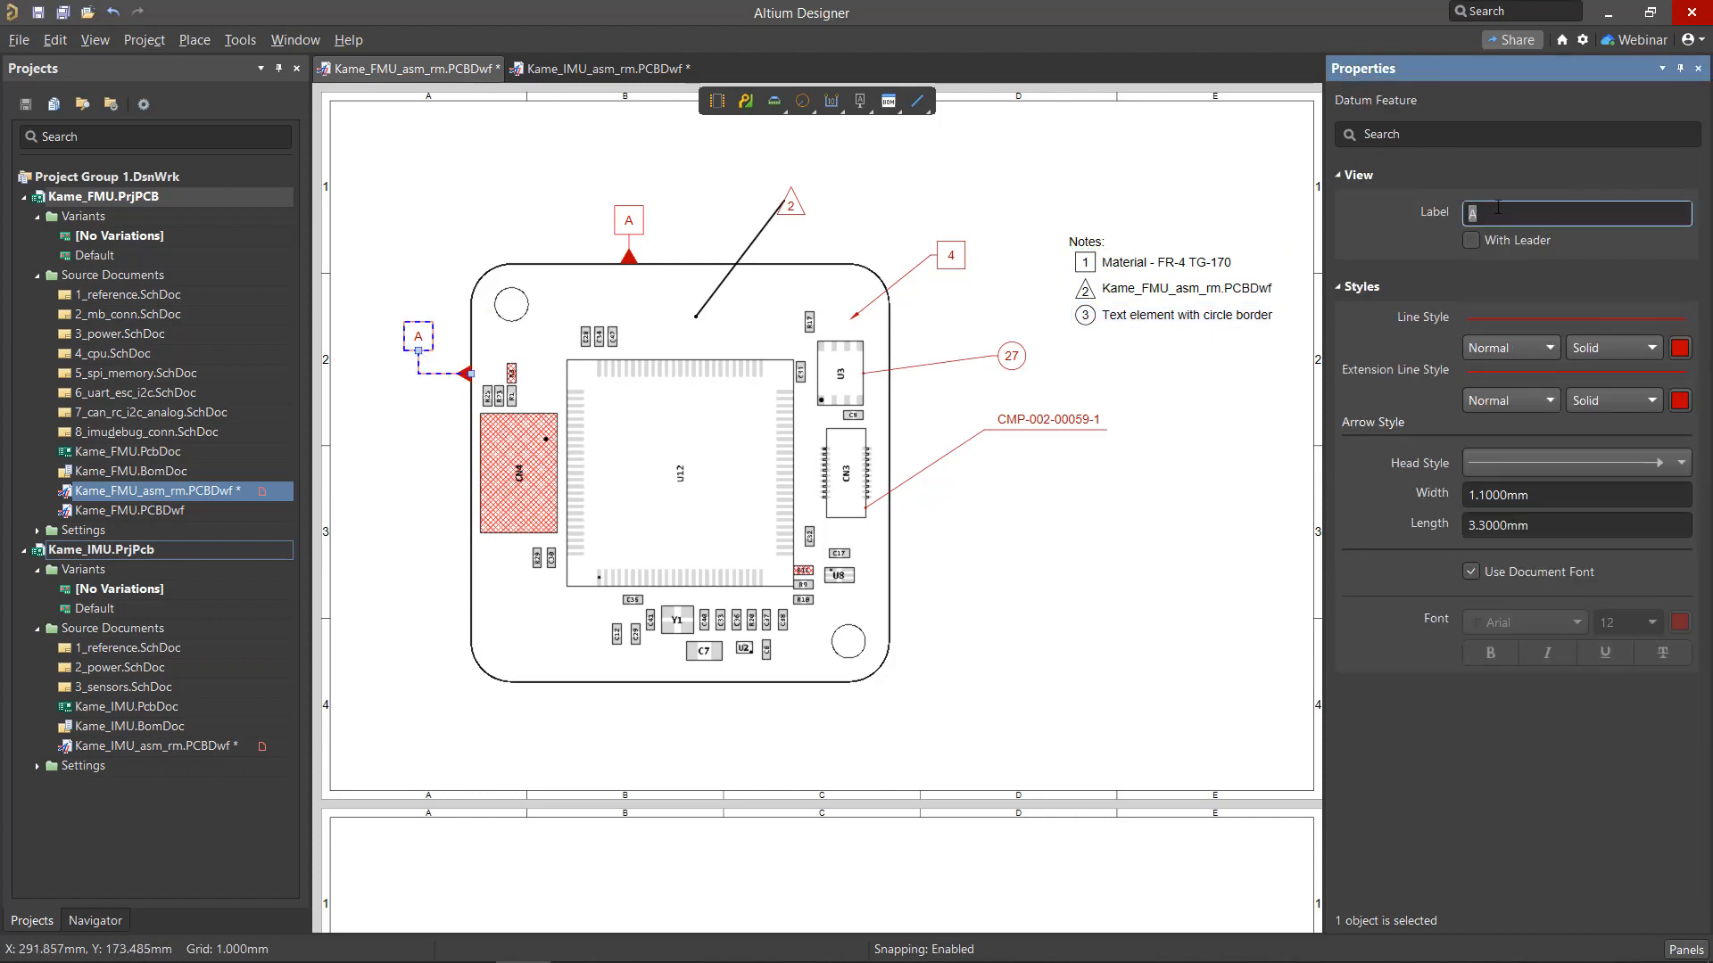
text(B)
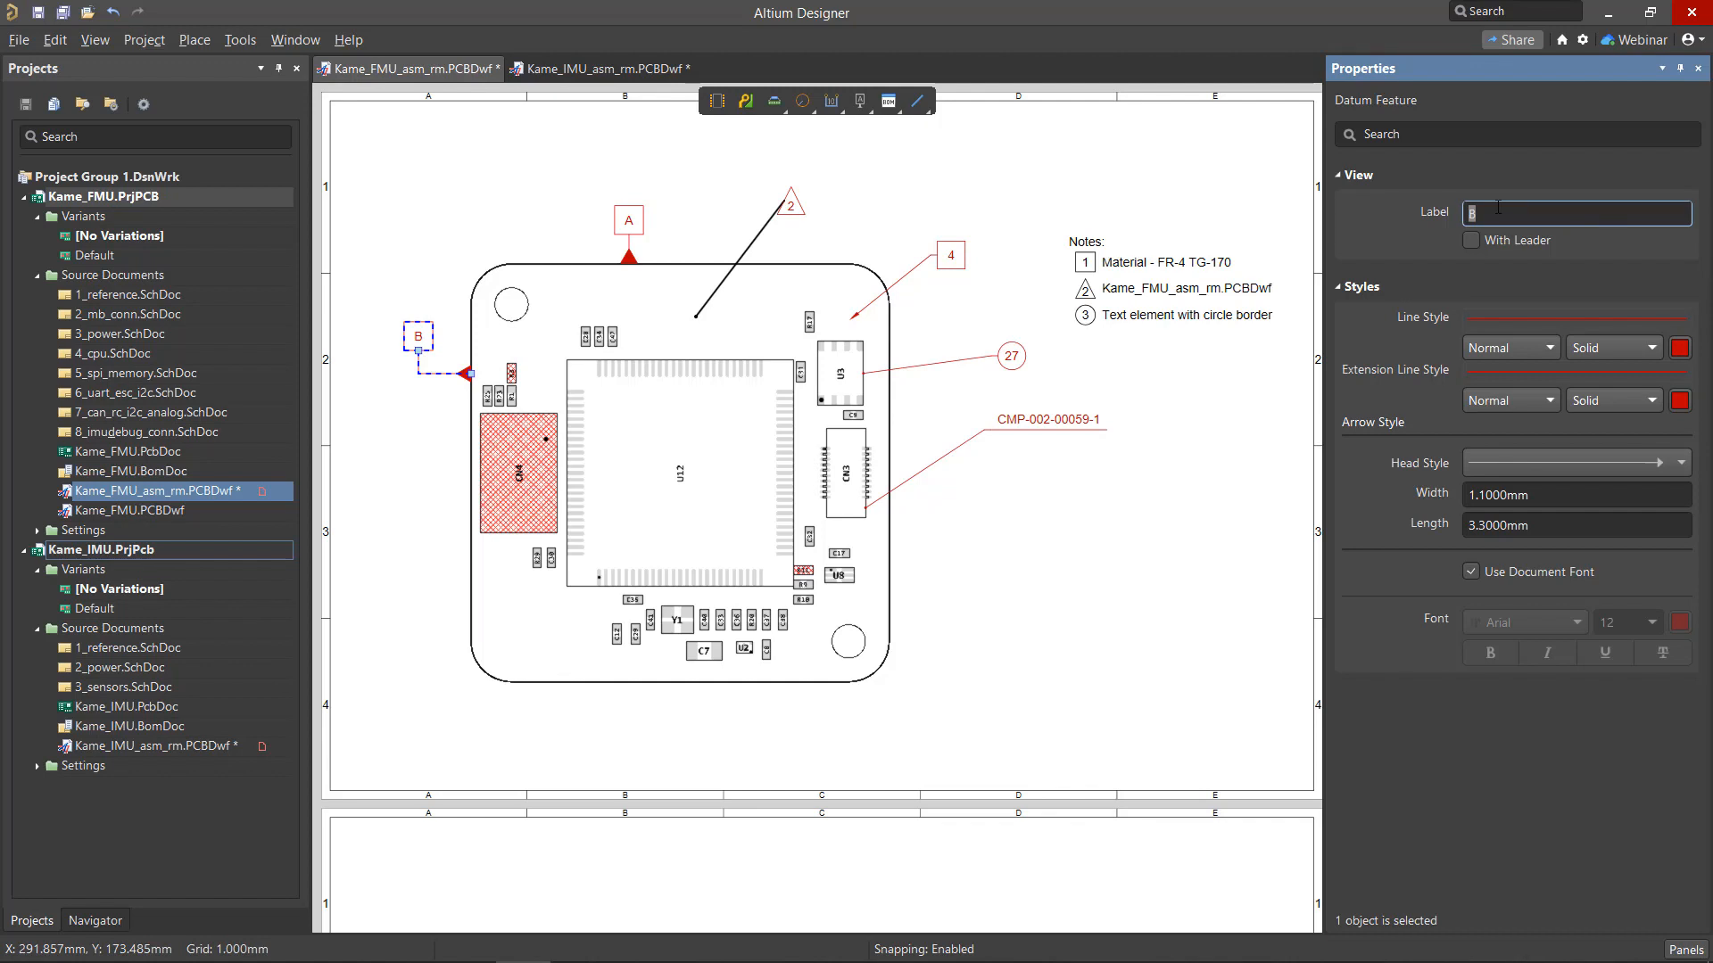
click(857, 100)
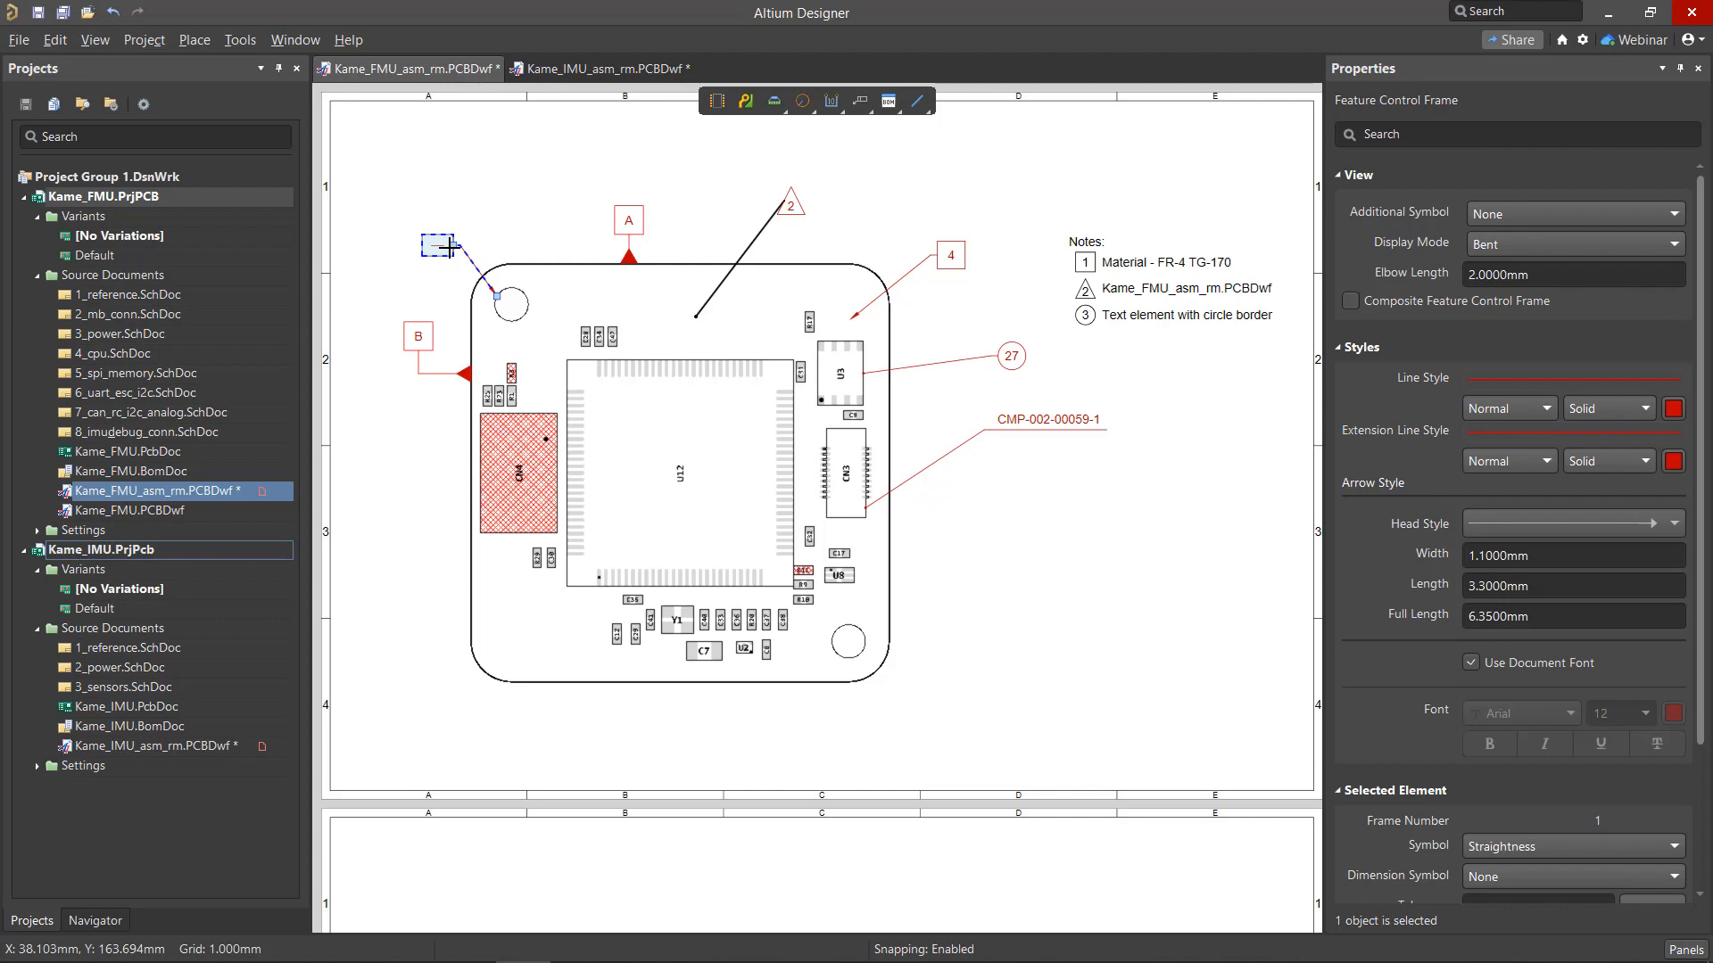
mouse_move(1689, 243)
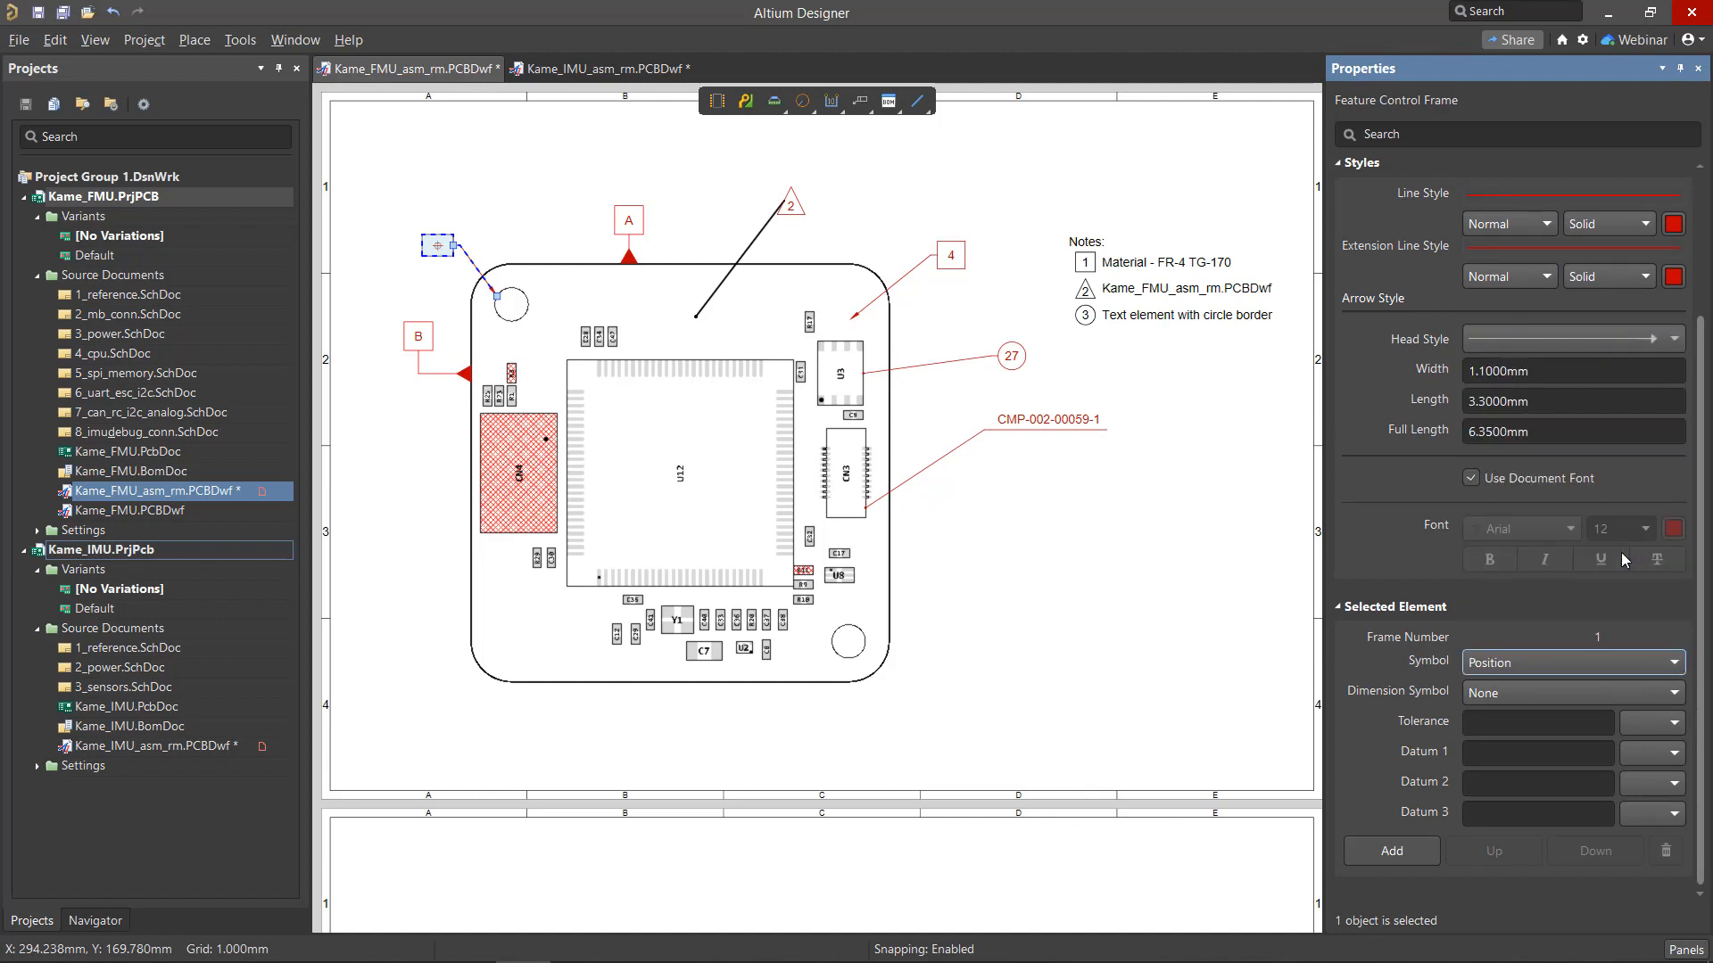
Set the frame's symbol to Position with 0.2 tolerance at maximum material condition
click(1606, 692)
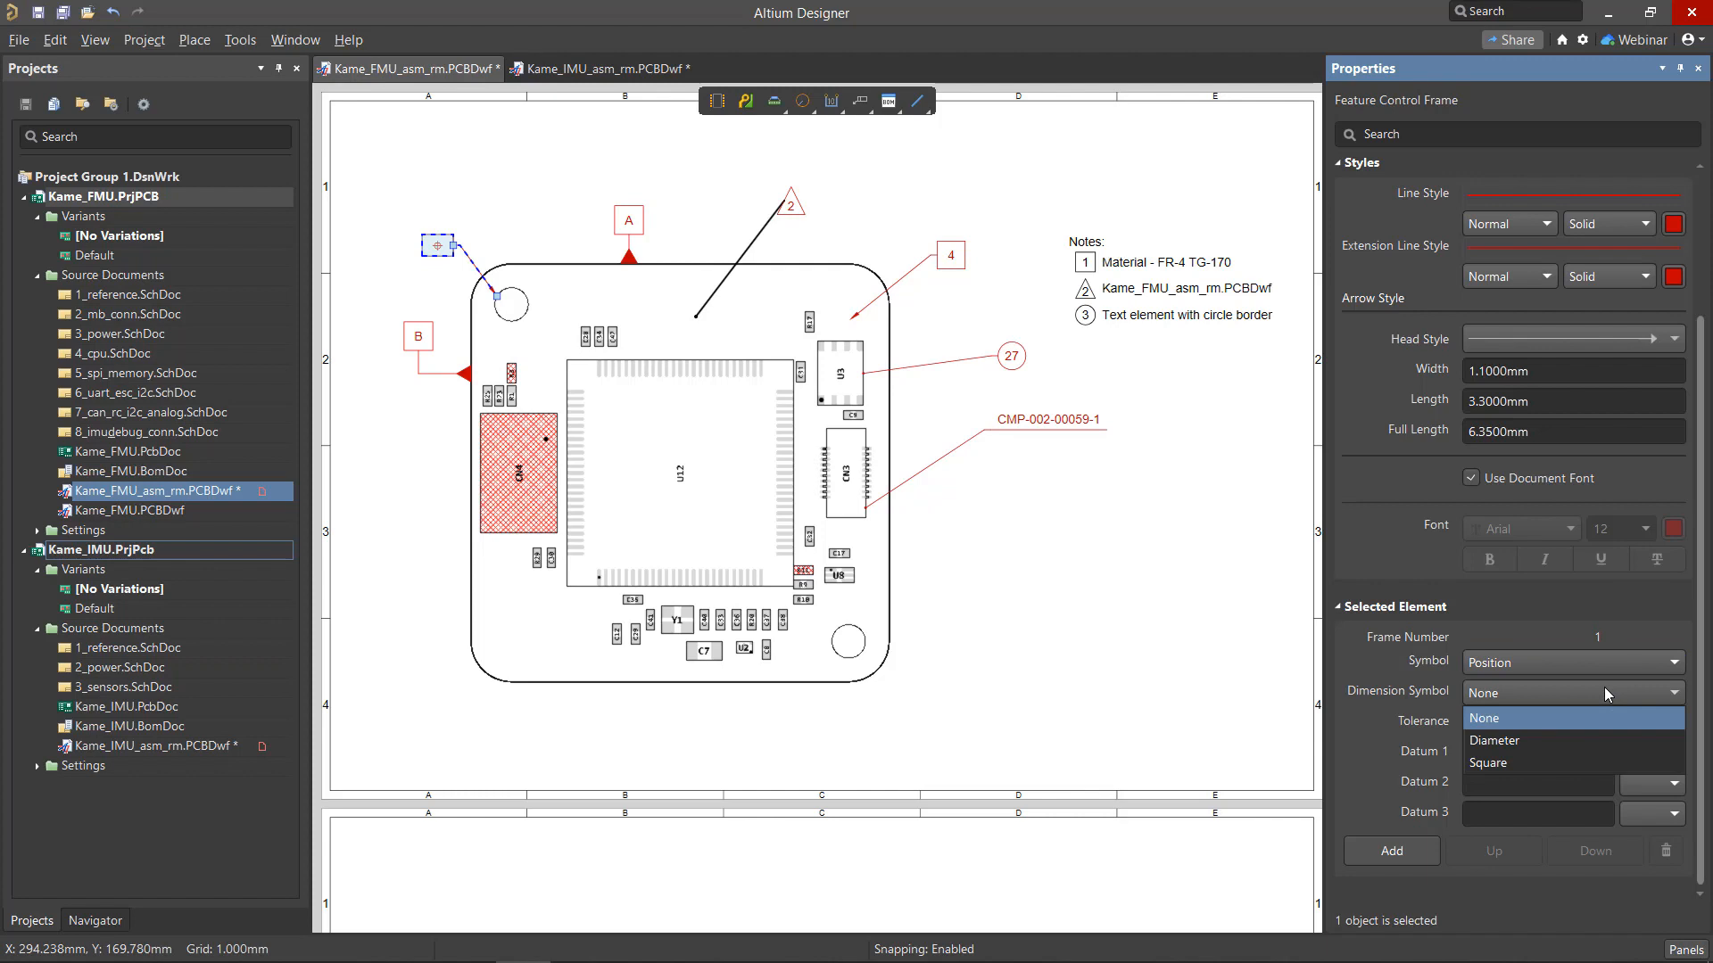
click(1485, 718)
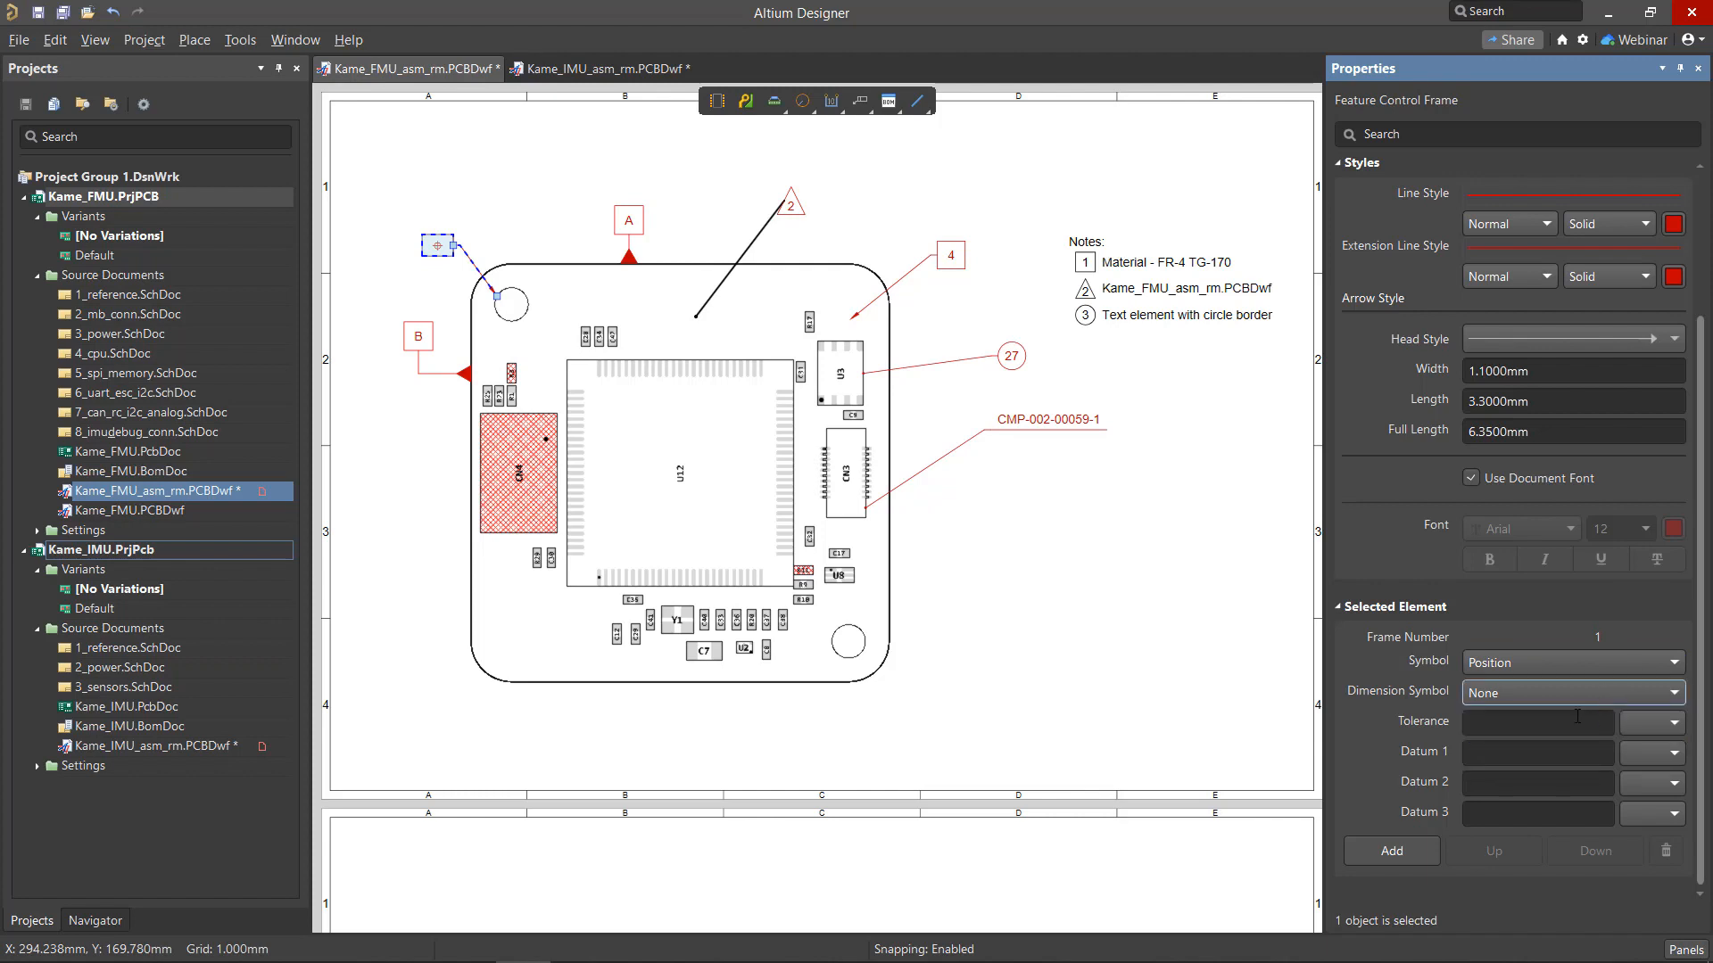
text(0.2)
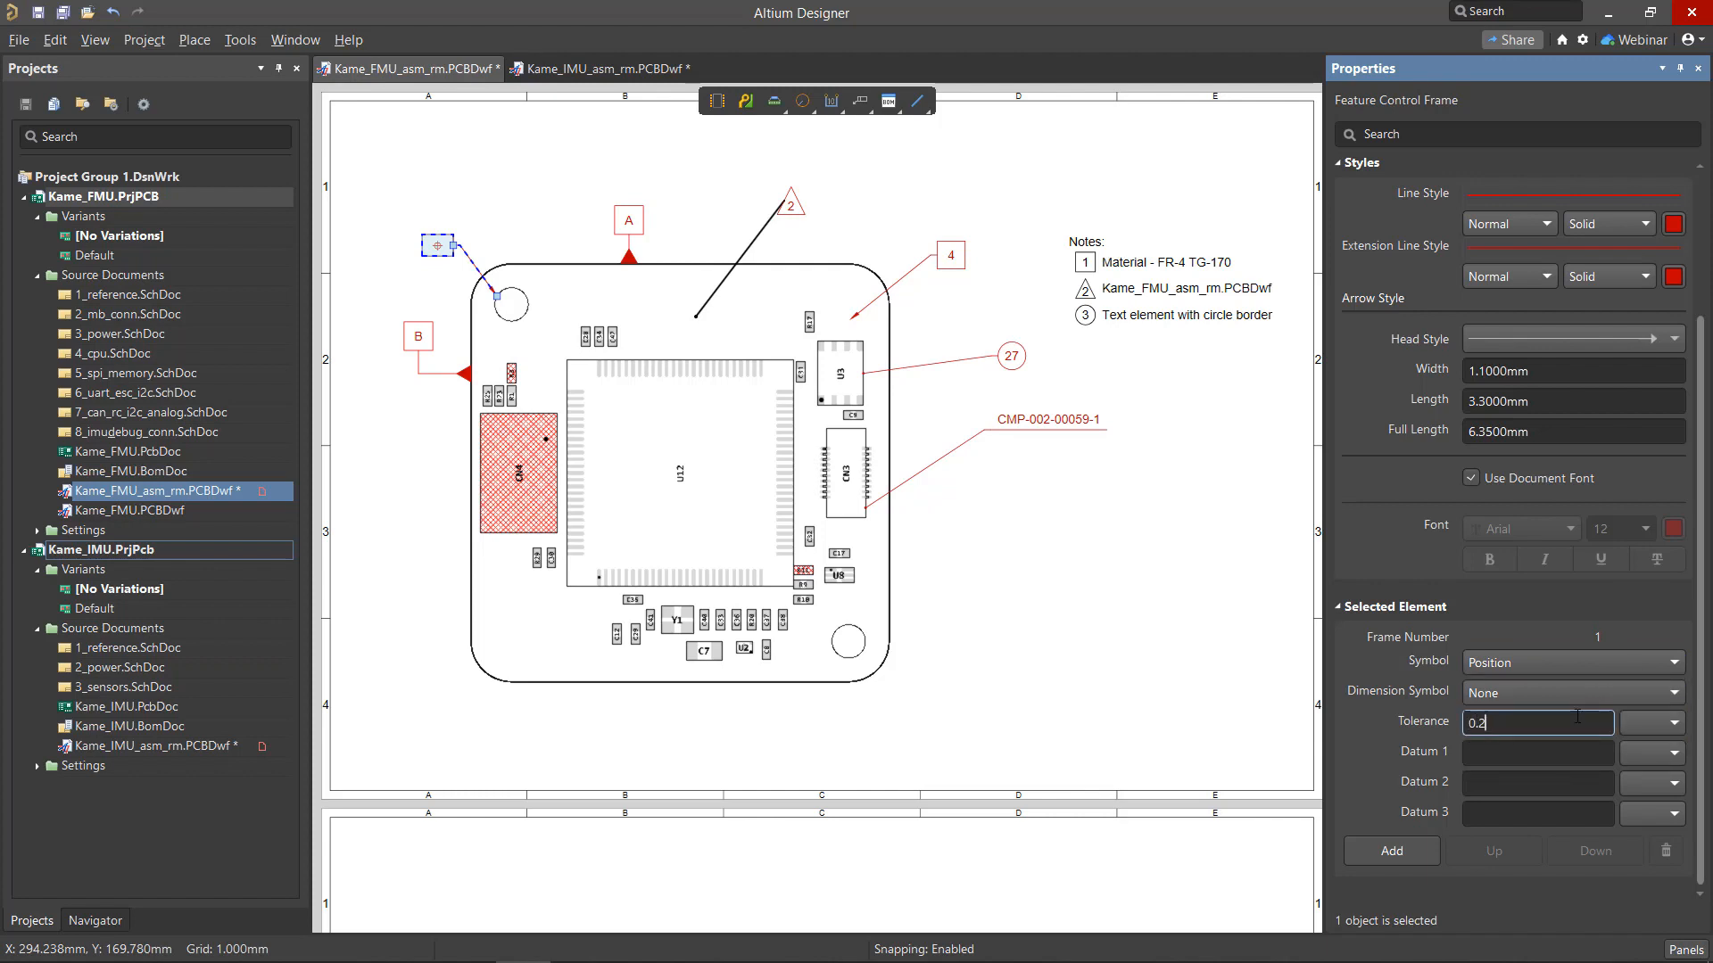
click(1677, 722)
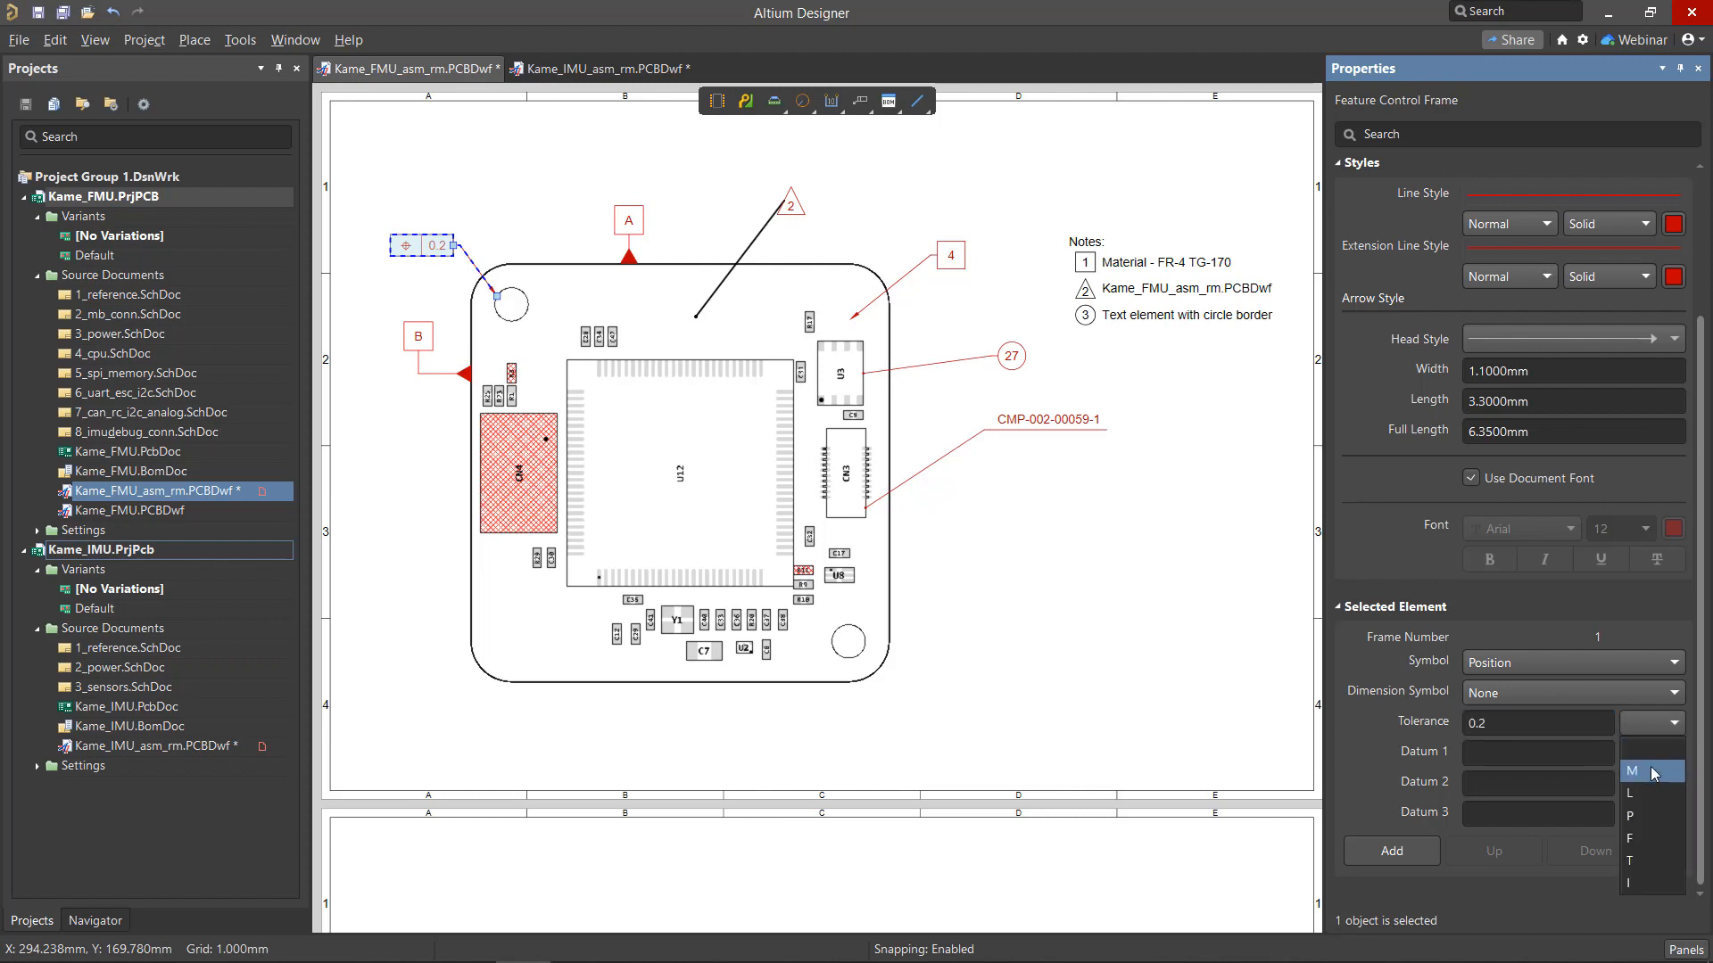
click(1631, 771)
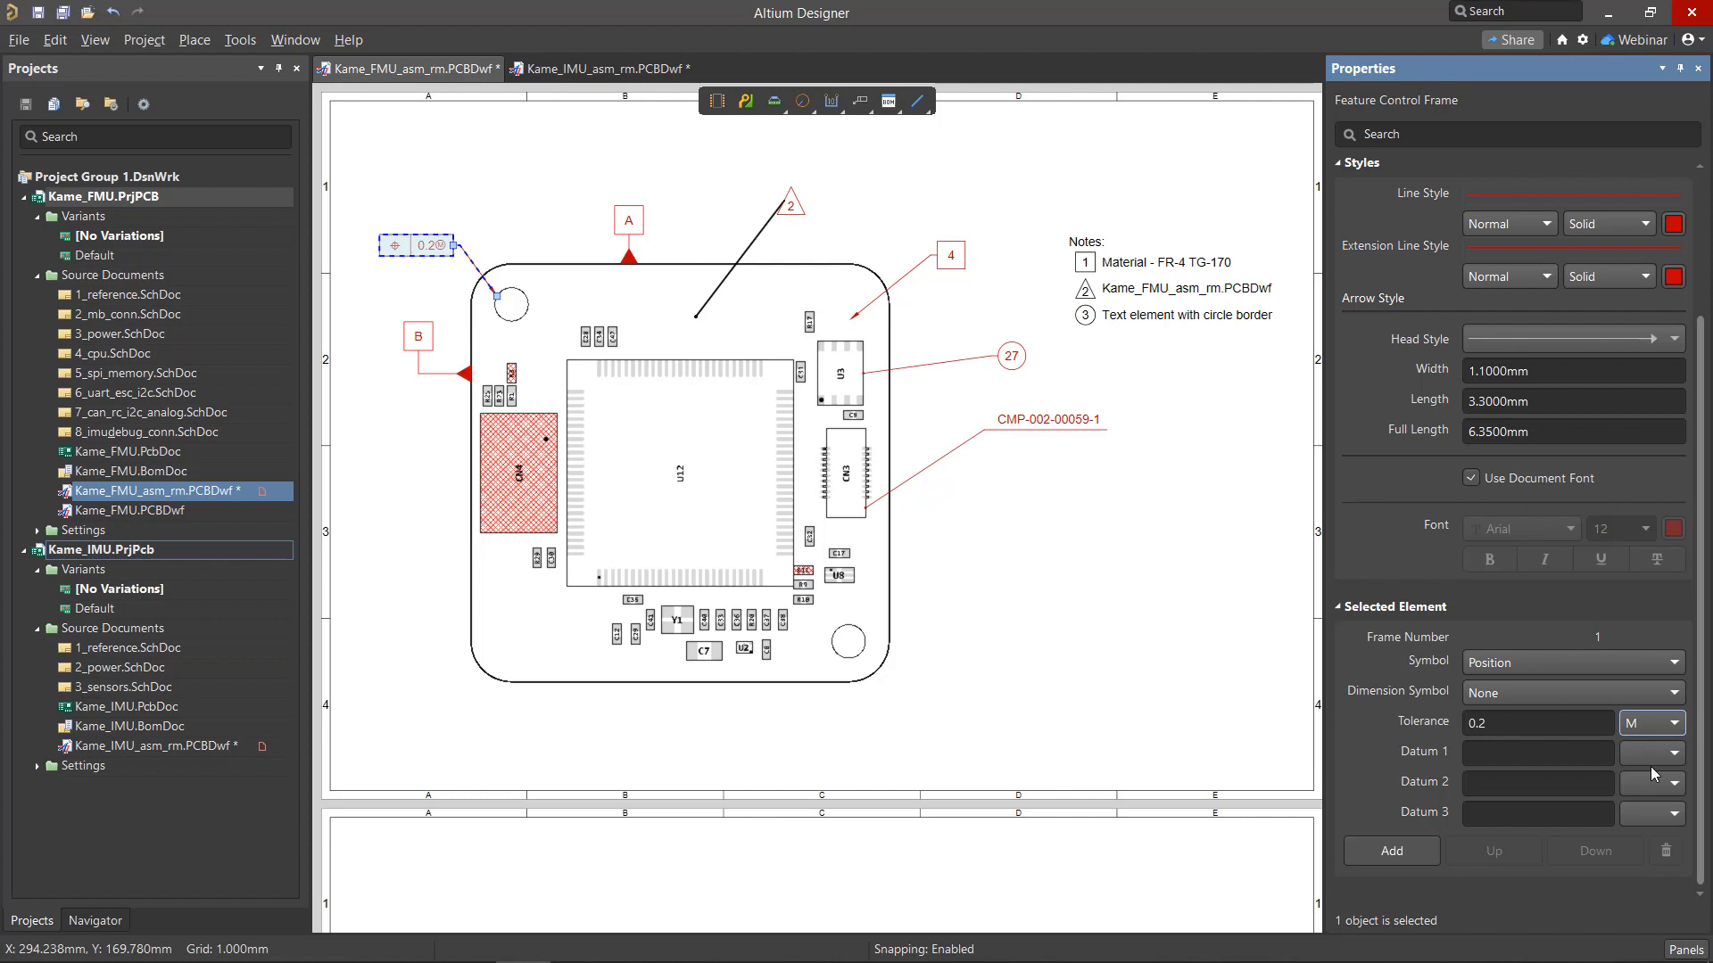
Reference datum A first and add datum B as the second reference
text(A)
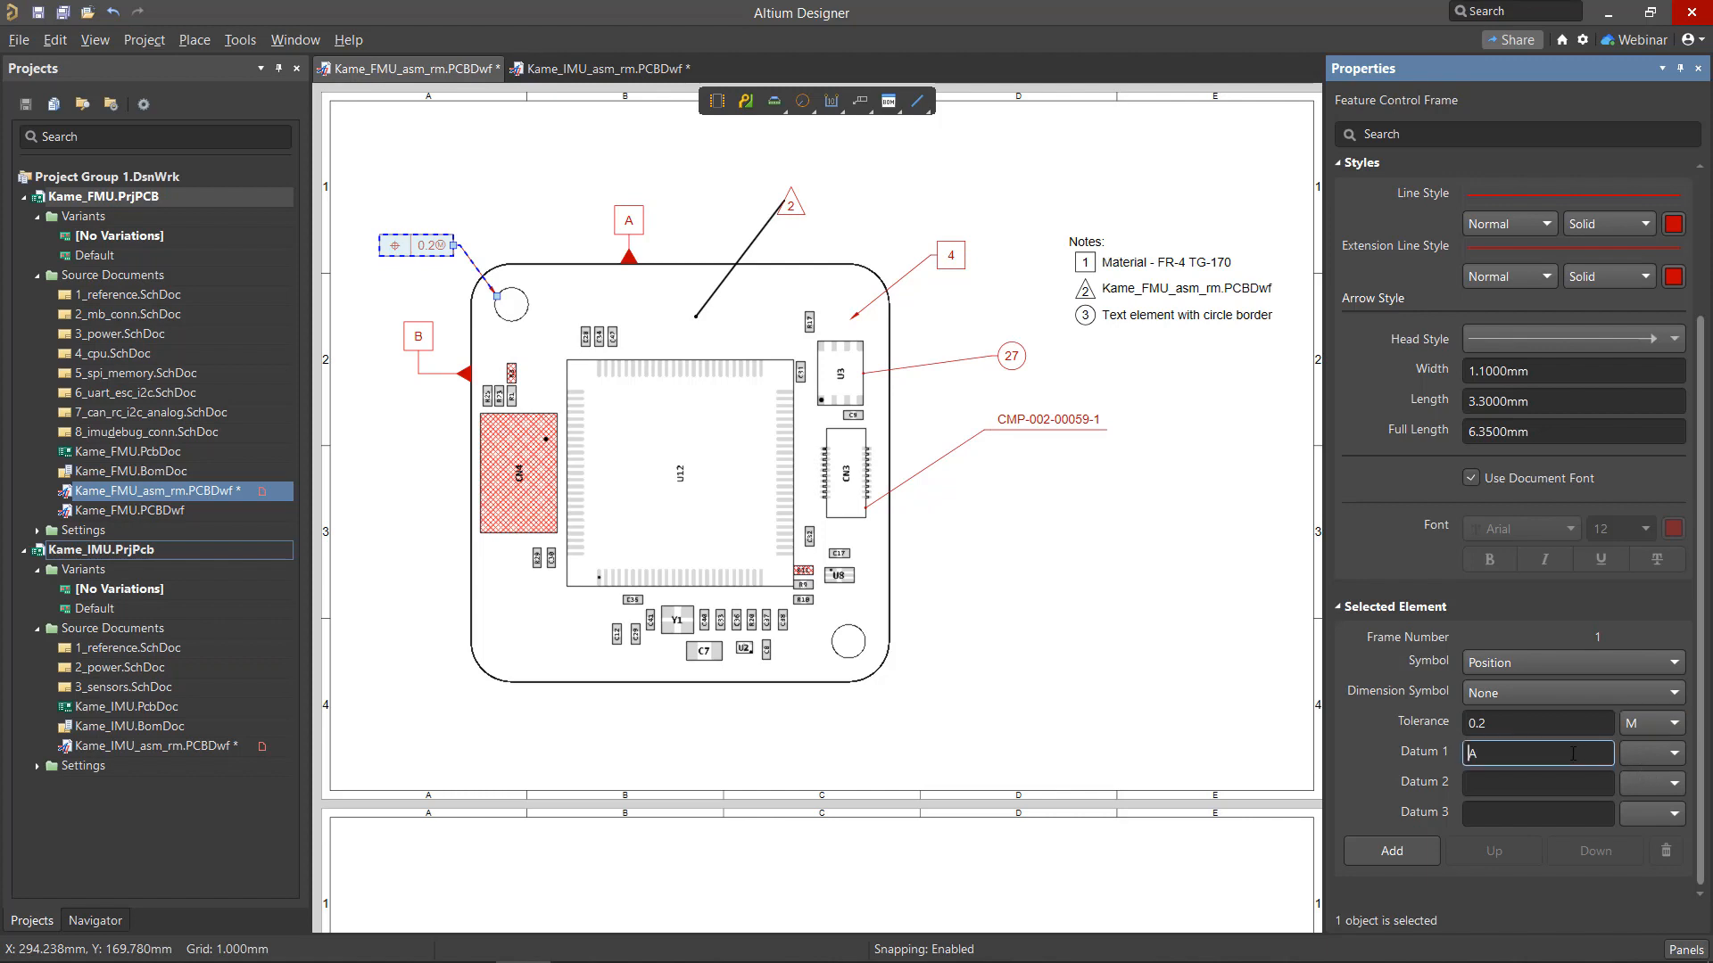
key(Enter)
text(B)
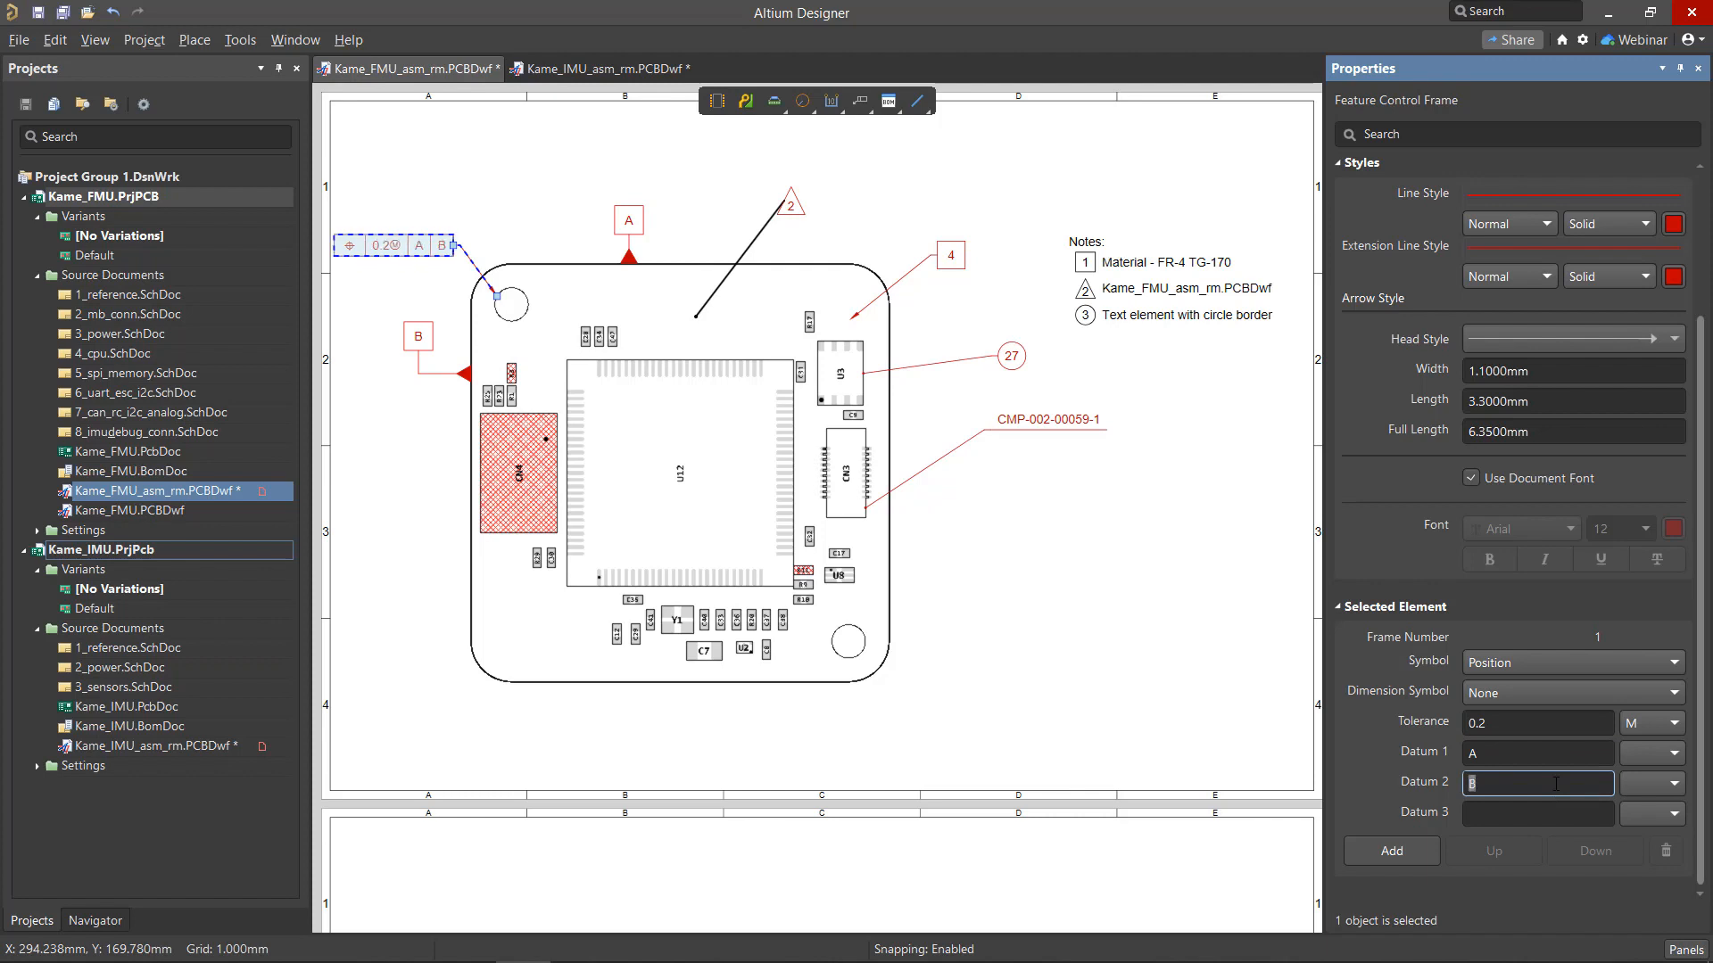
click(1572, 663)
text(0.015)
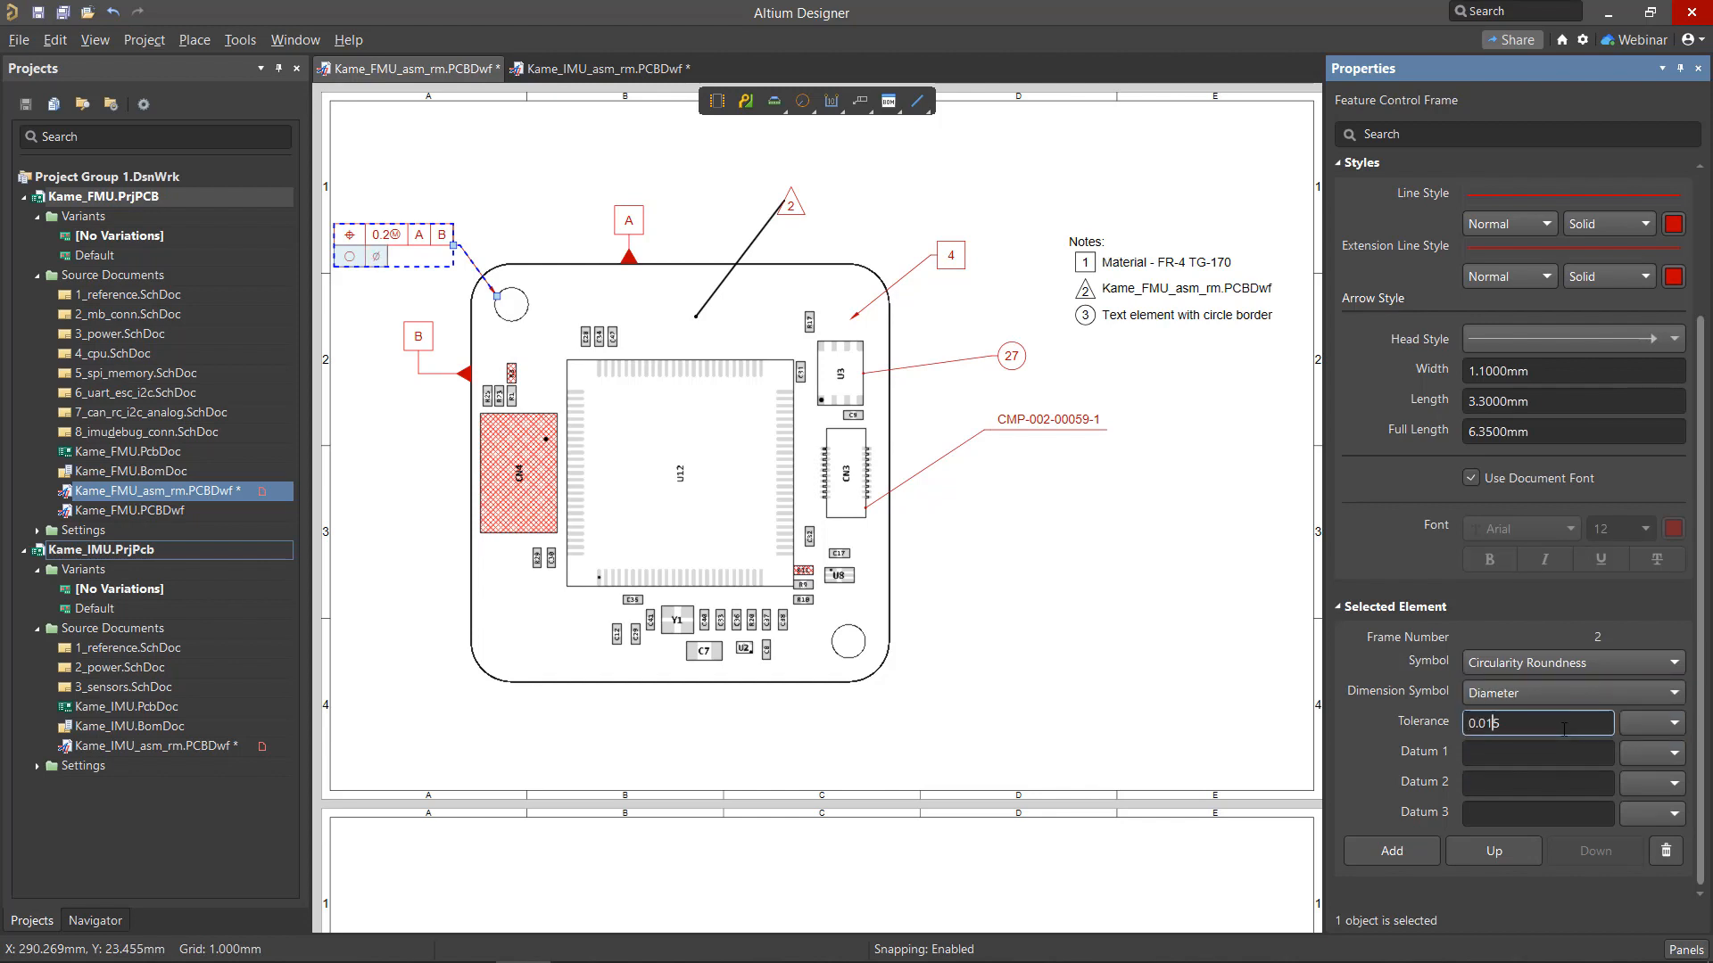
key(Enter)
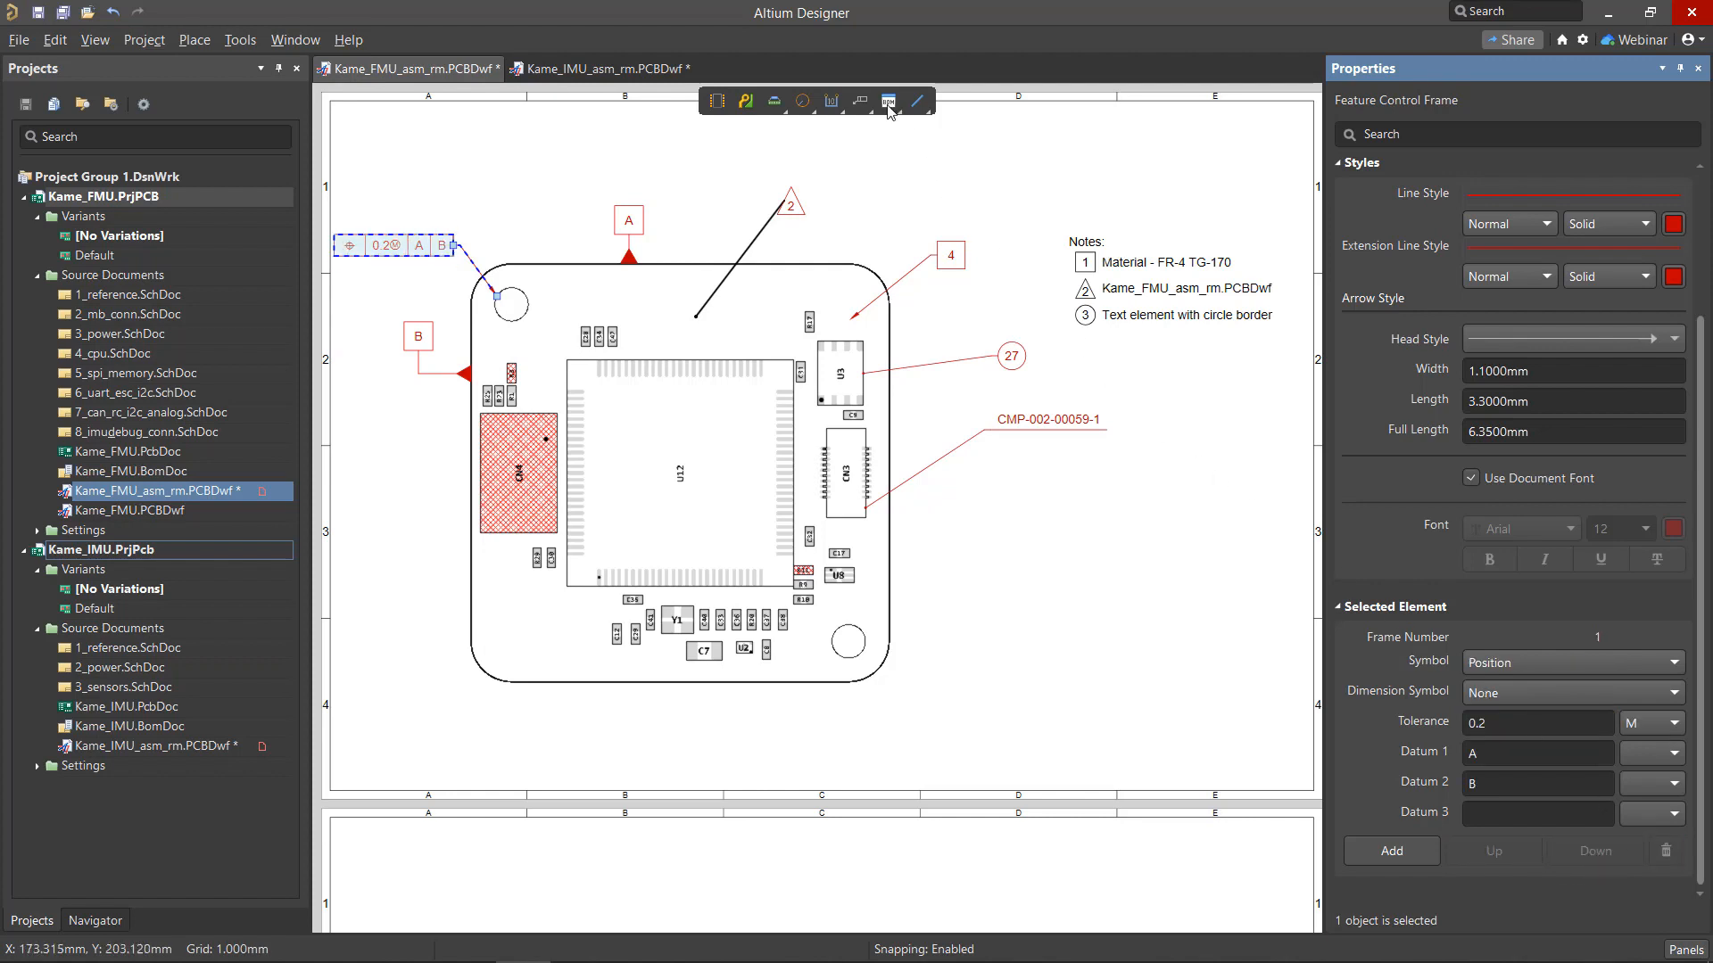
Place a surface finish symbol near the top-right and enter requirements 1 to 4
click(890, 100)
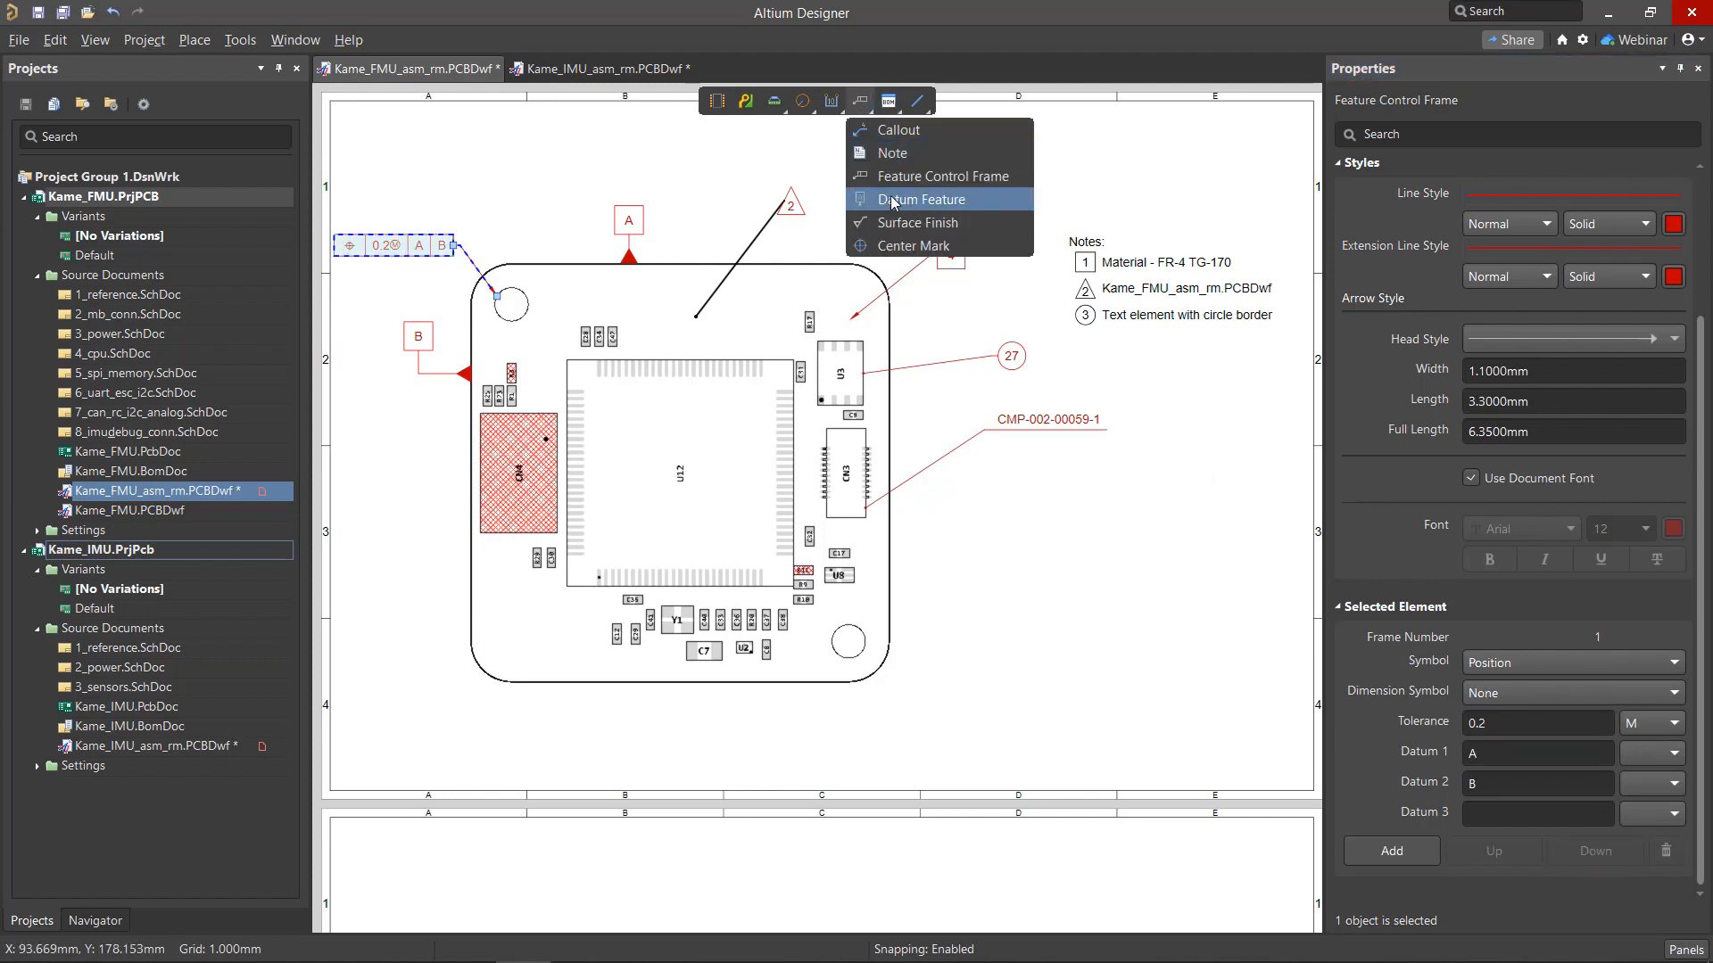
click(920, 199)
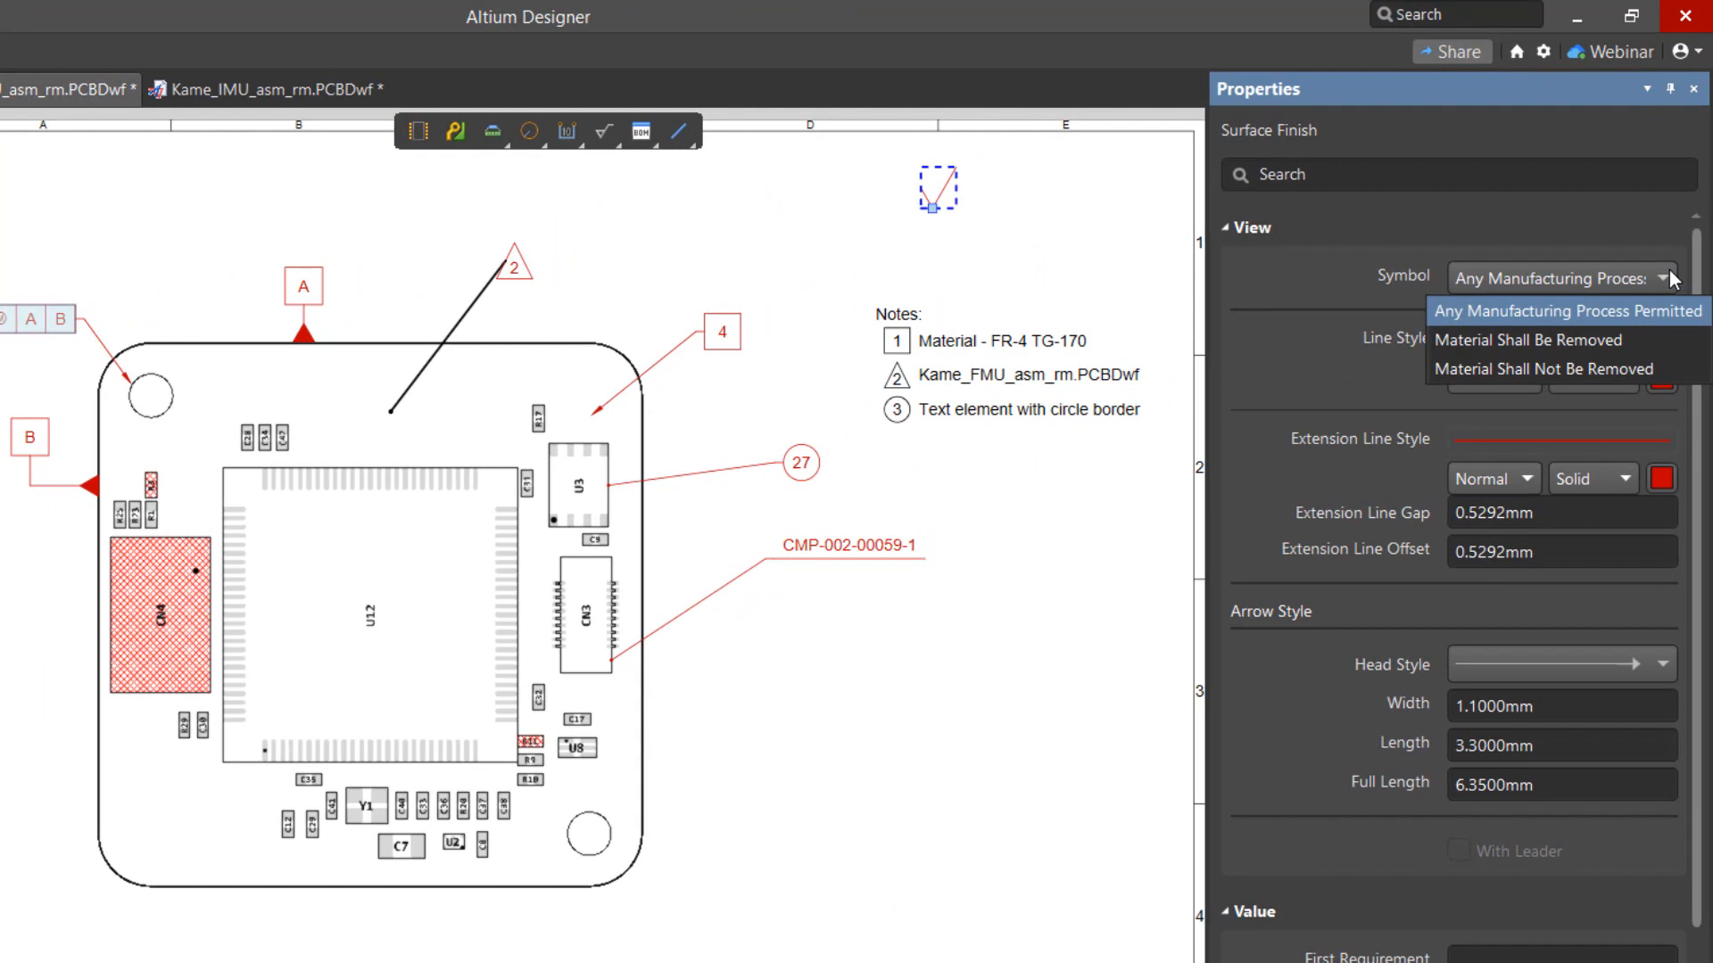
mouse_move(1653, 341)
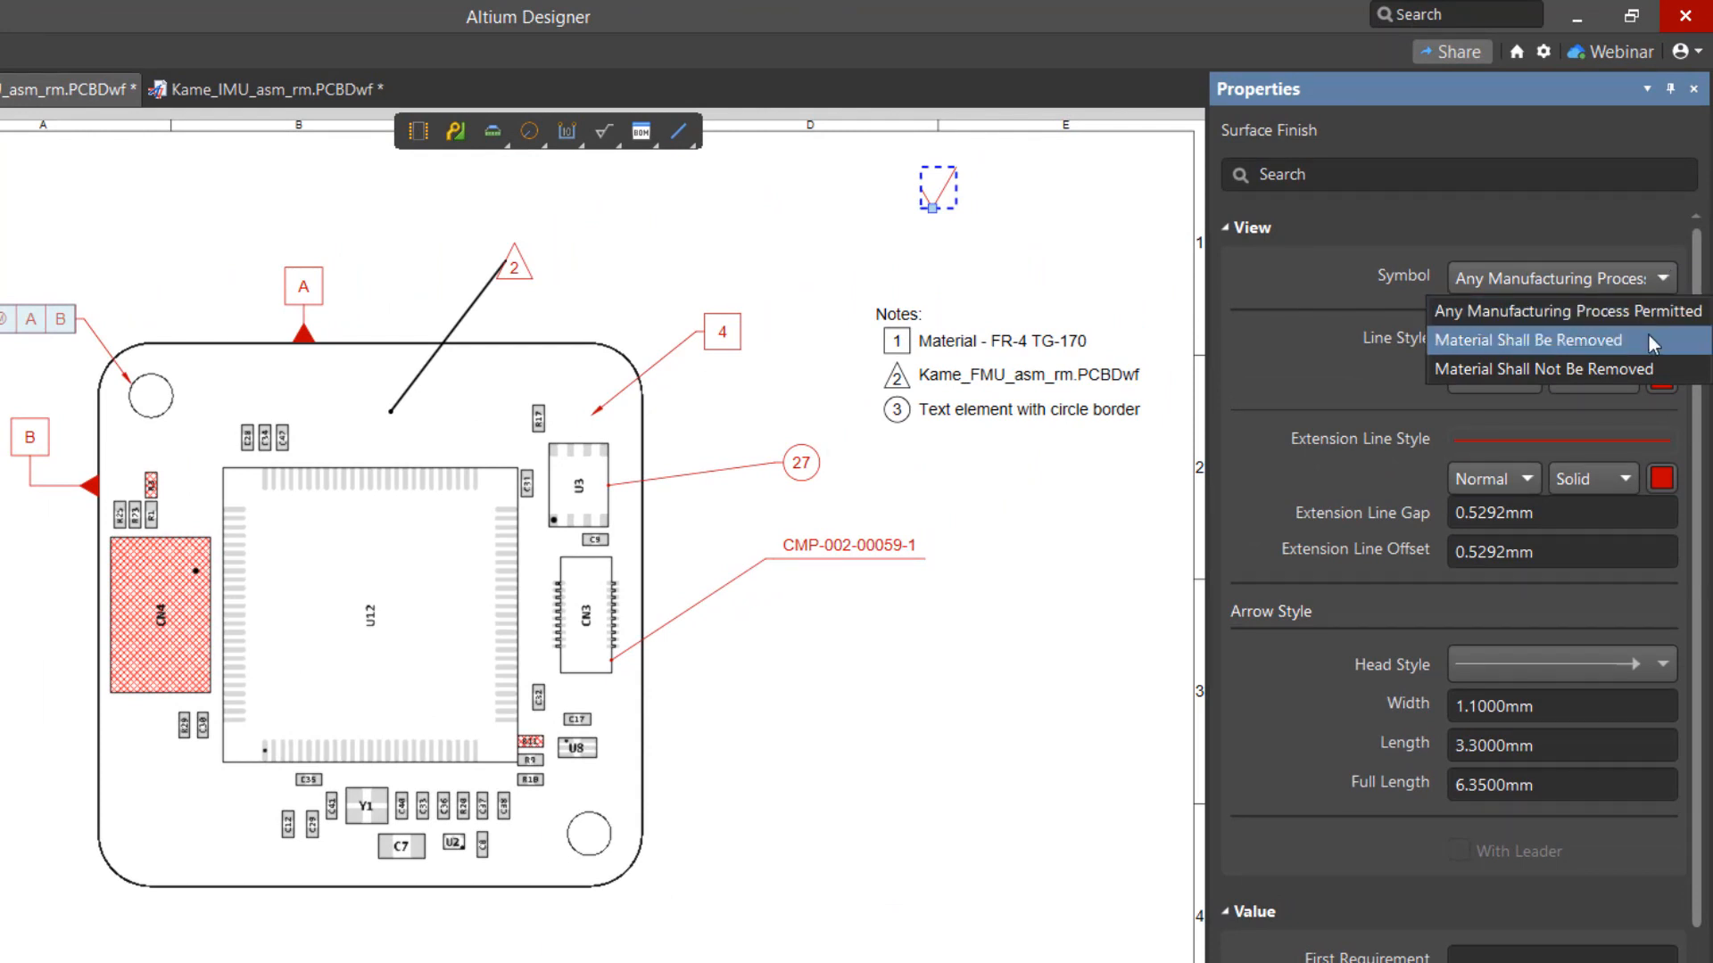
click(1529, 340)
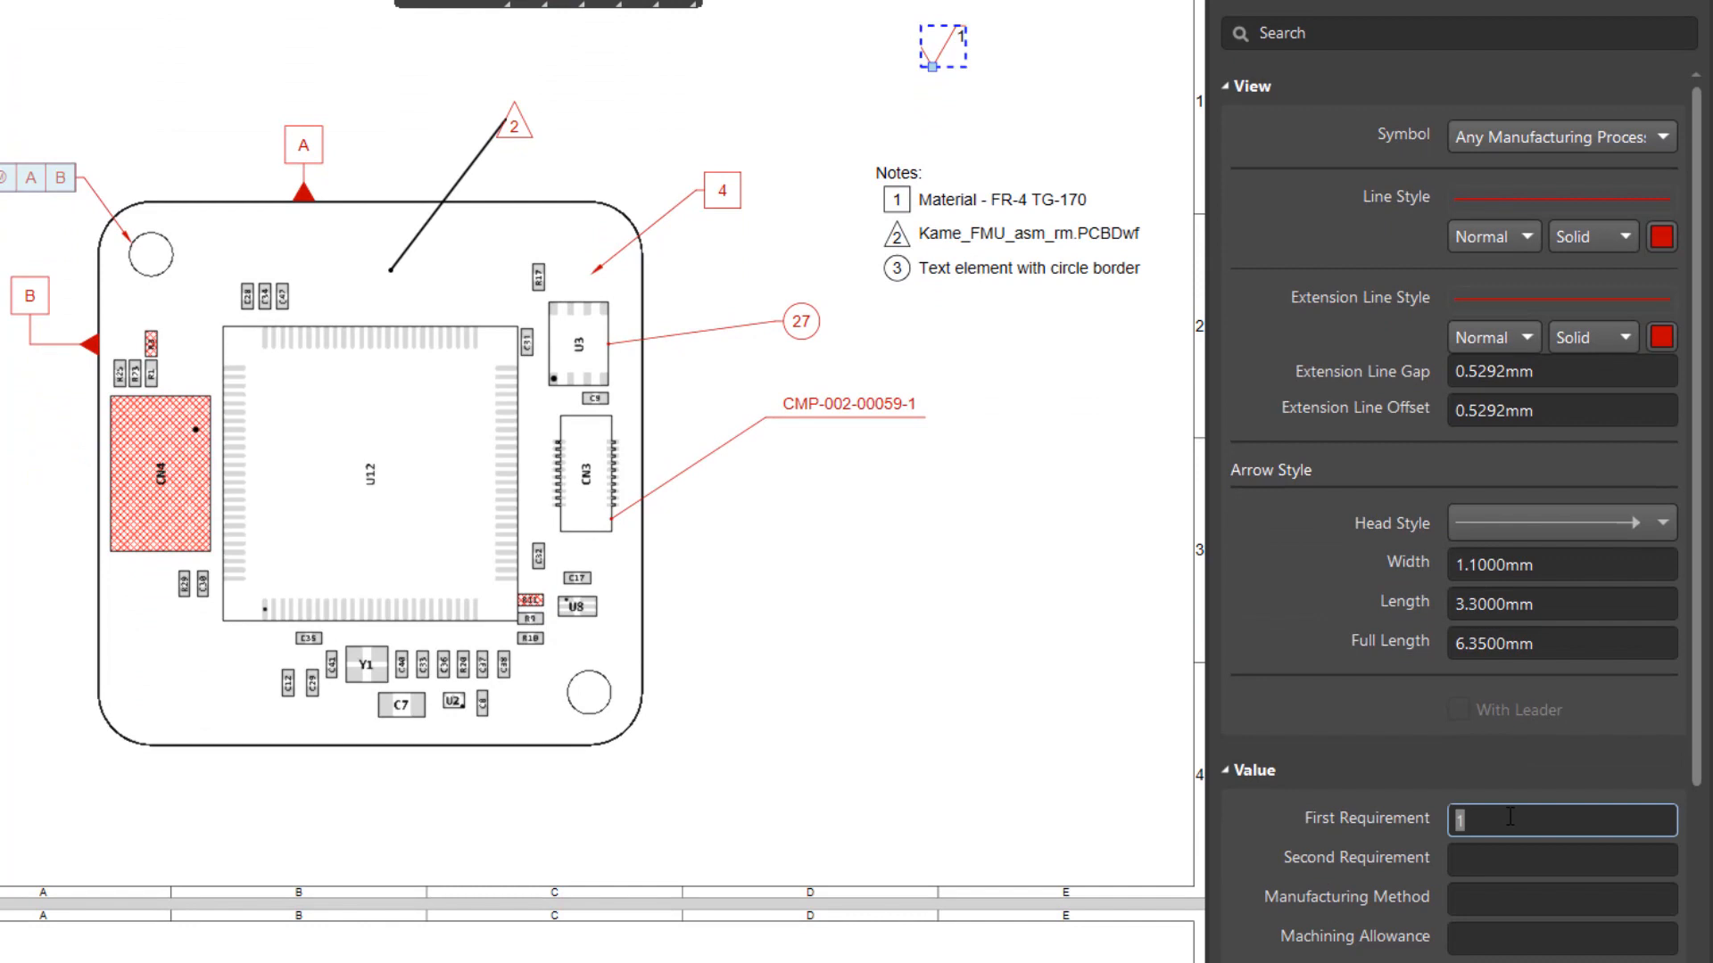
text(2)
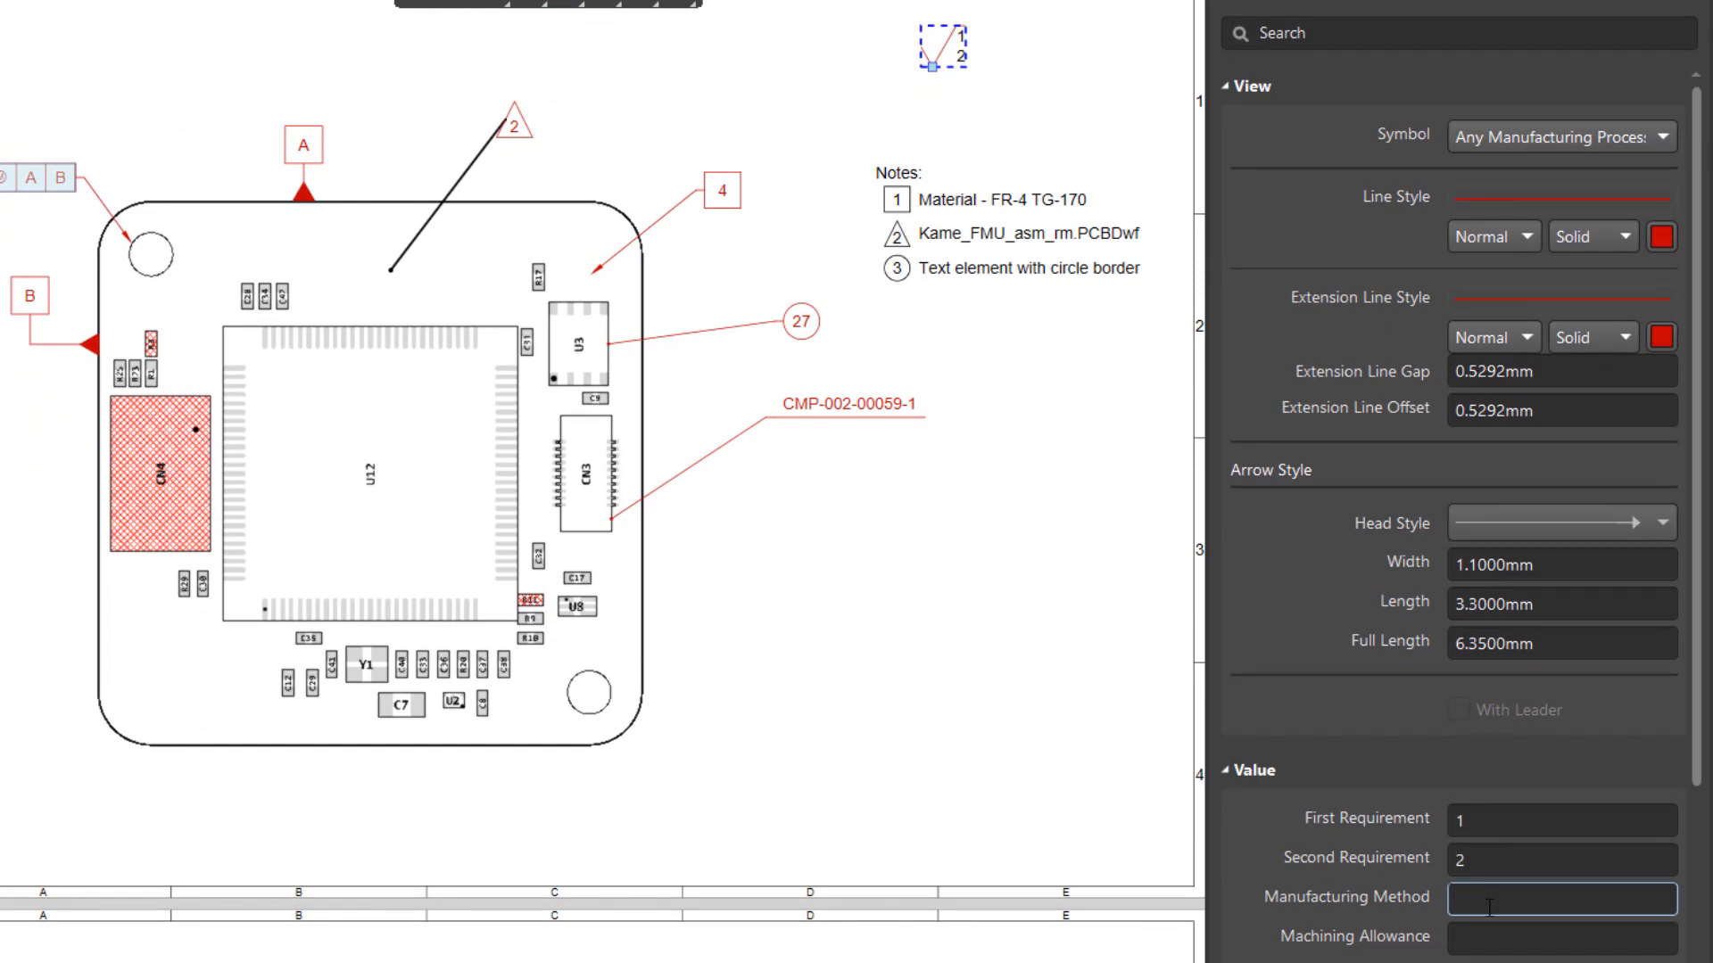
text(3)
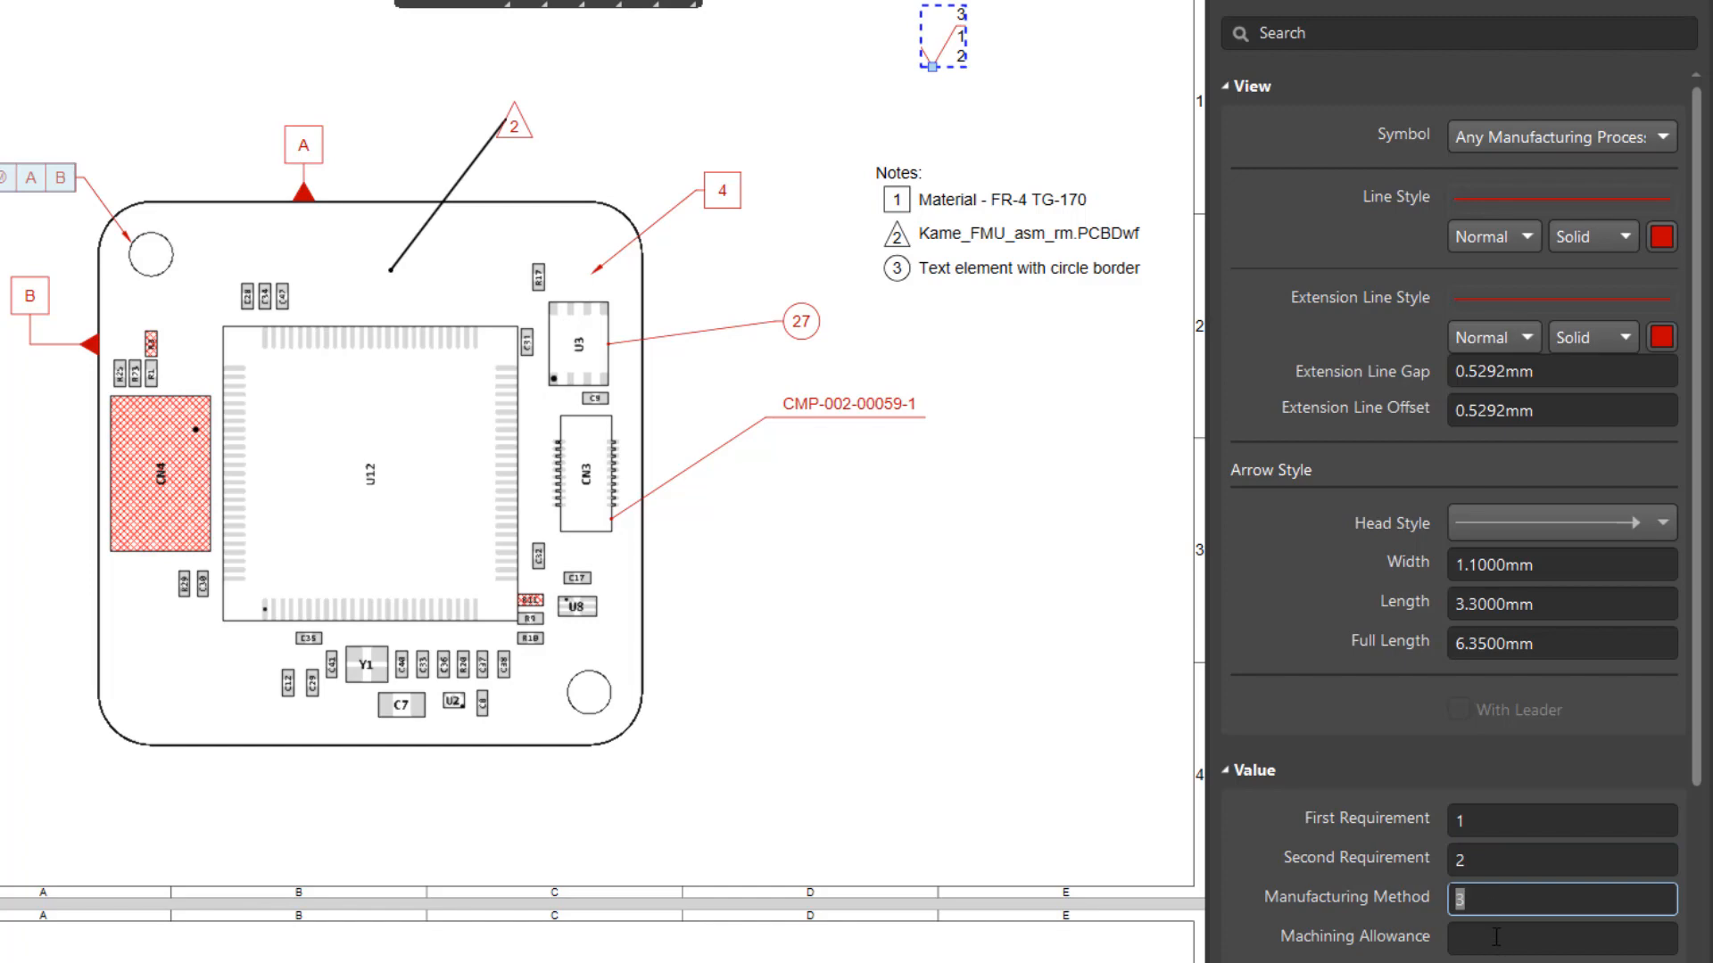
text(4)
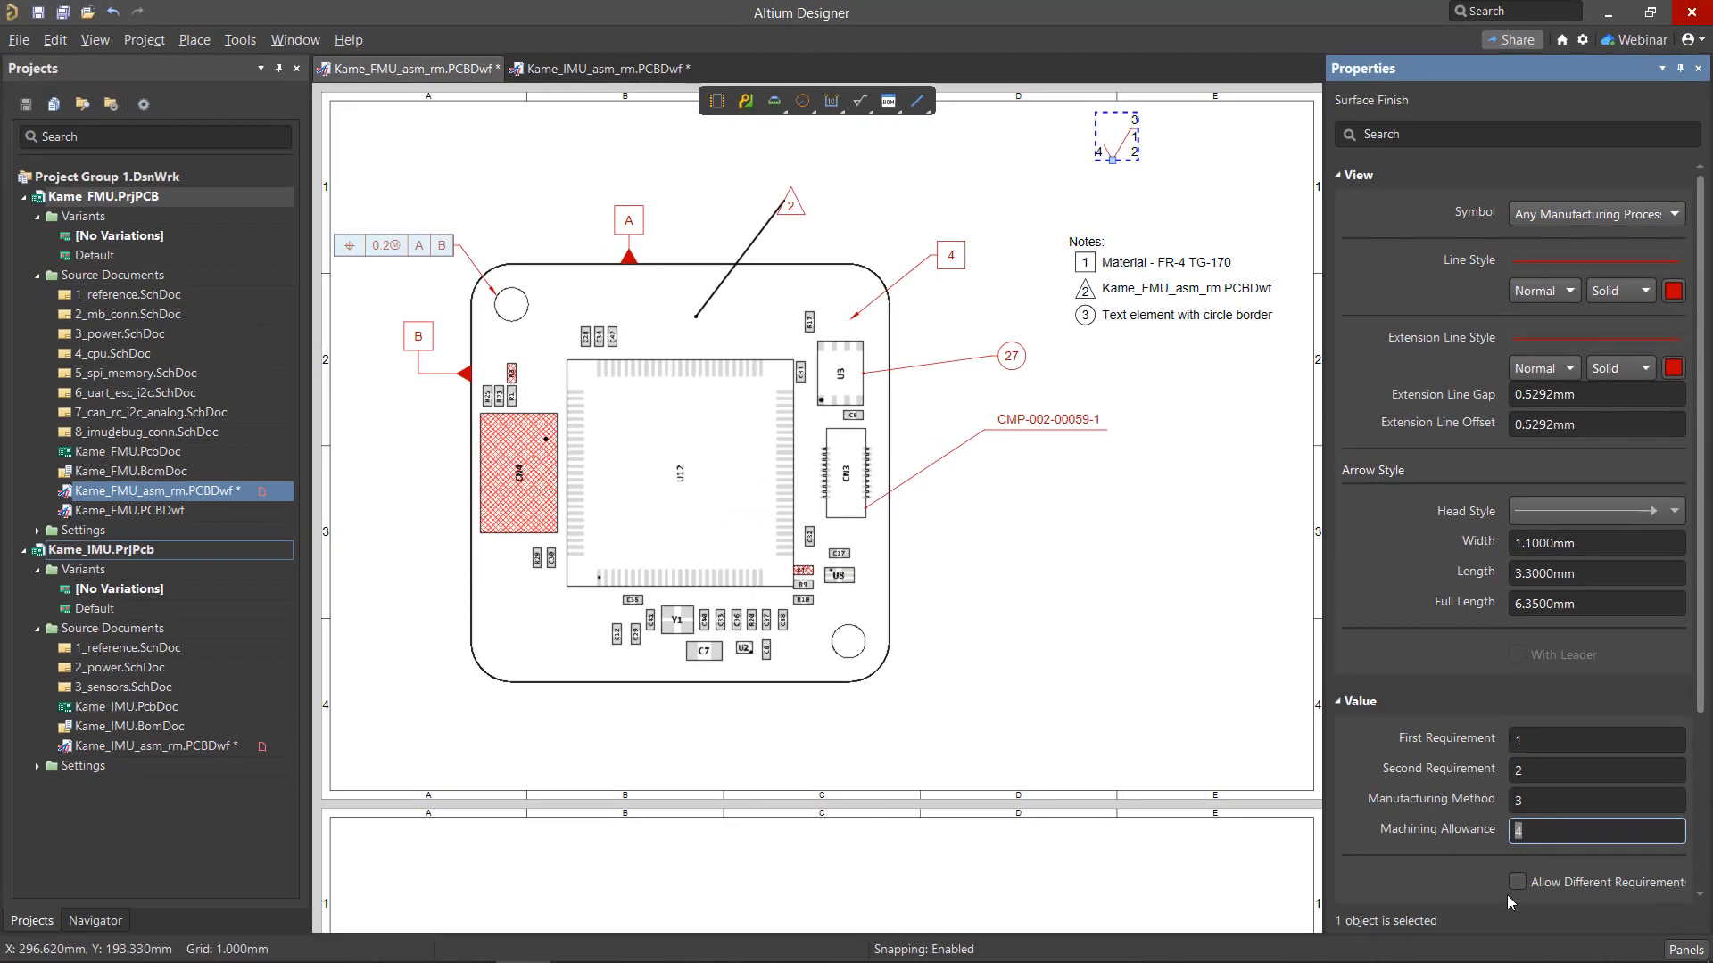
Allow different requirements and set the surface lay to Crossed
click(1516, 882)
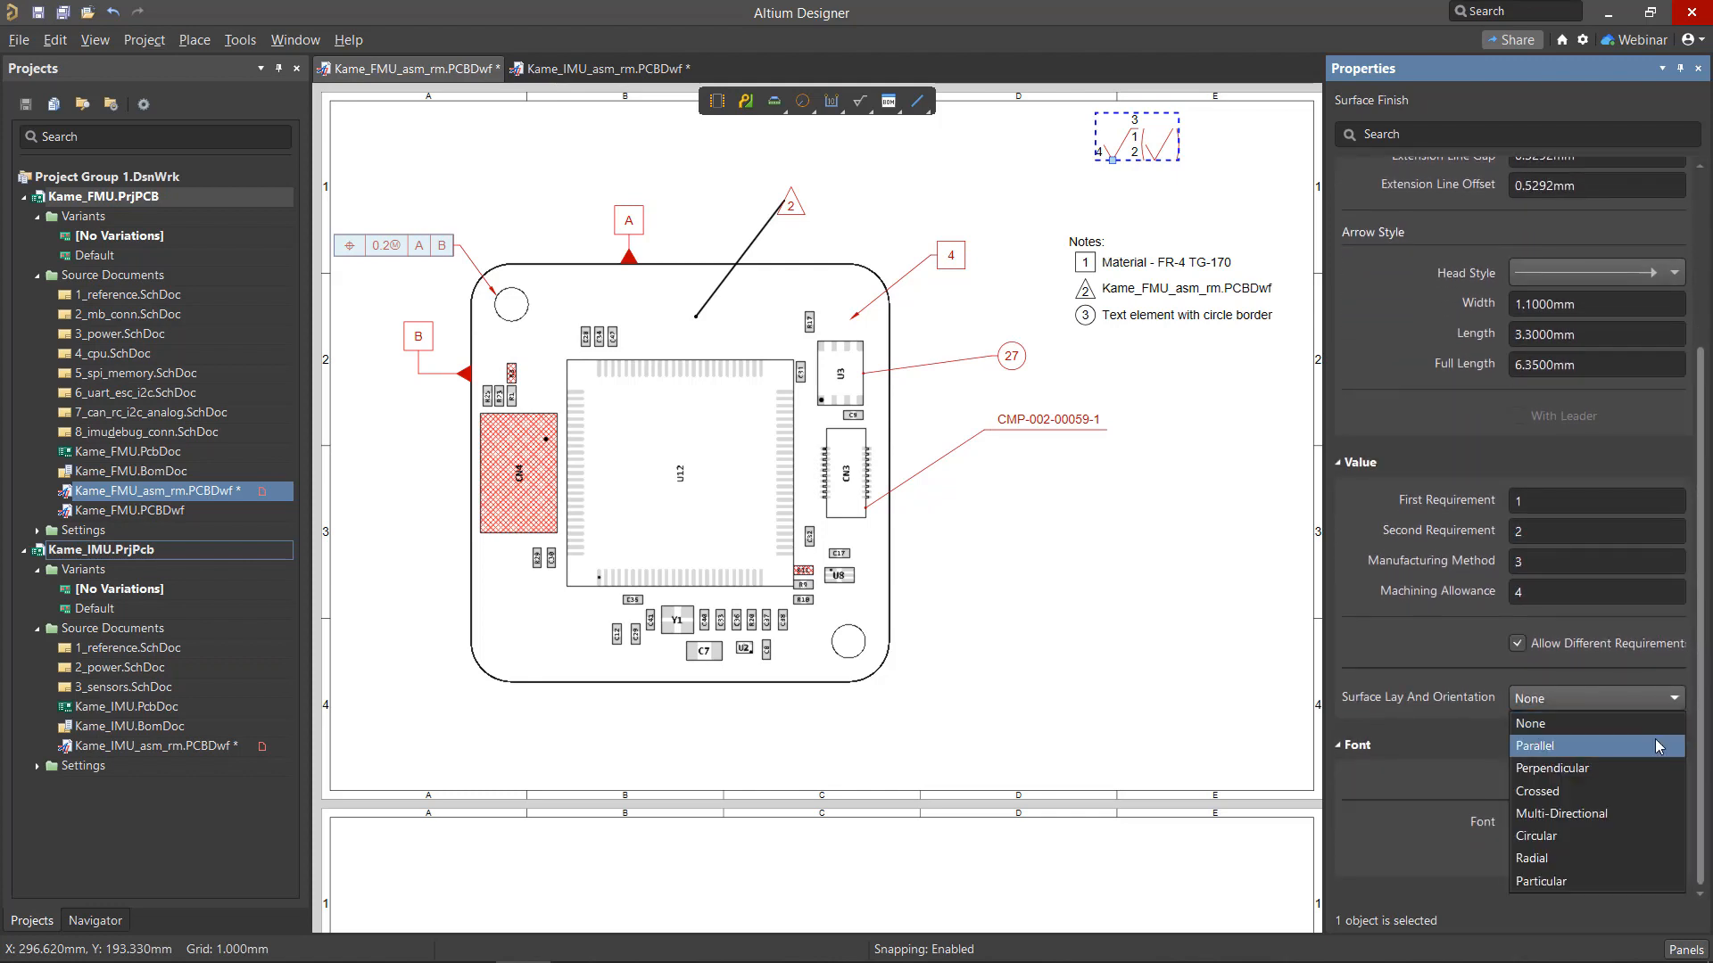
click(1536, 791)
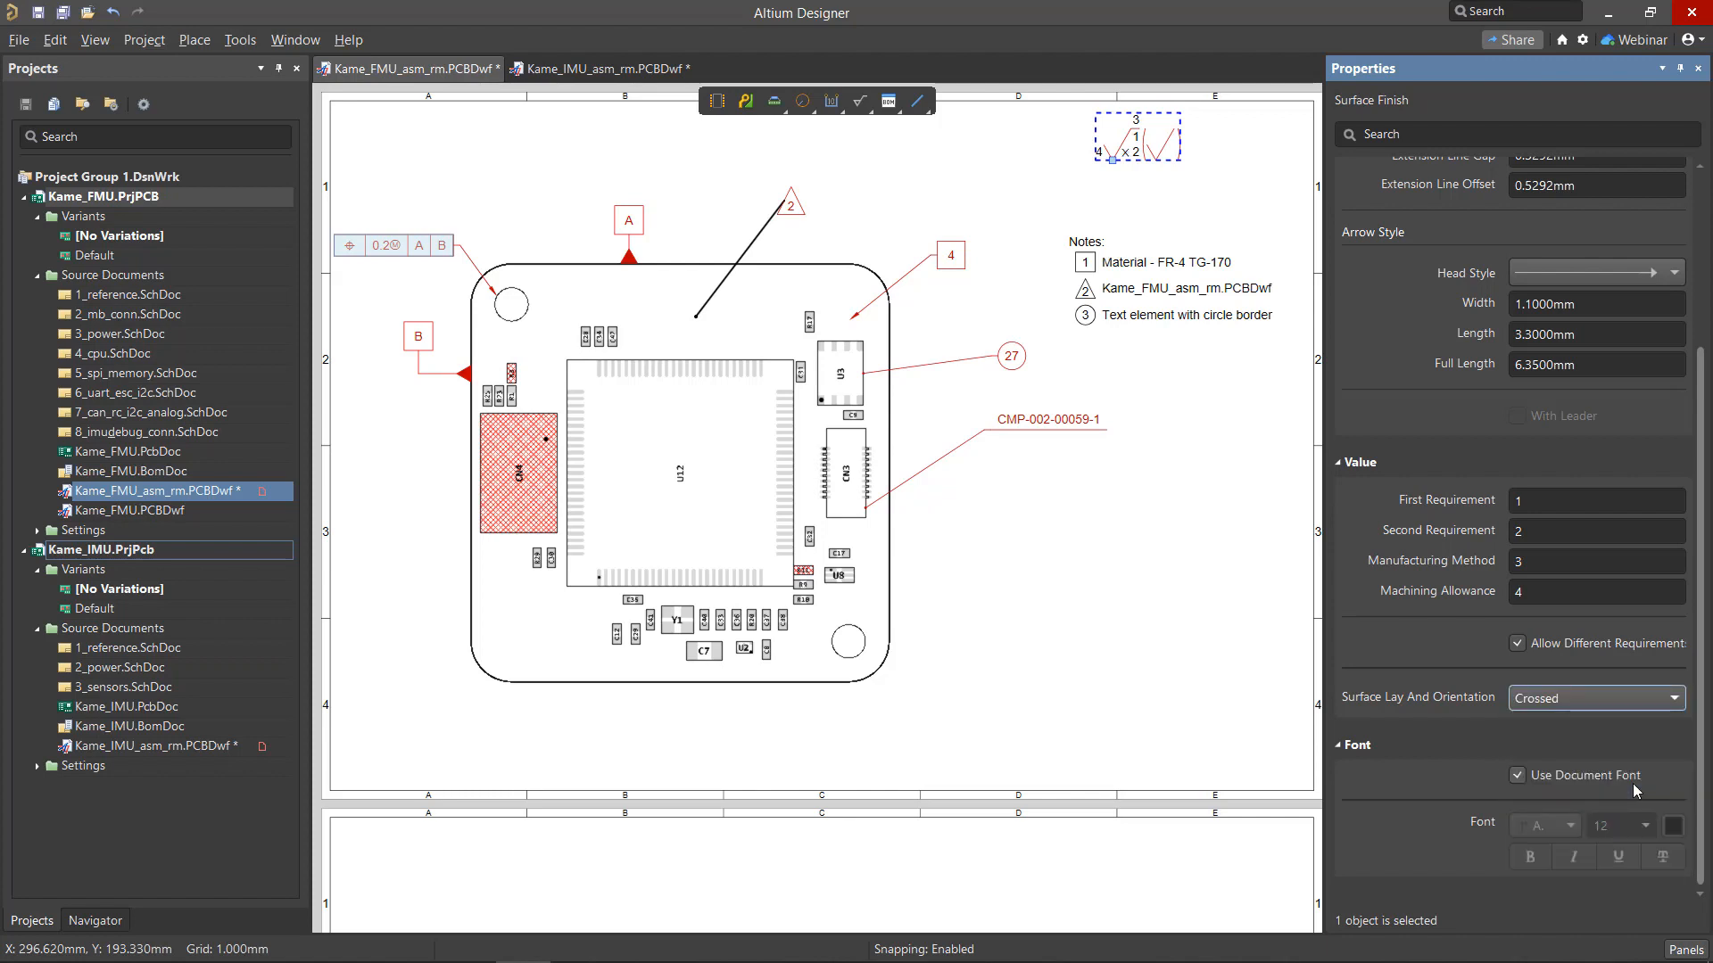
click(861, 100)
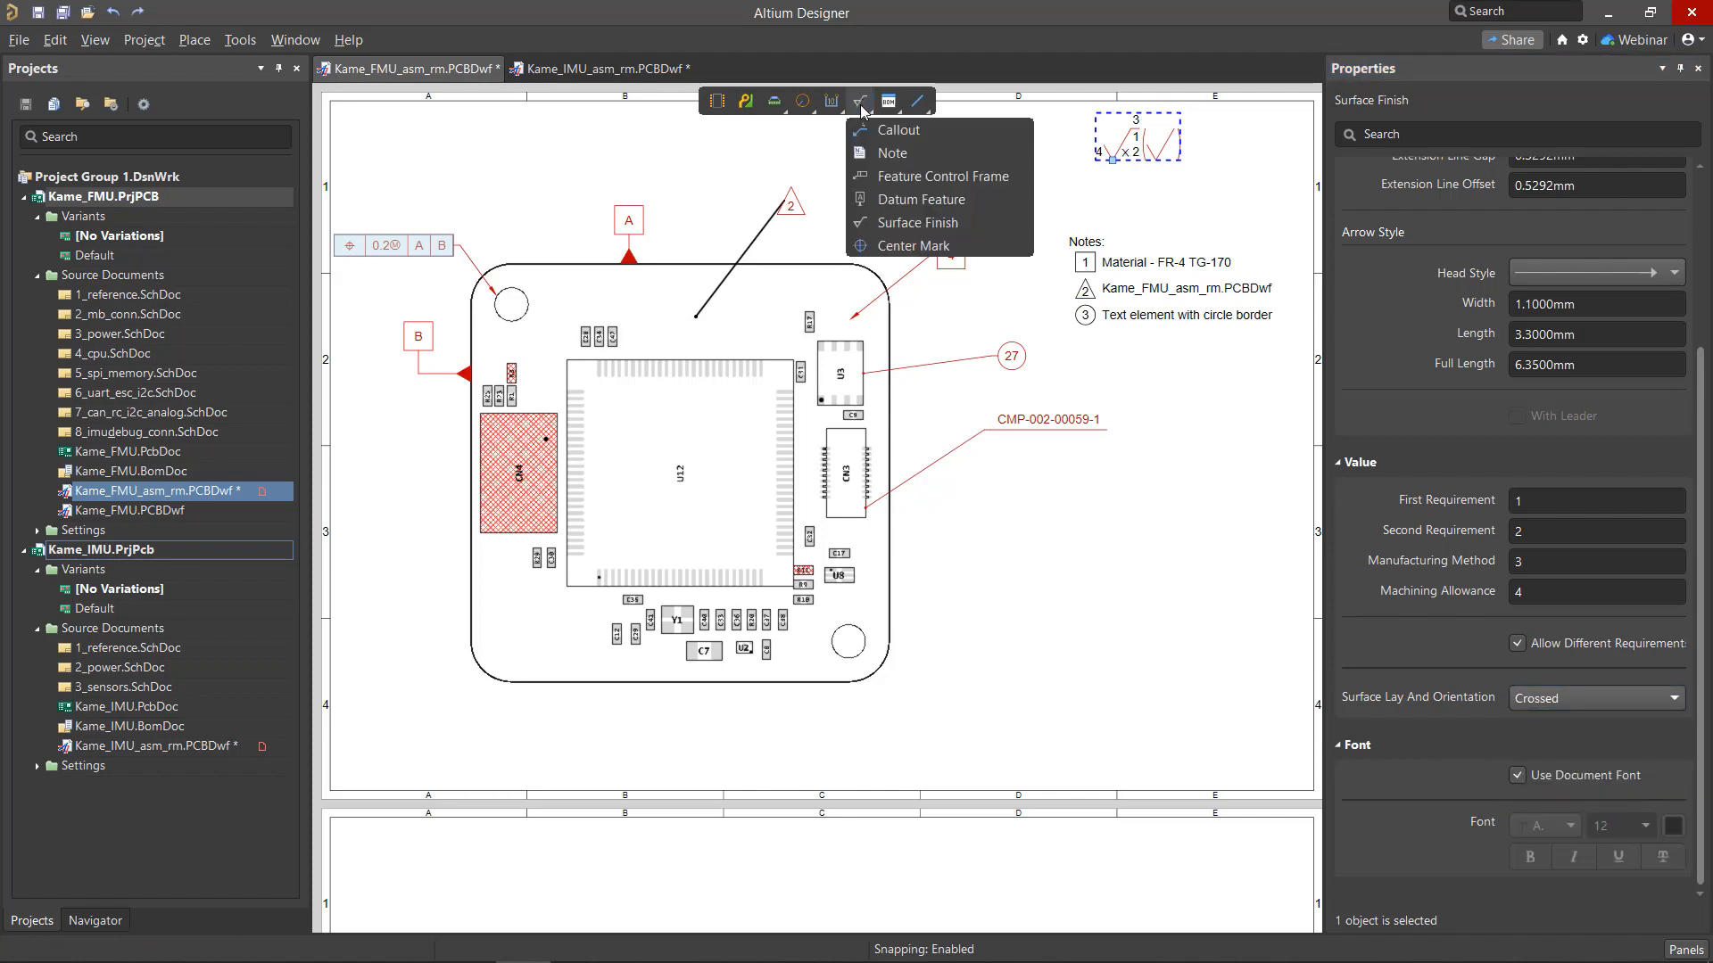